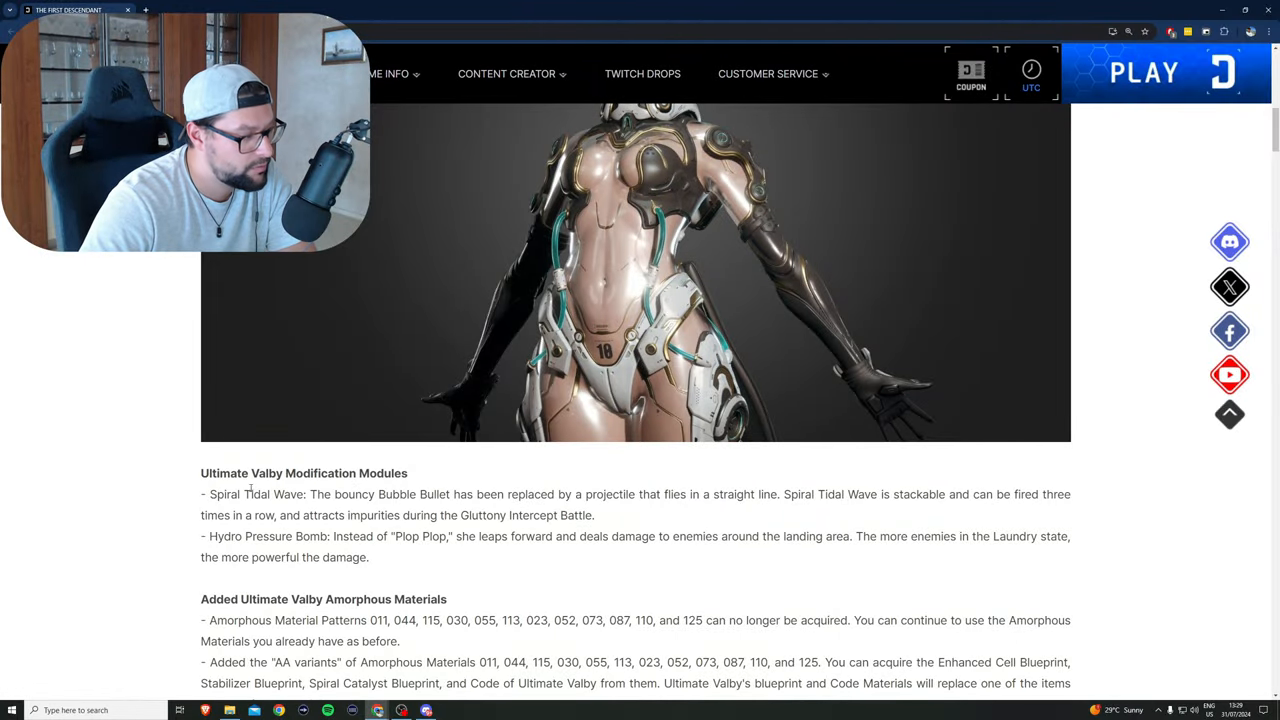
Step: Highlight the Spiral Tidal Wave change that replaces Bubble Bullet
drag(209, 494, 401, 494)
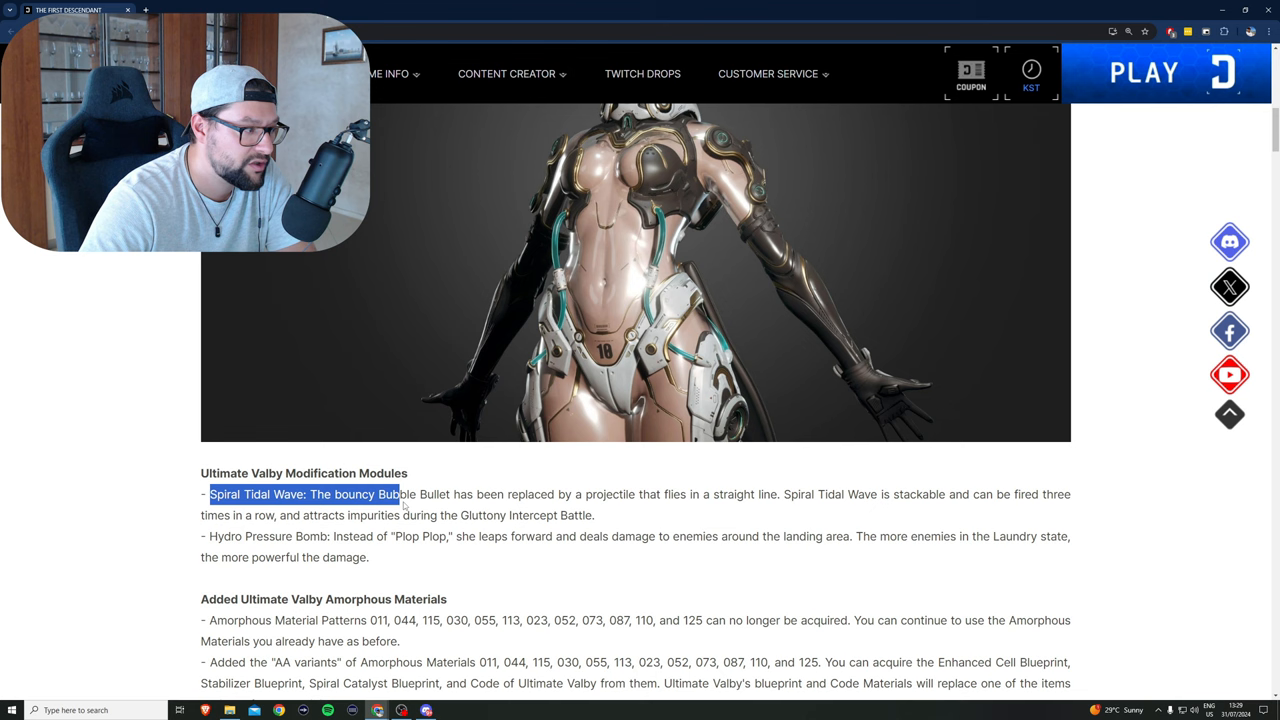
drag(398, 494, 638, 494)
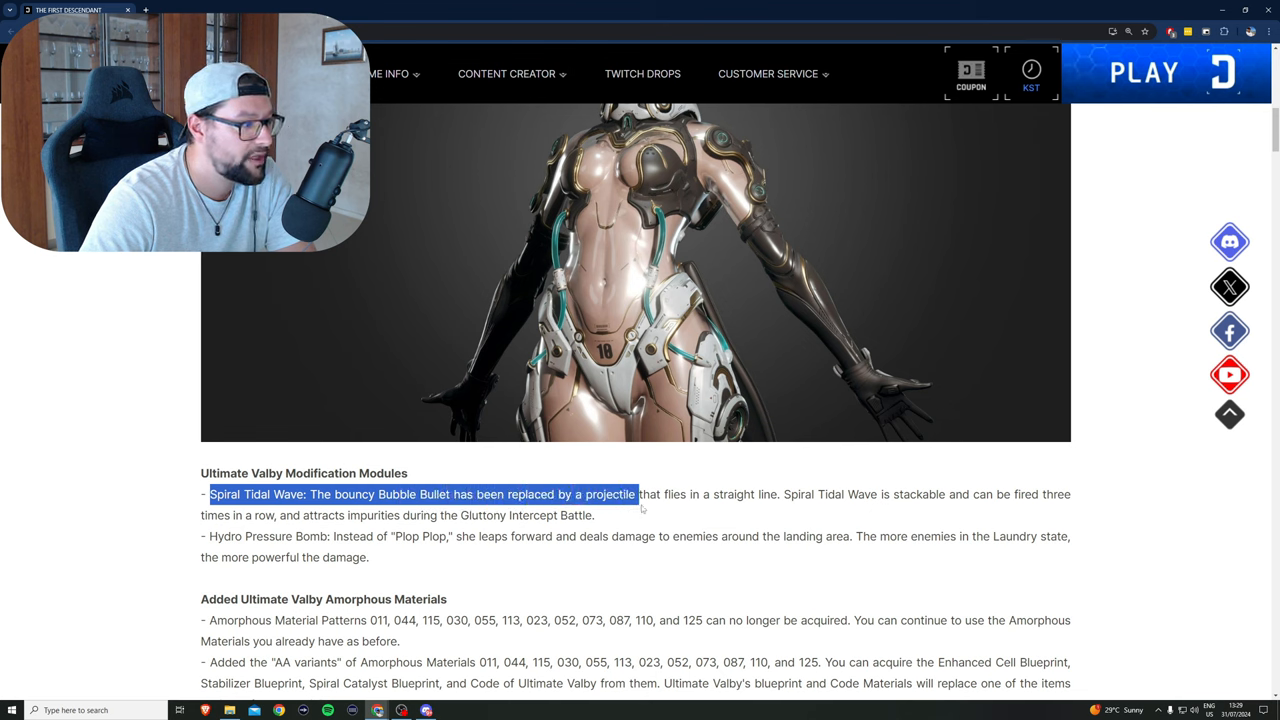
drag(637, 494, 790, 494)
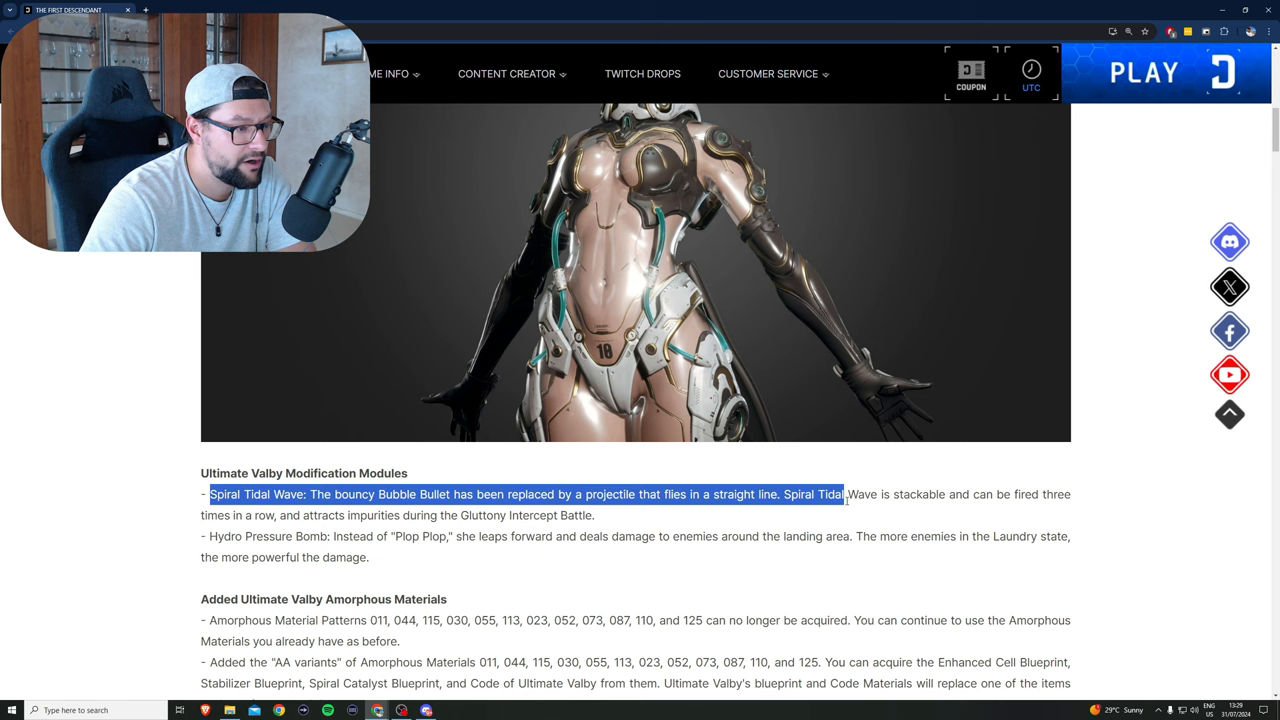
drag(843, 494, 1000, 494)
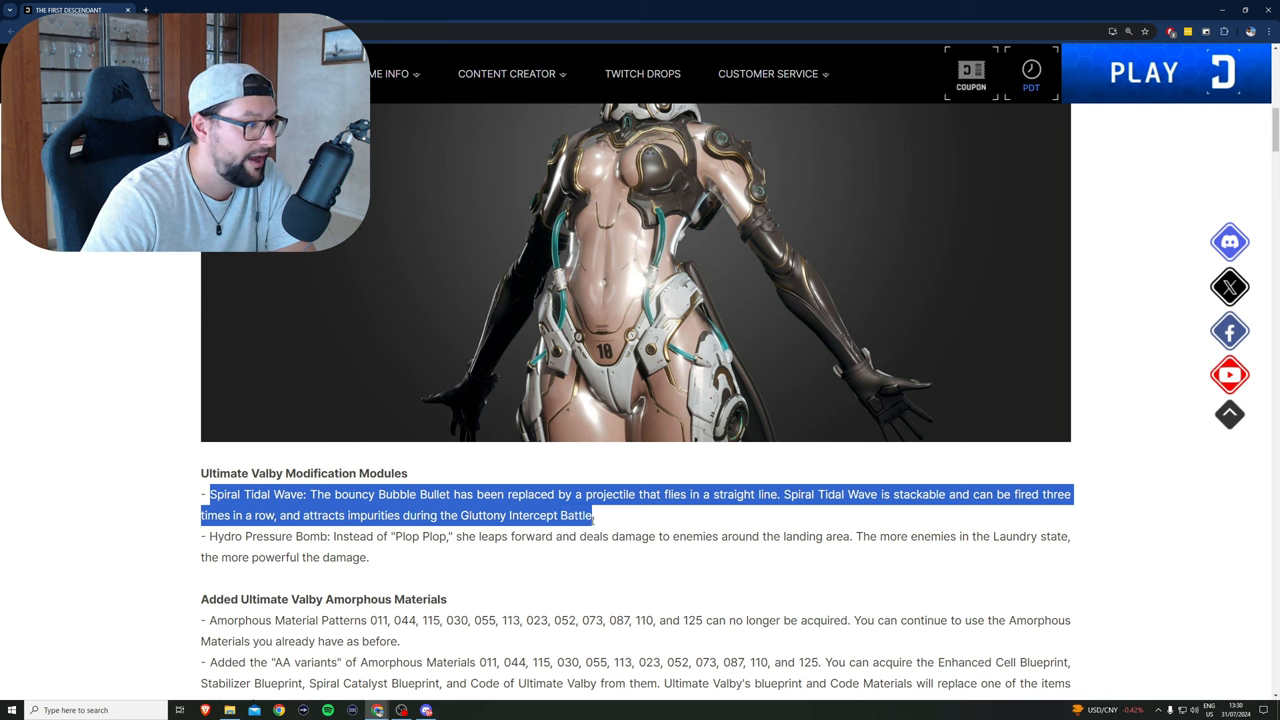
Step: Highlight the Hydro Pressure Bomb change: leap forward and landing-area damage
scroll(down, 3)
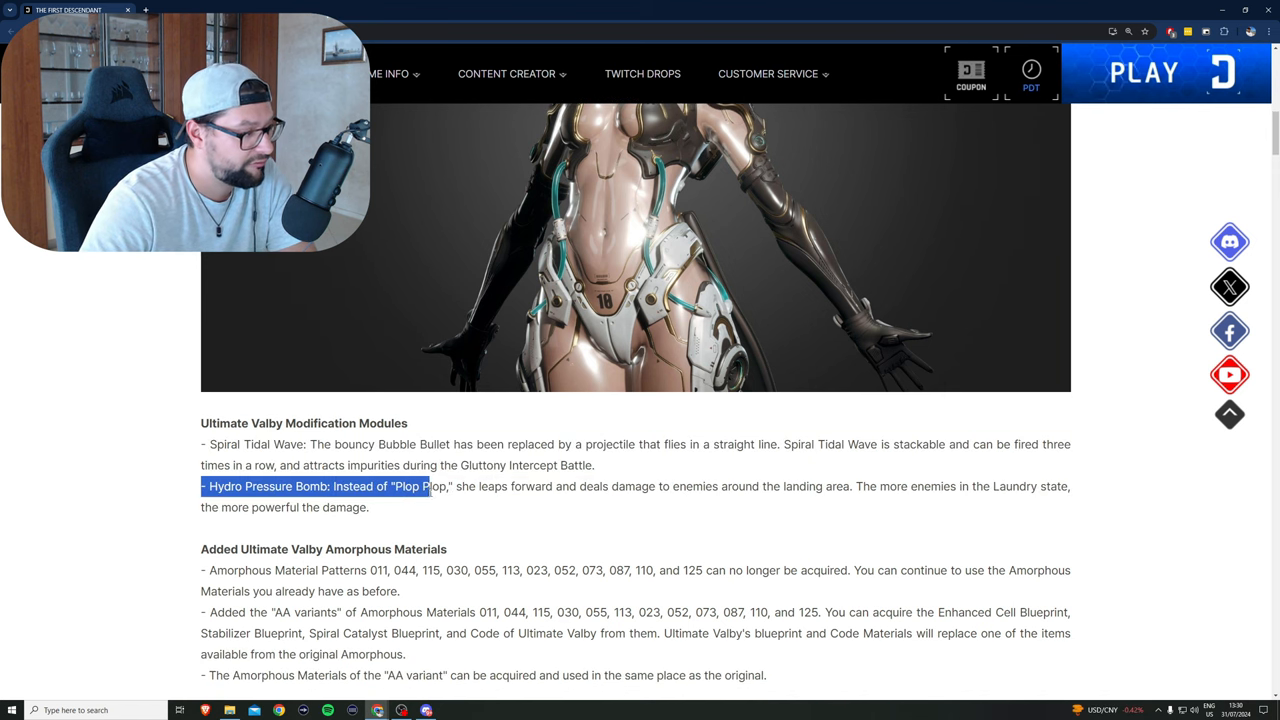
drag(428, 486, 560, 486)
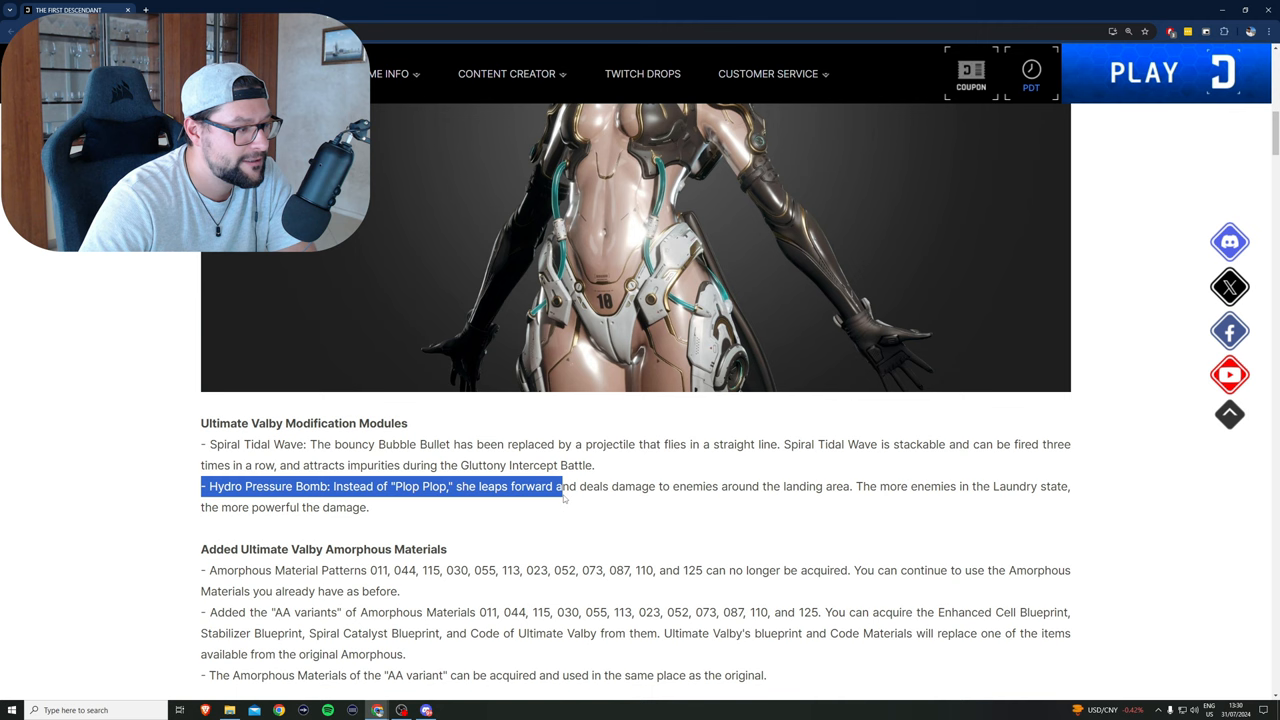
drag(560, 497, 725, 497)
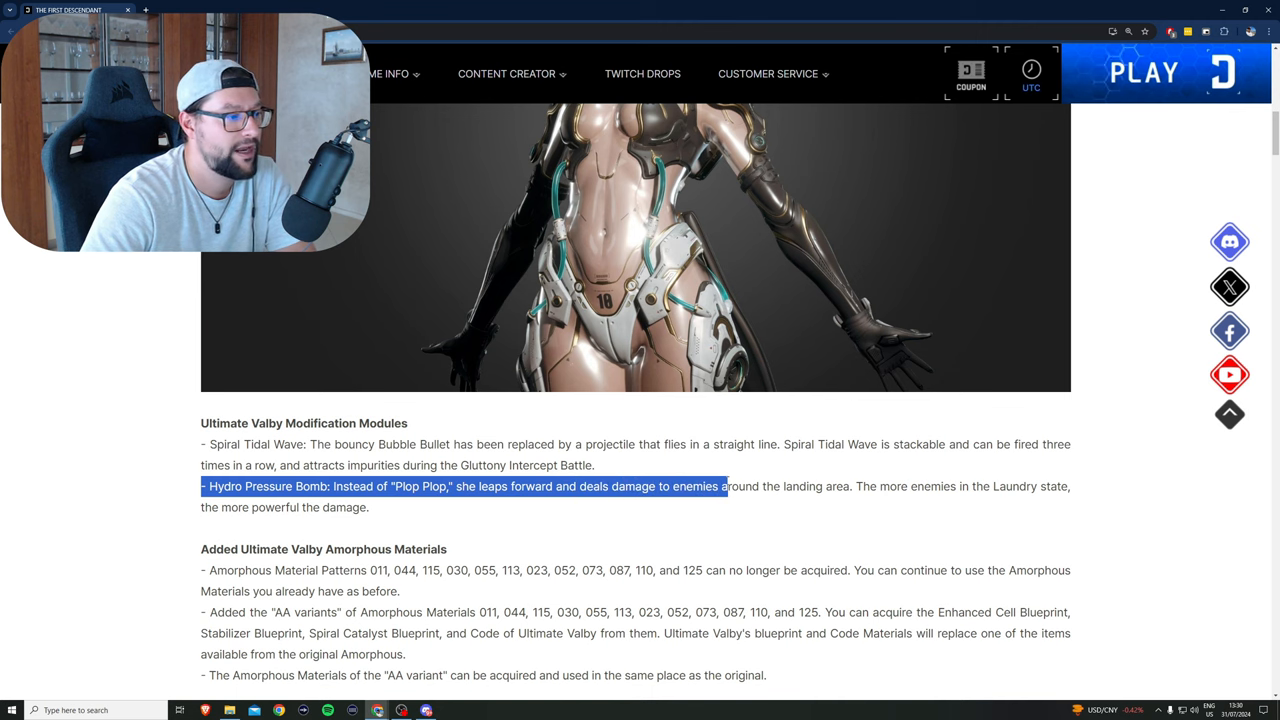
drag(720, 486, 940, 486)
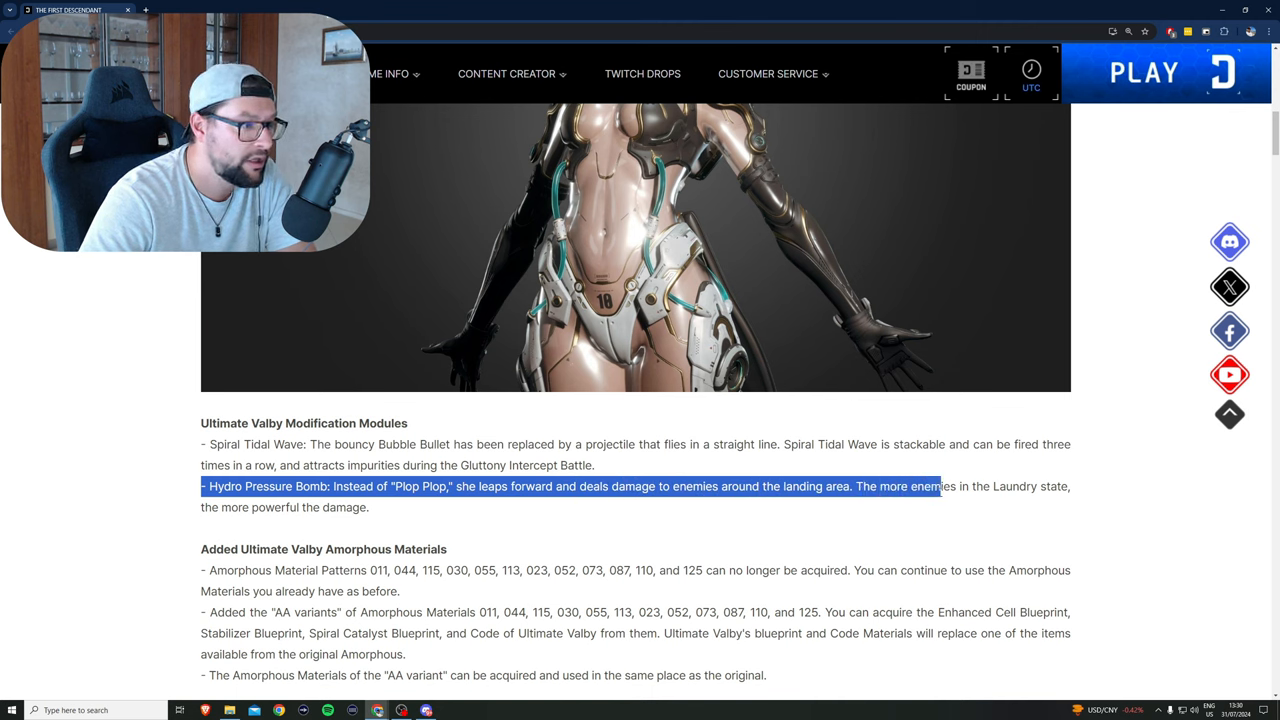
drag(940, 486, 400, 507)
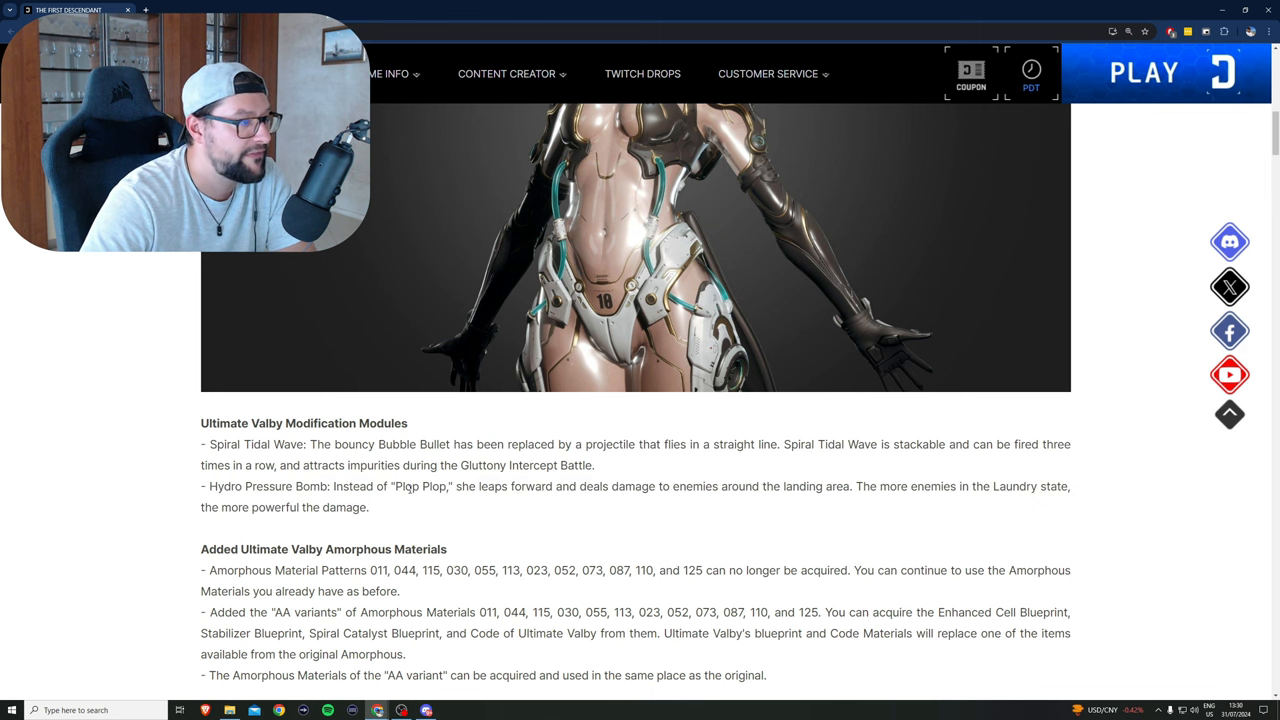
Step: Scroll past Ultimate Valby's Amorphous Materials to the New Descendant: Luna section
scroll(up, 3)
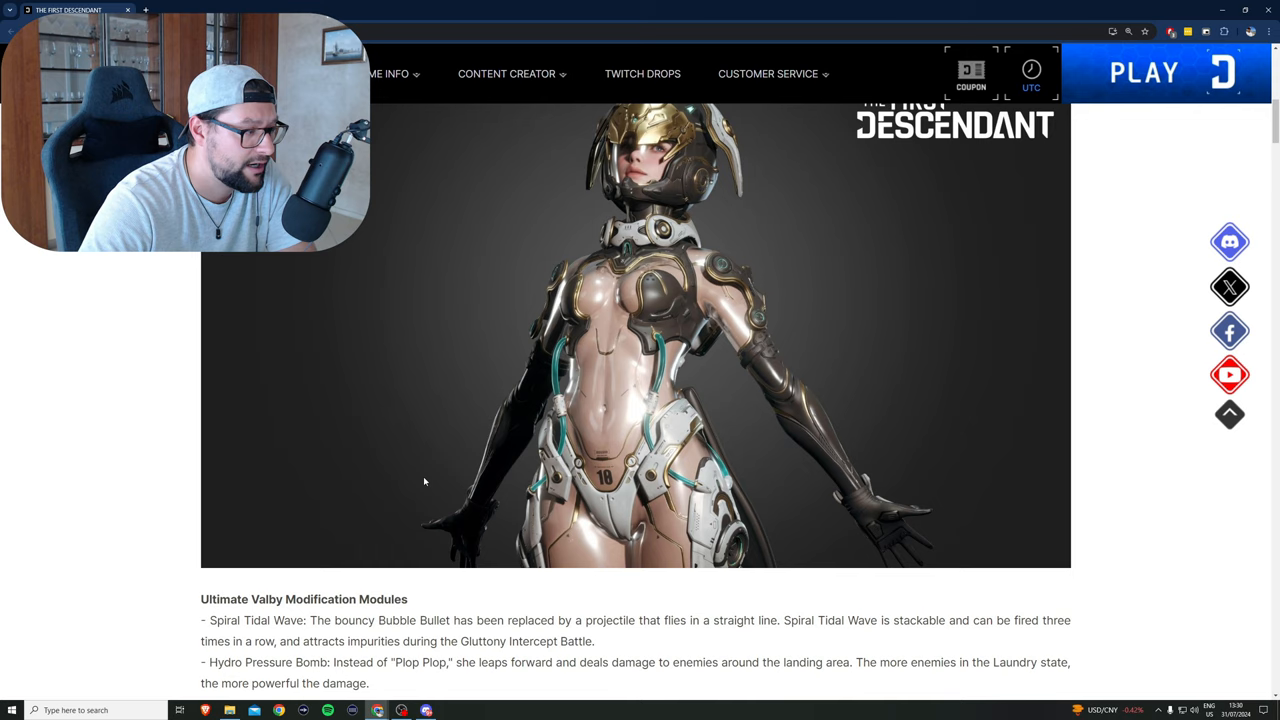
scroll(down, 3)
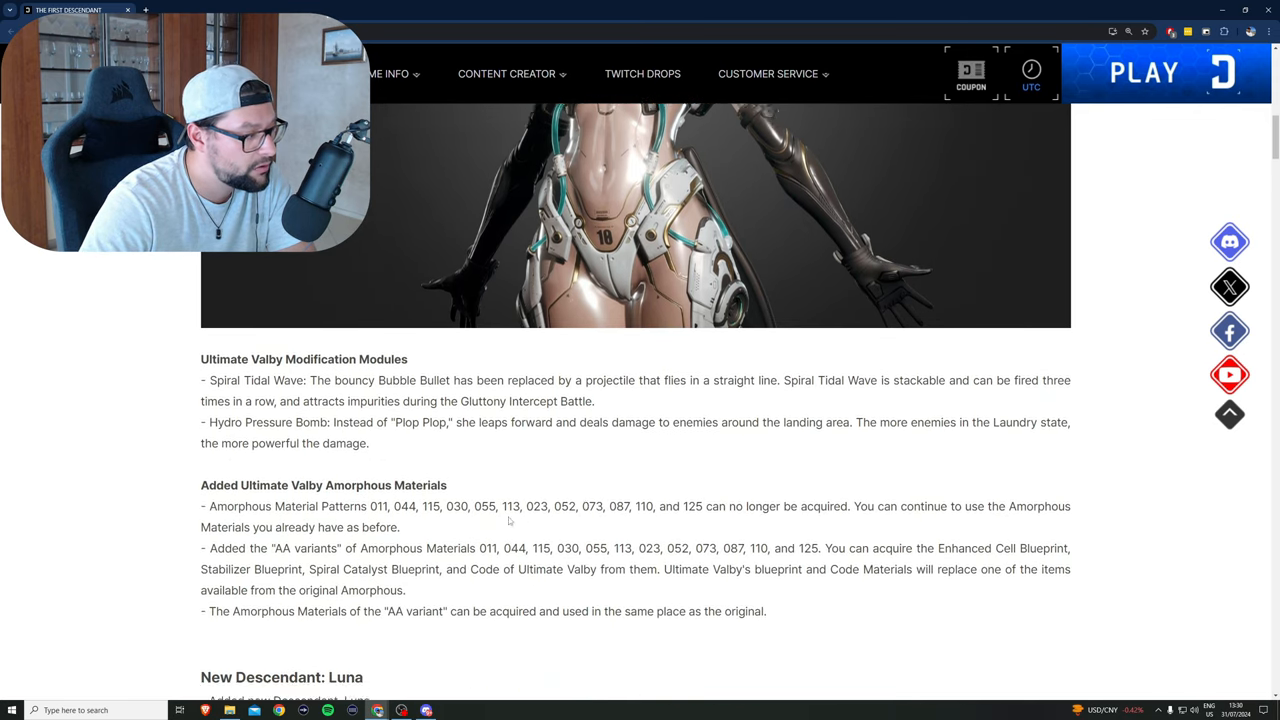
scroll(down, 3)
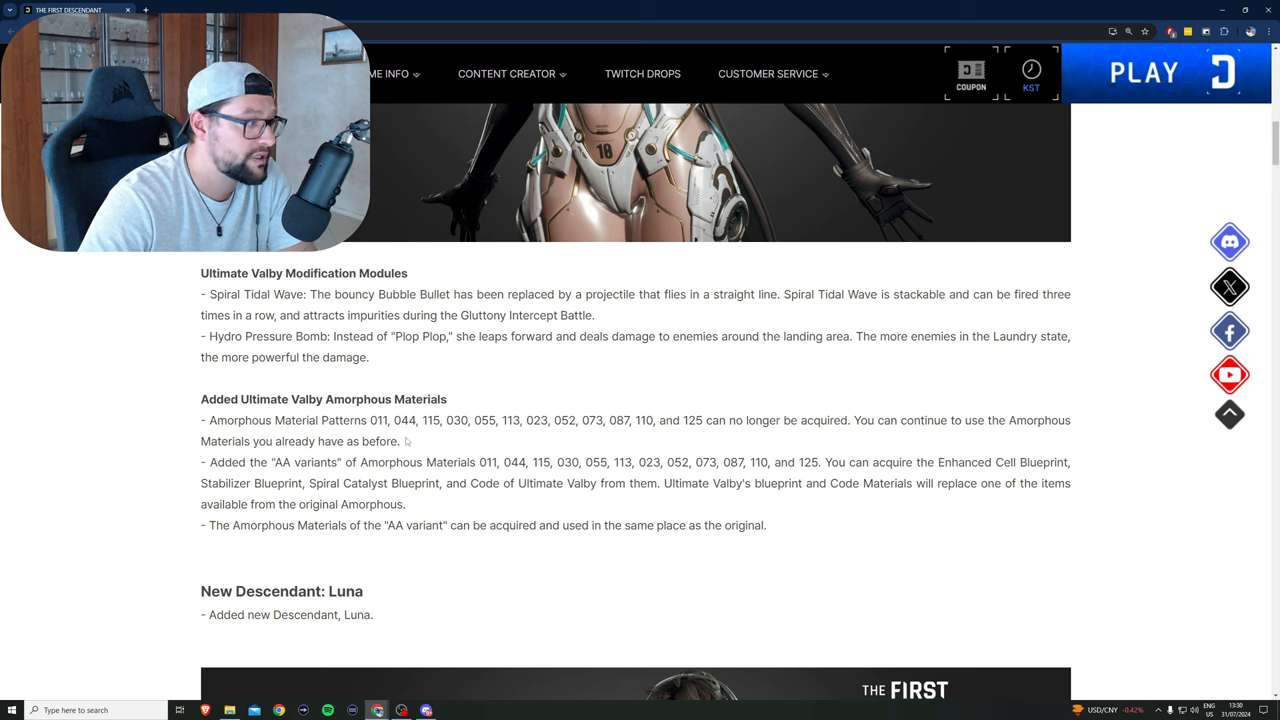
click(1030, 73)
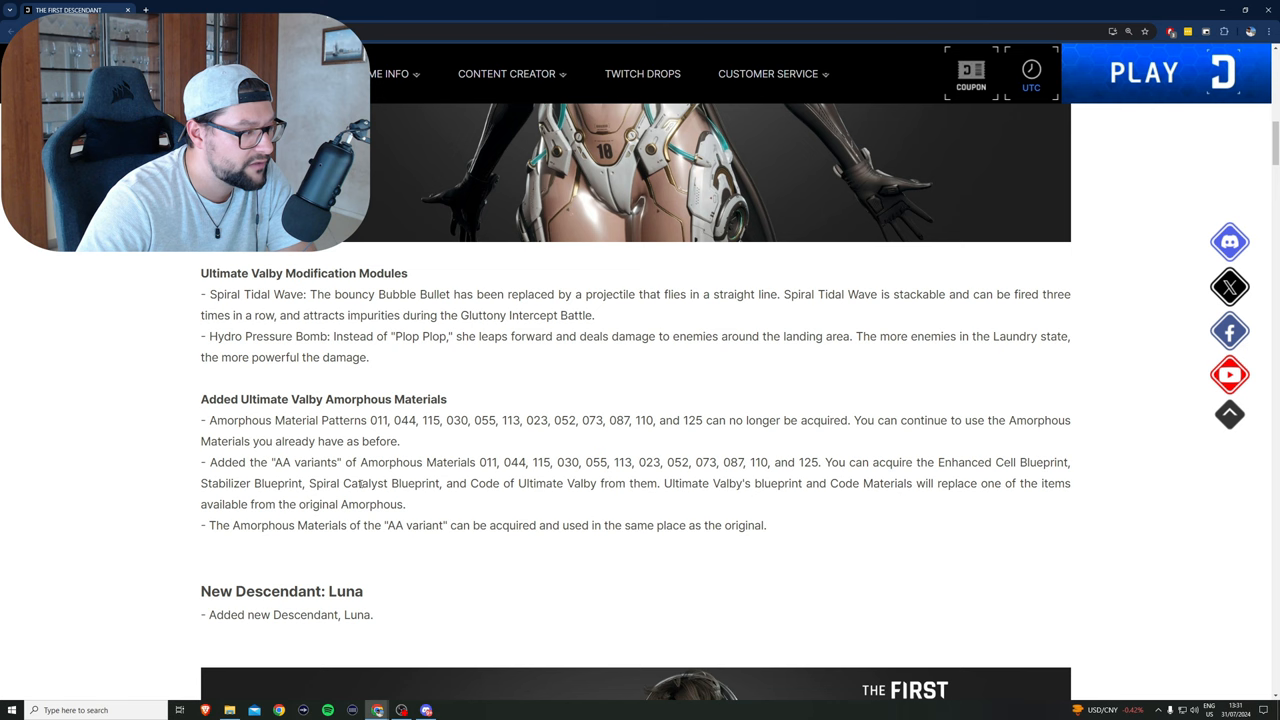
click(1031, 87)
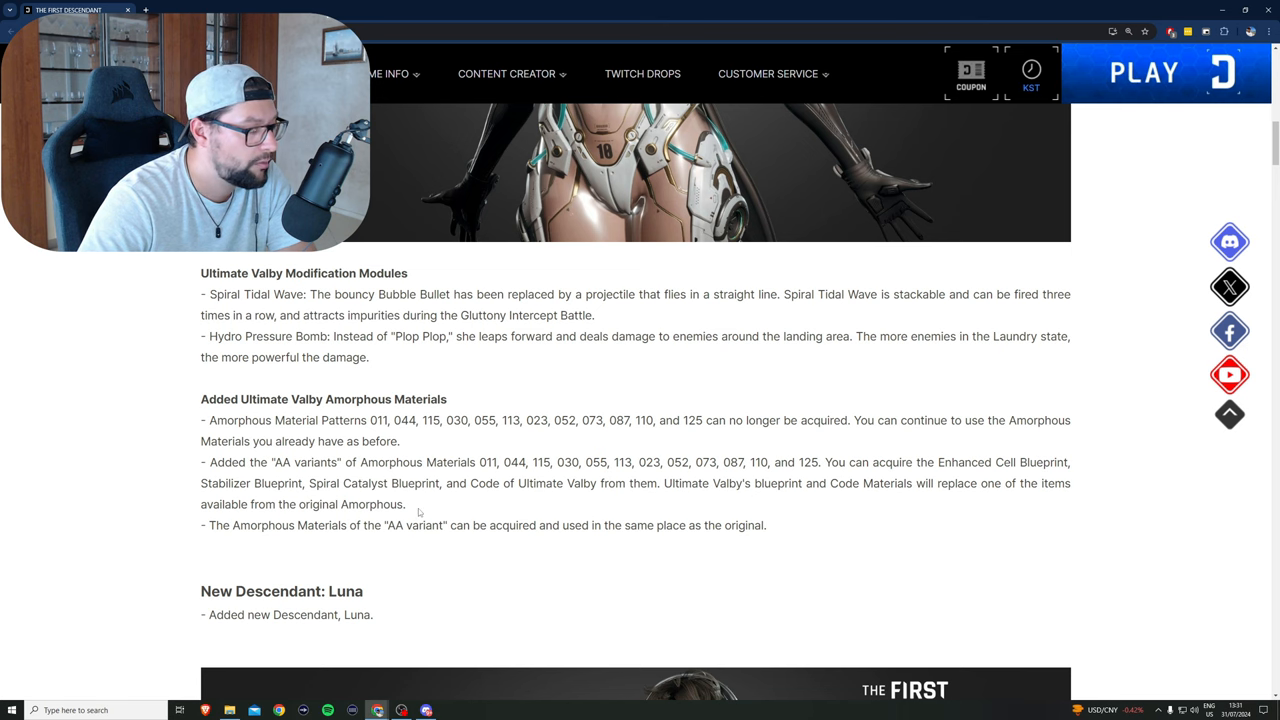
scroll(down, 3)
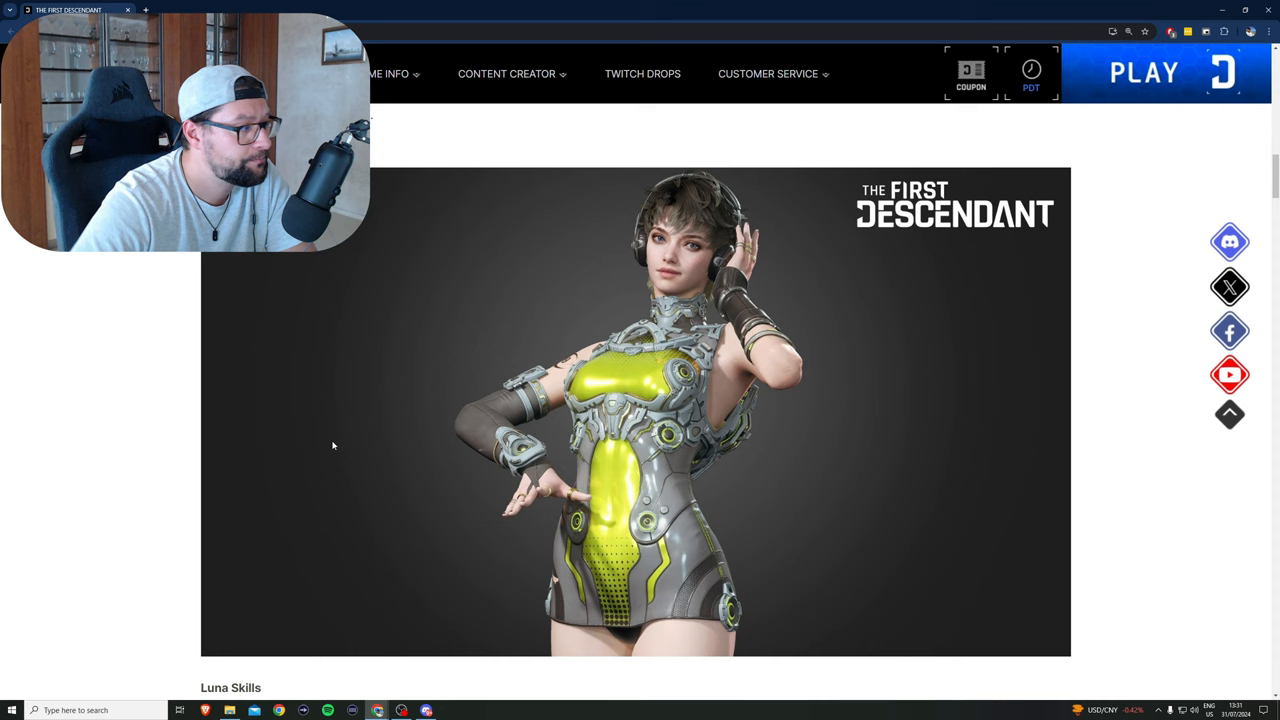
Step: Read Luna's passive Improvisation, marking how it enables her Enhanced Skills
scroll(down, 3)
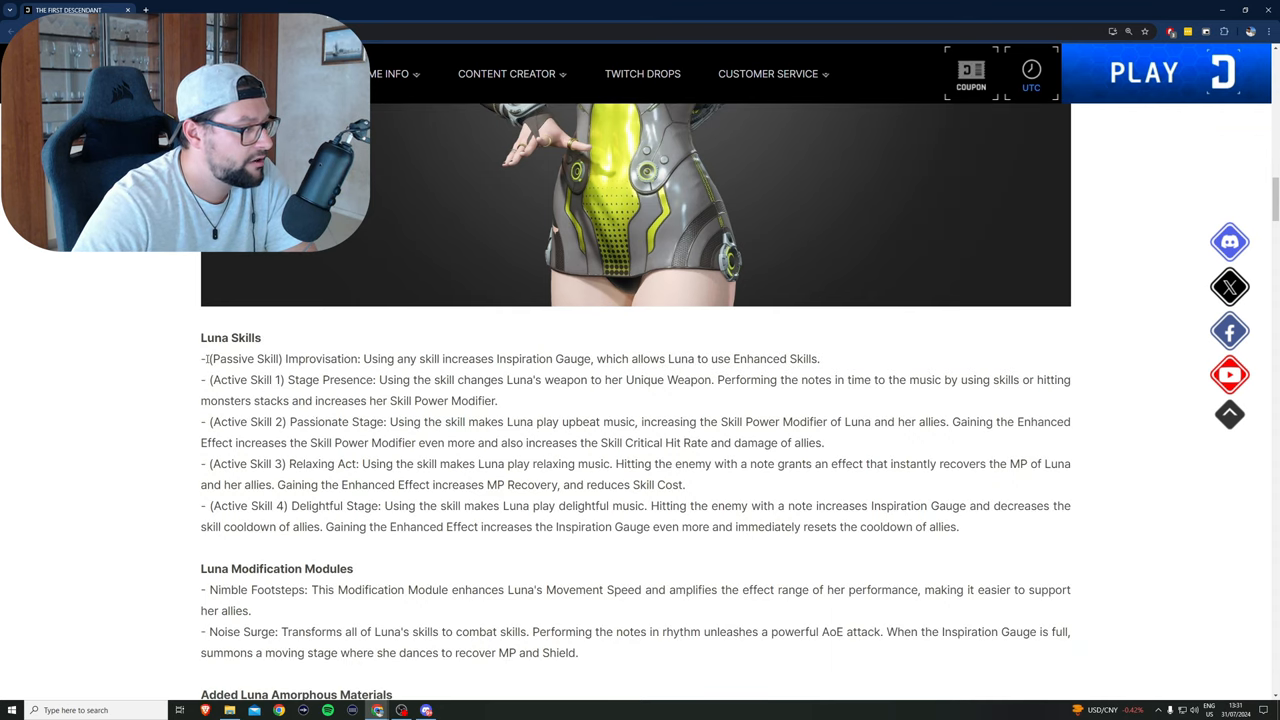
double_click(333, 358)
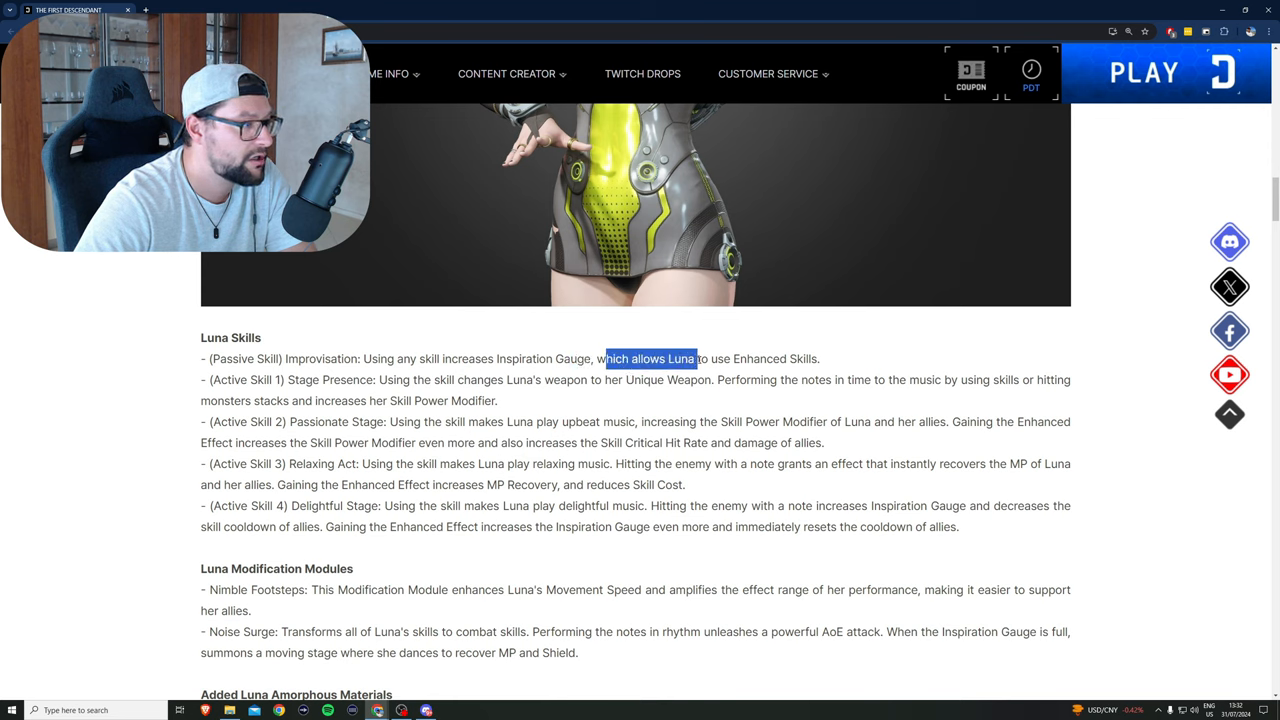
drag(605, 358, 818, 358)
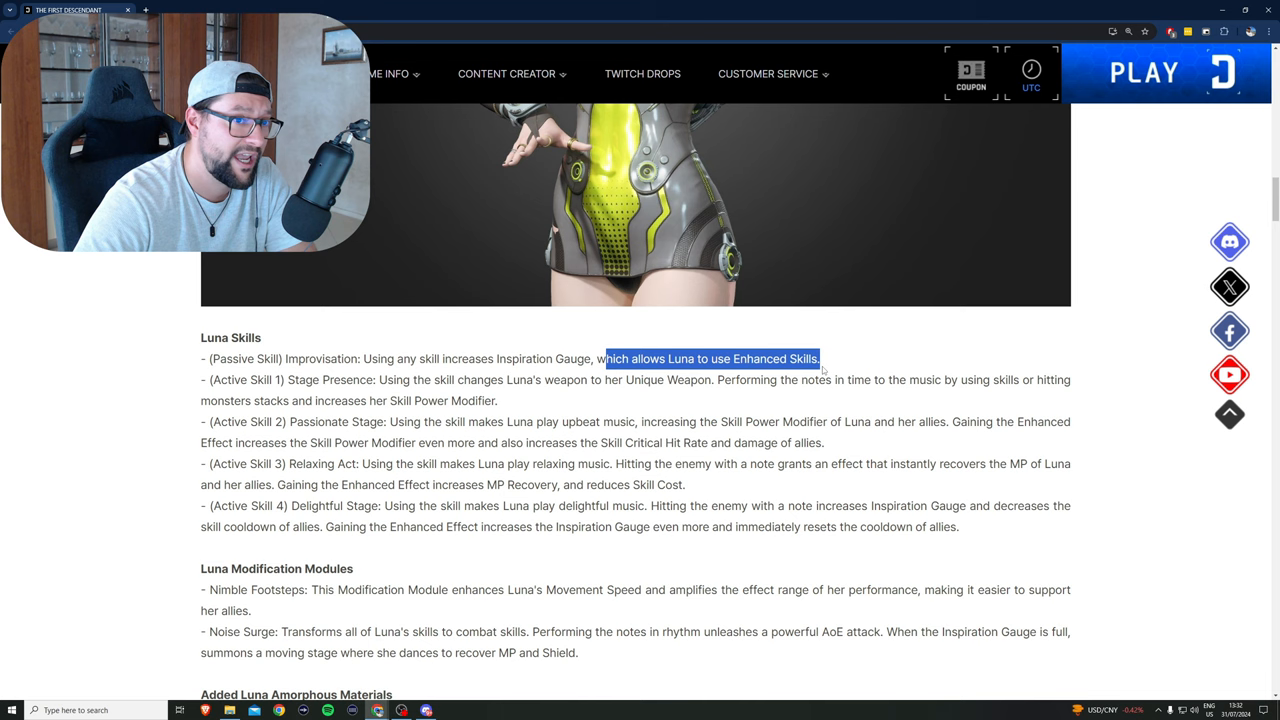
click(1031, 72)
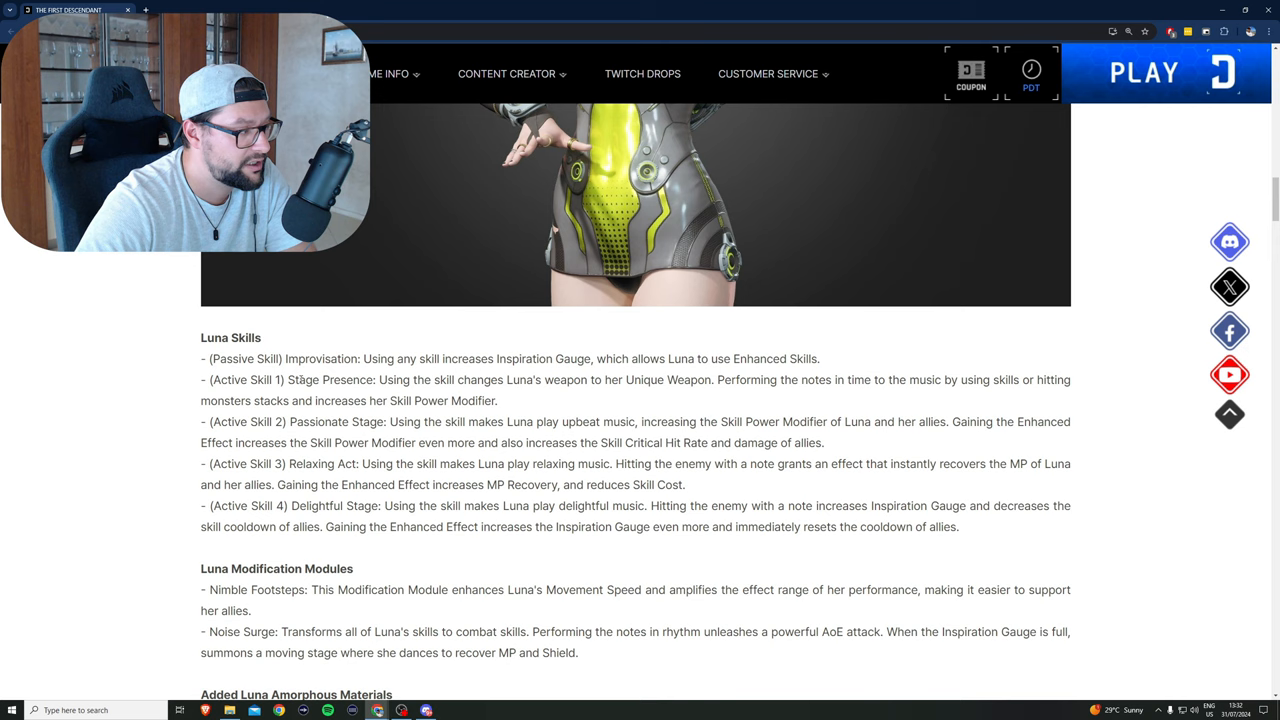
Step: Highlight Active Skill 1 Stage Presence, about performing notes to the music
click(1031, 70)
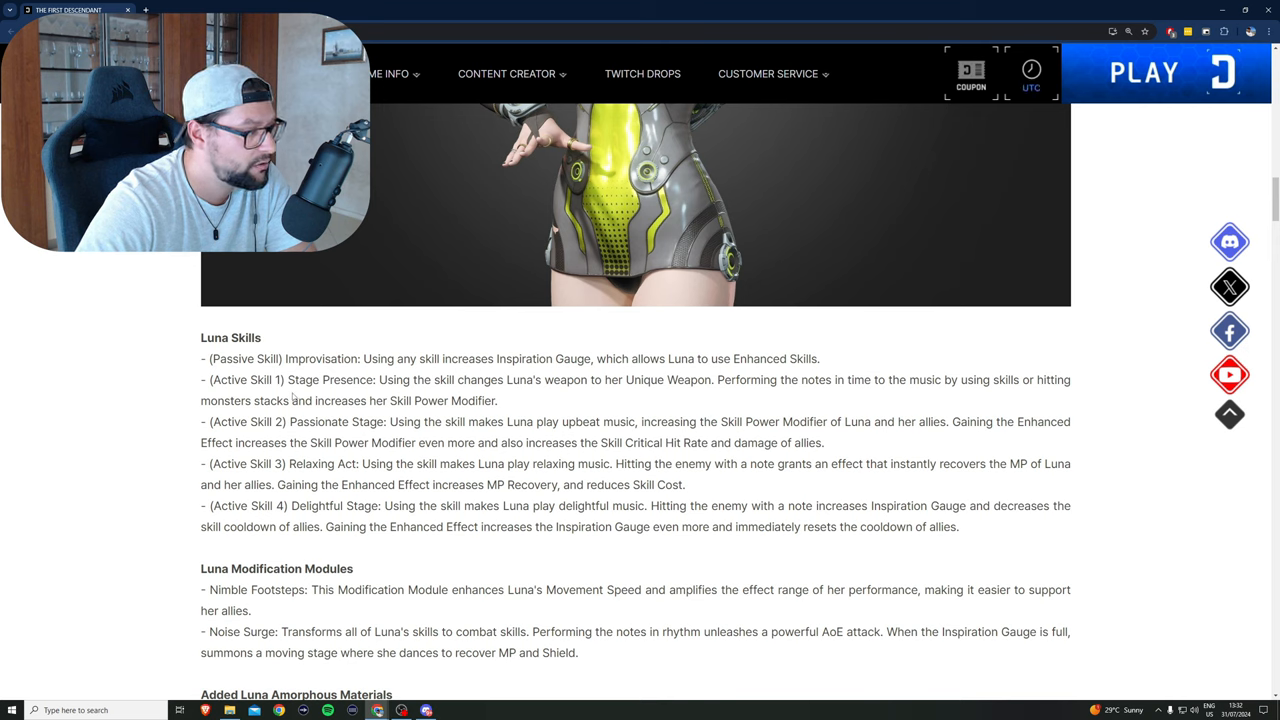
click(1031, 73)
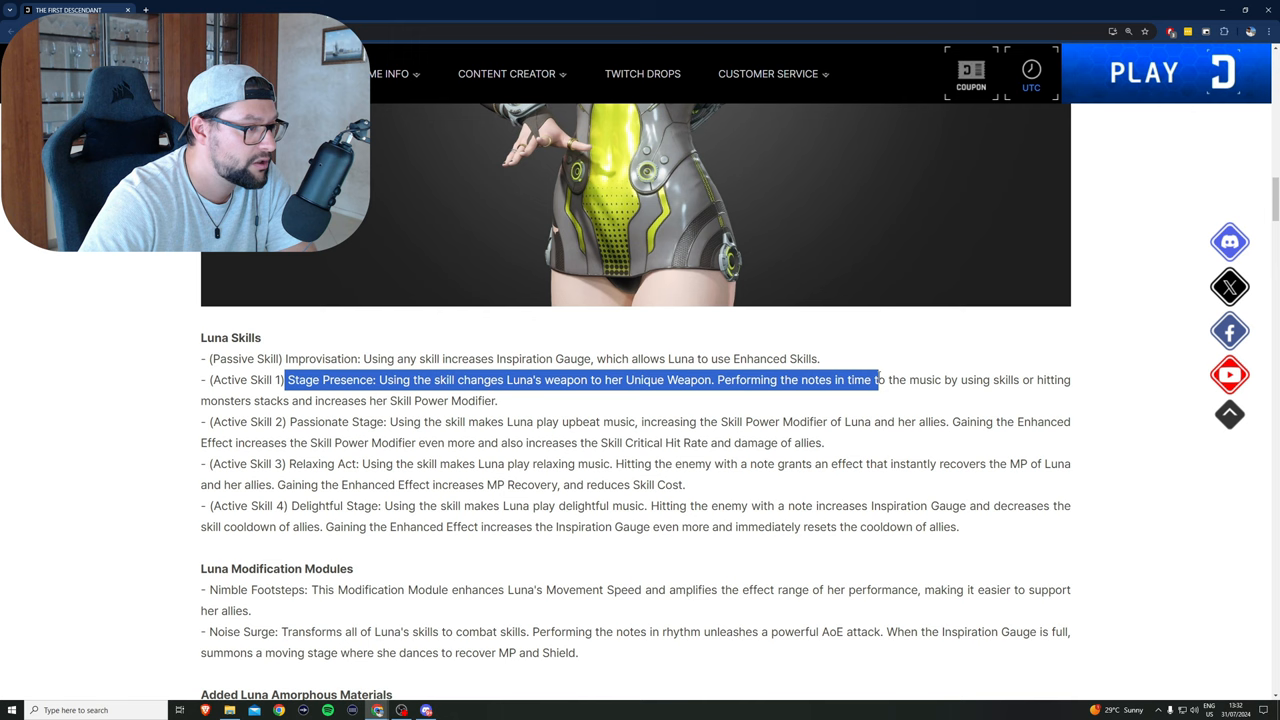
drag(870, 379, 940, 379)
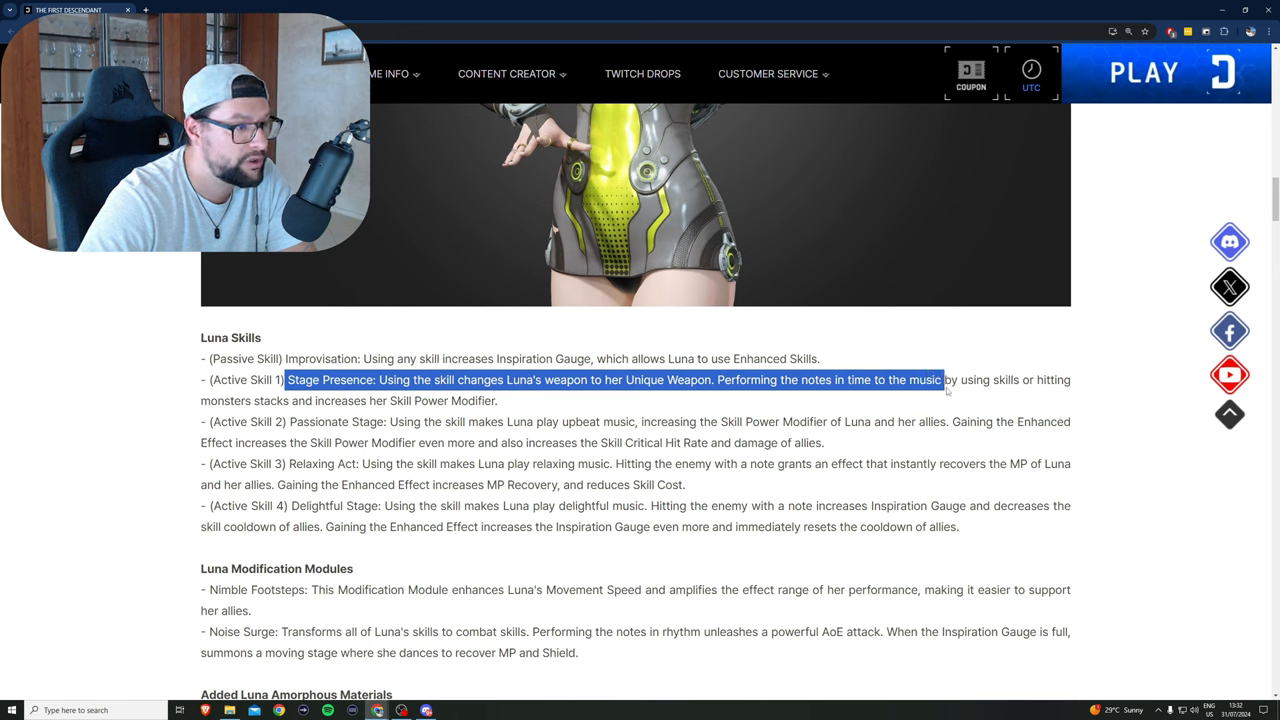
drag(940, 380, 365, 401)
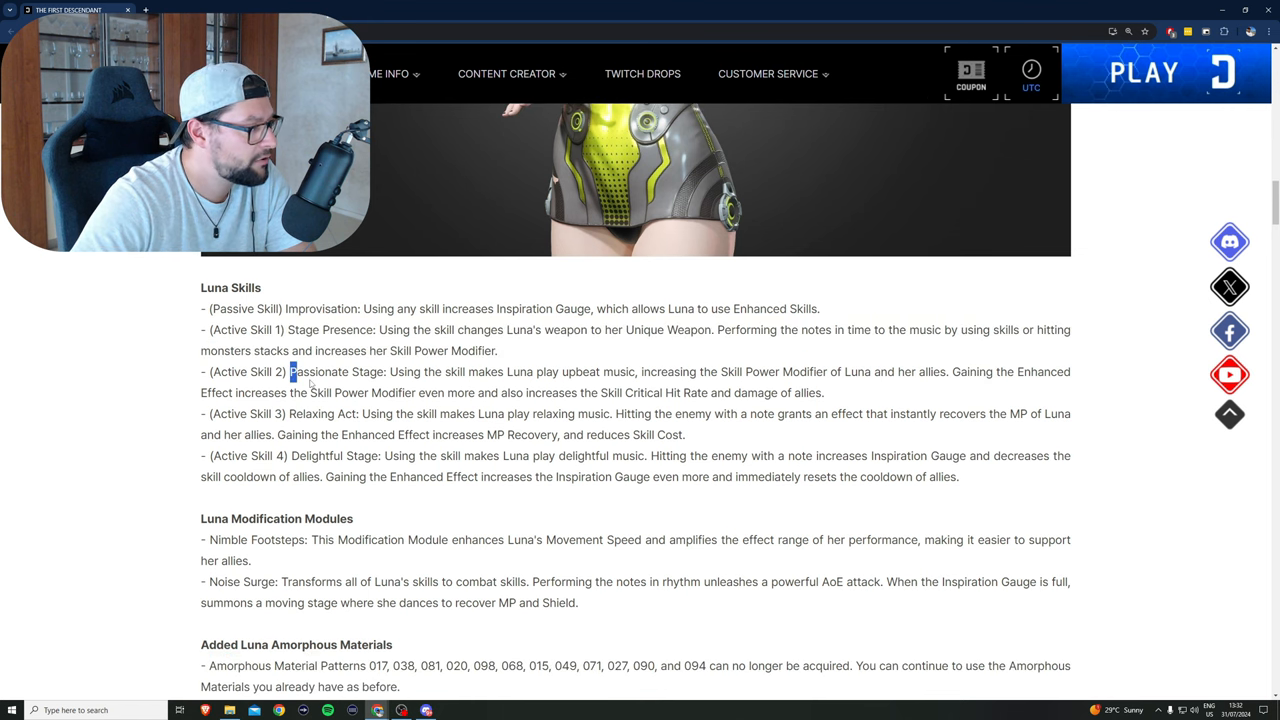
click(1031, 75)
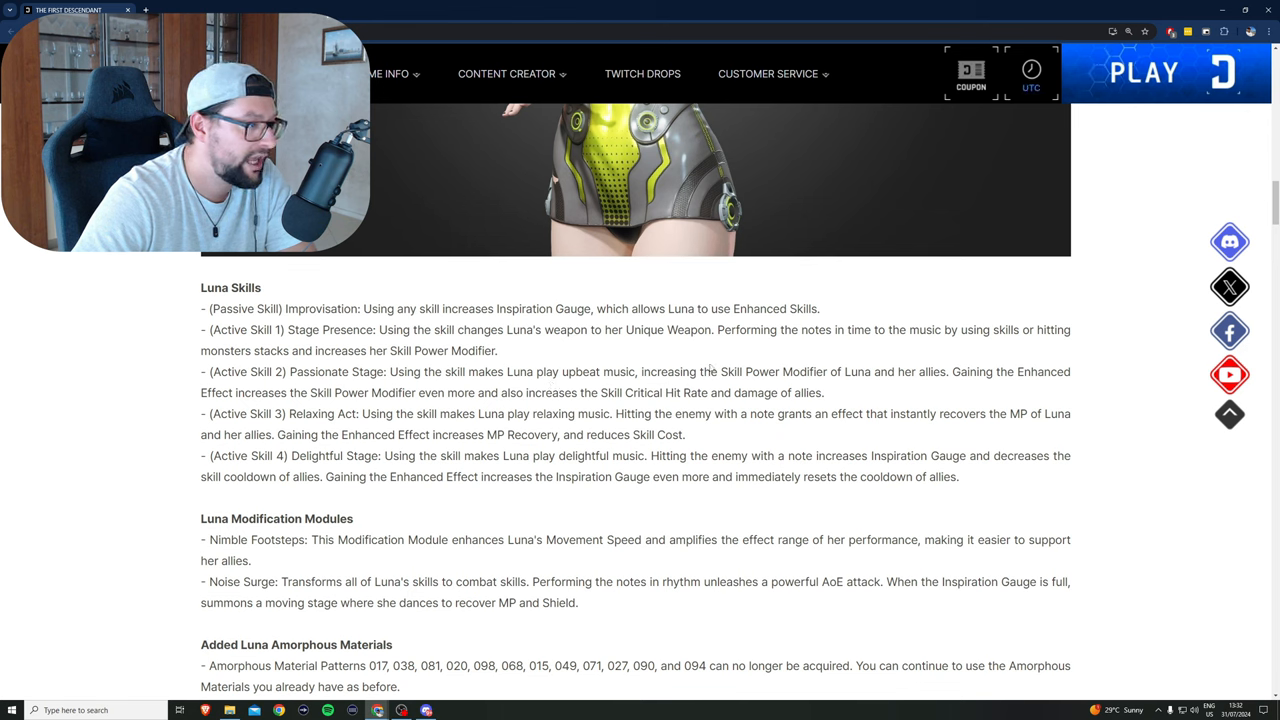
drag(638, 371, 946, 371)
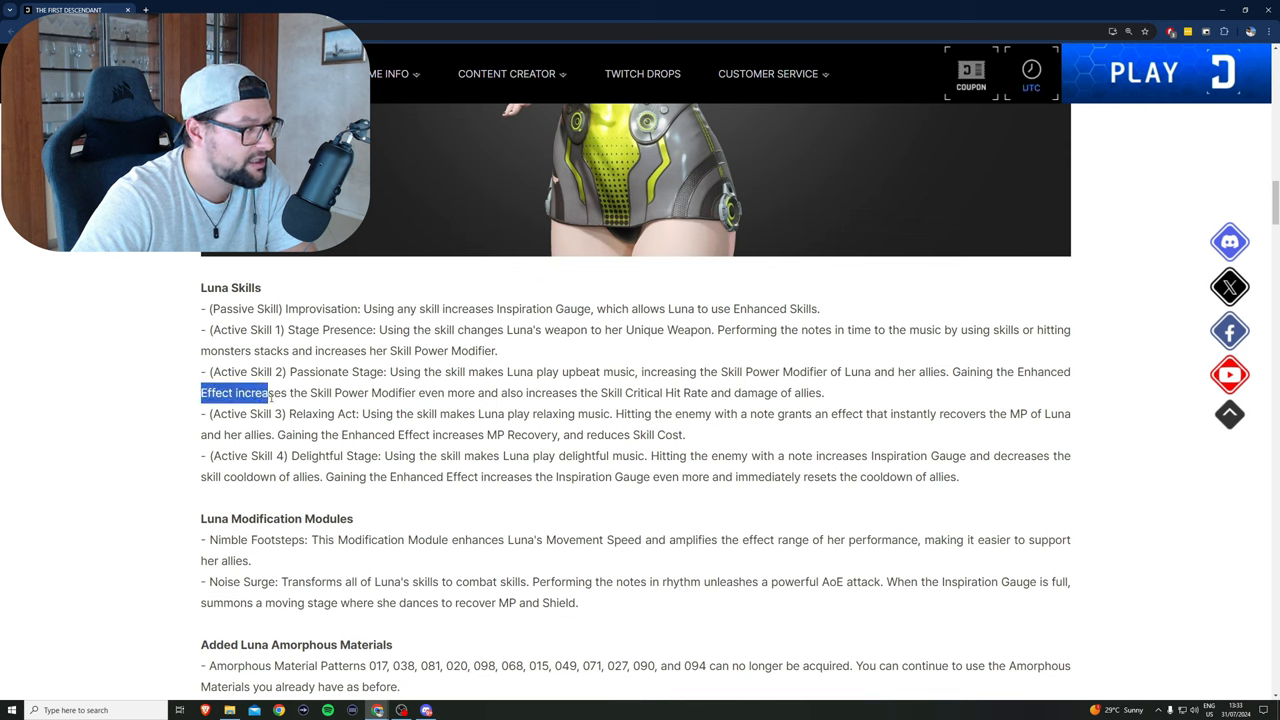
drag(260, 392, 475, 392)
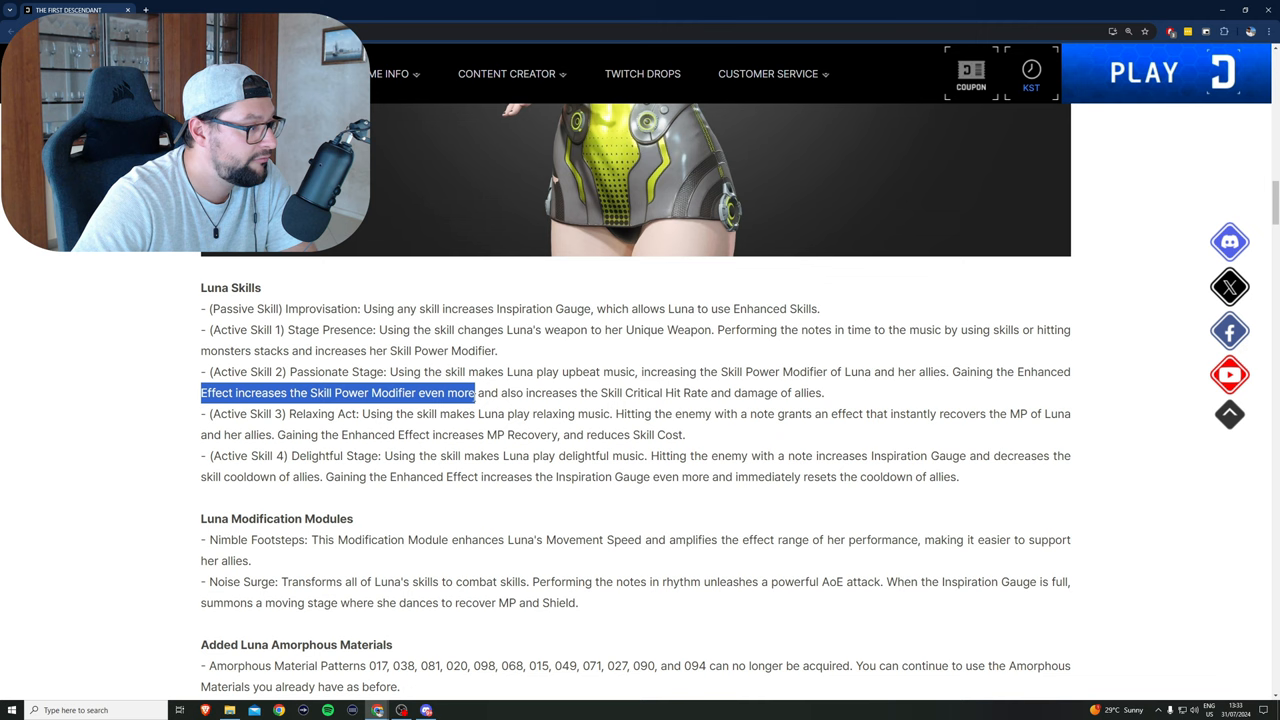
drag(474, 392, 600, 392)
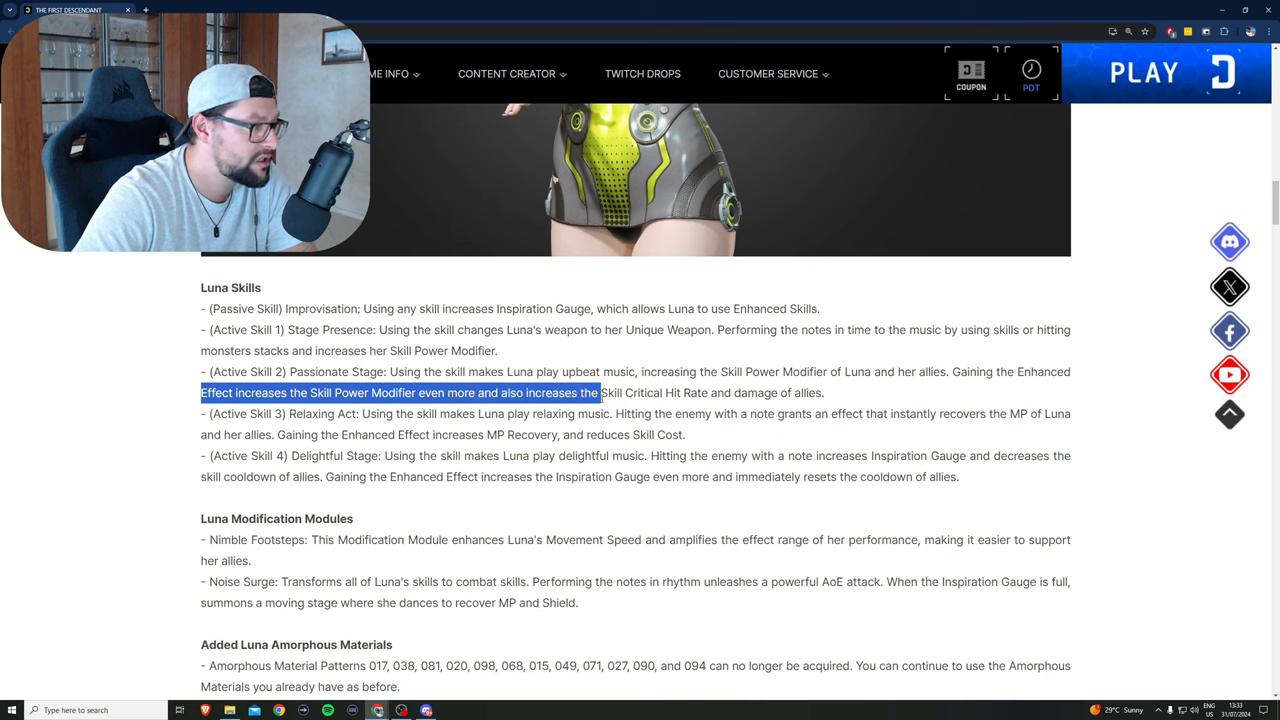
drag(600, 392, 770, 392)
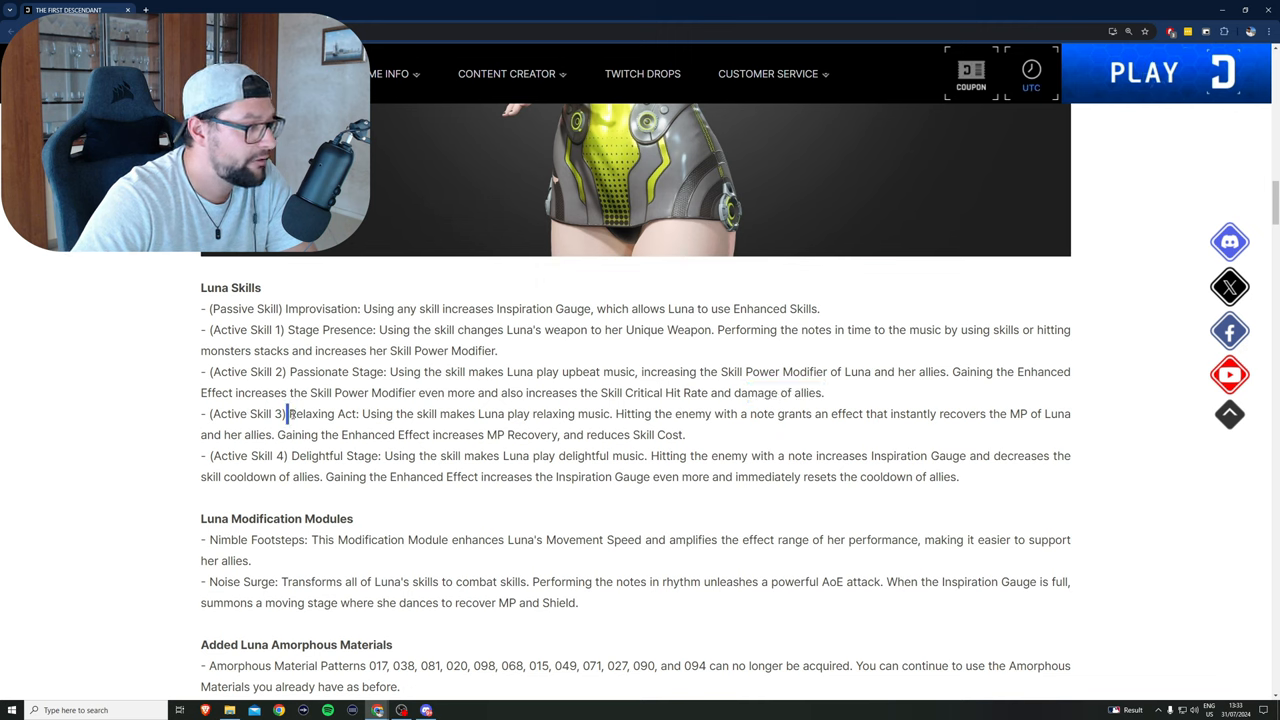
drag(286, 413, 475, 413)
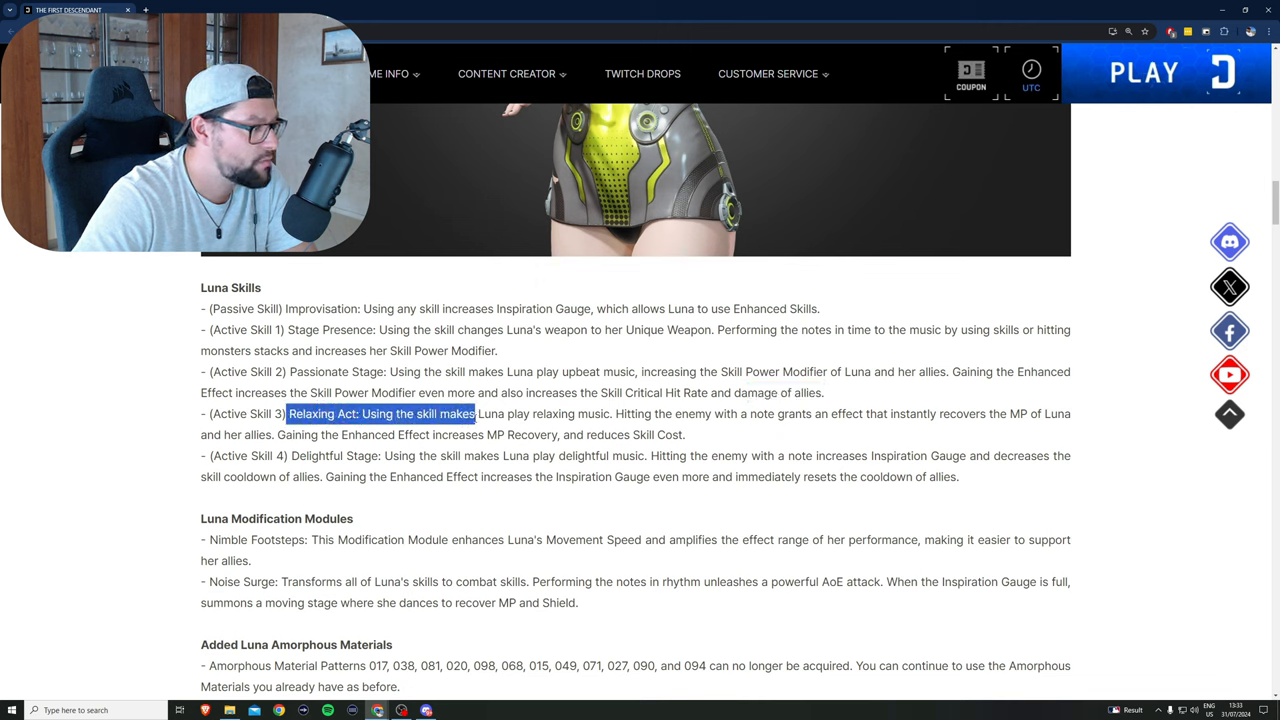
drag(475, 413, 685, 413)
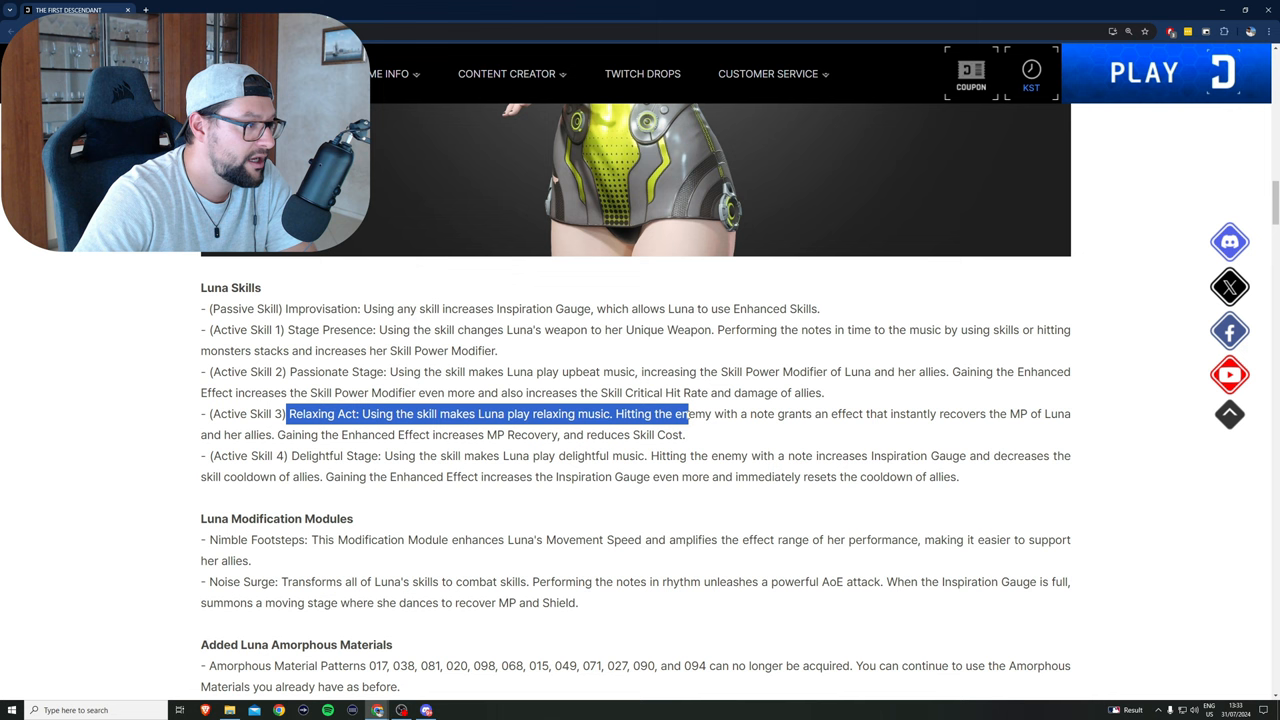
drag(686, 413, 915, 413)
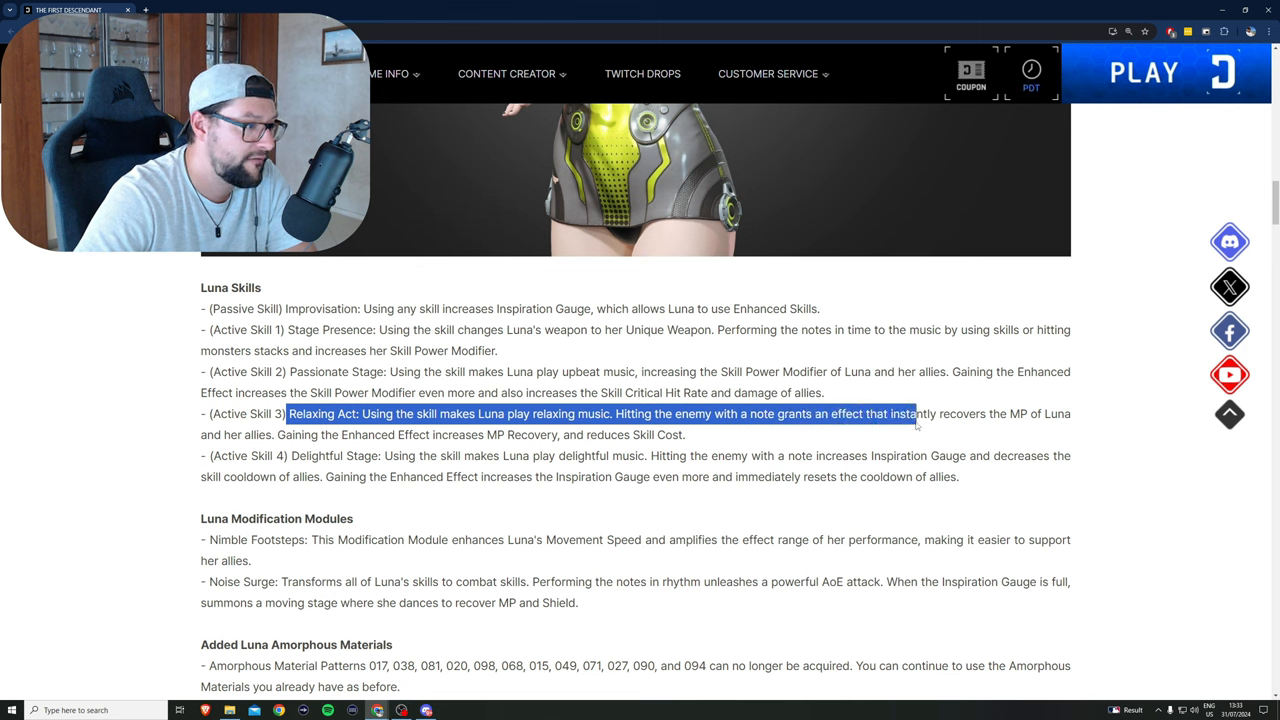
drag(915, 413, 1055, 413)
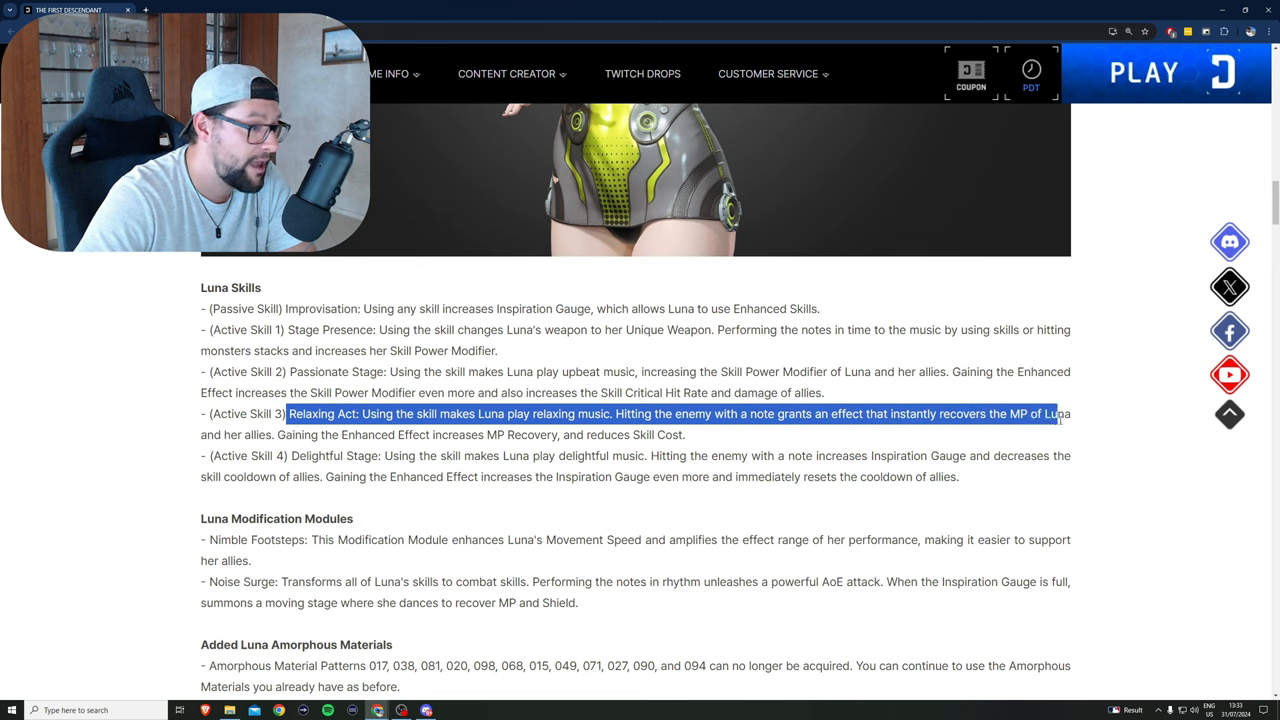
drag(1050, 413, 275, 434)
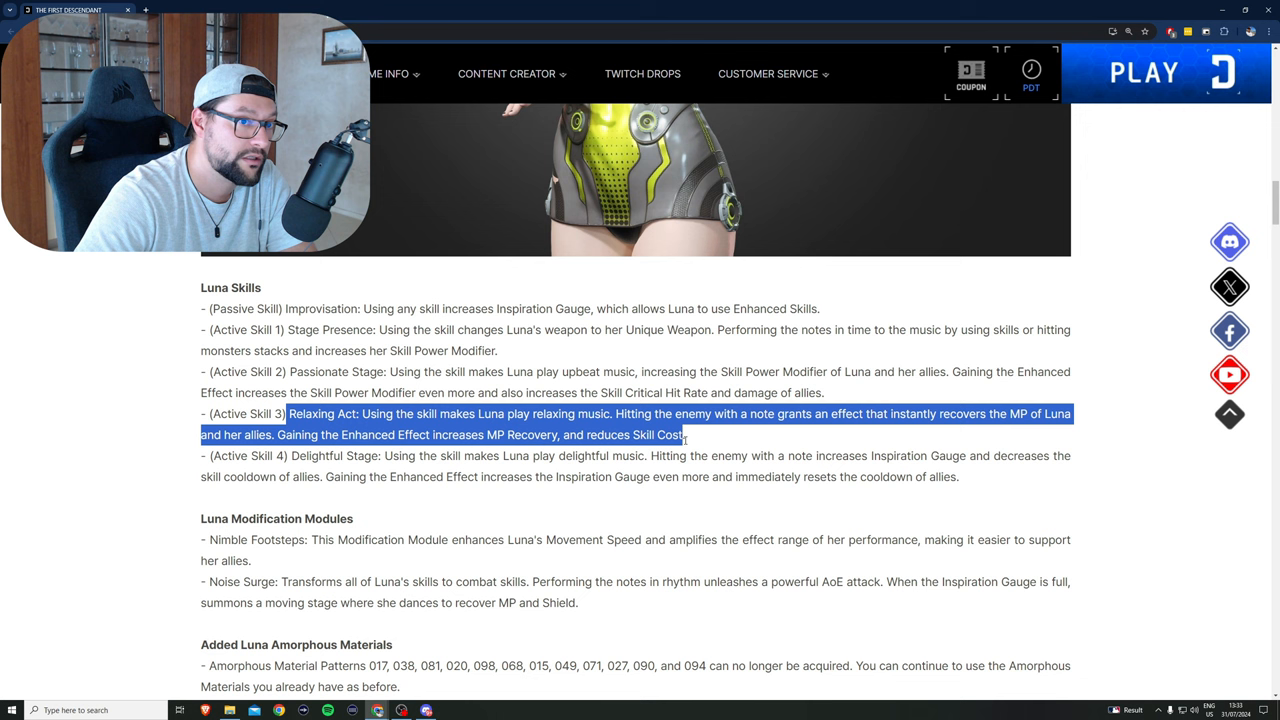
click(290, 473)
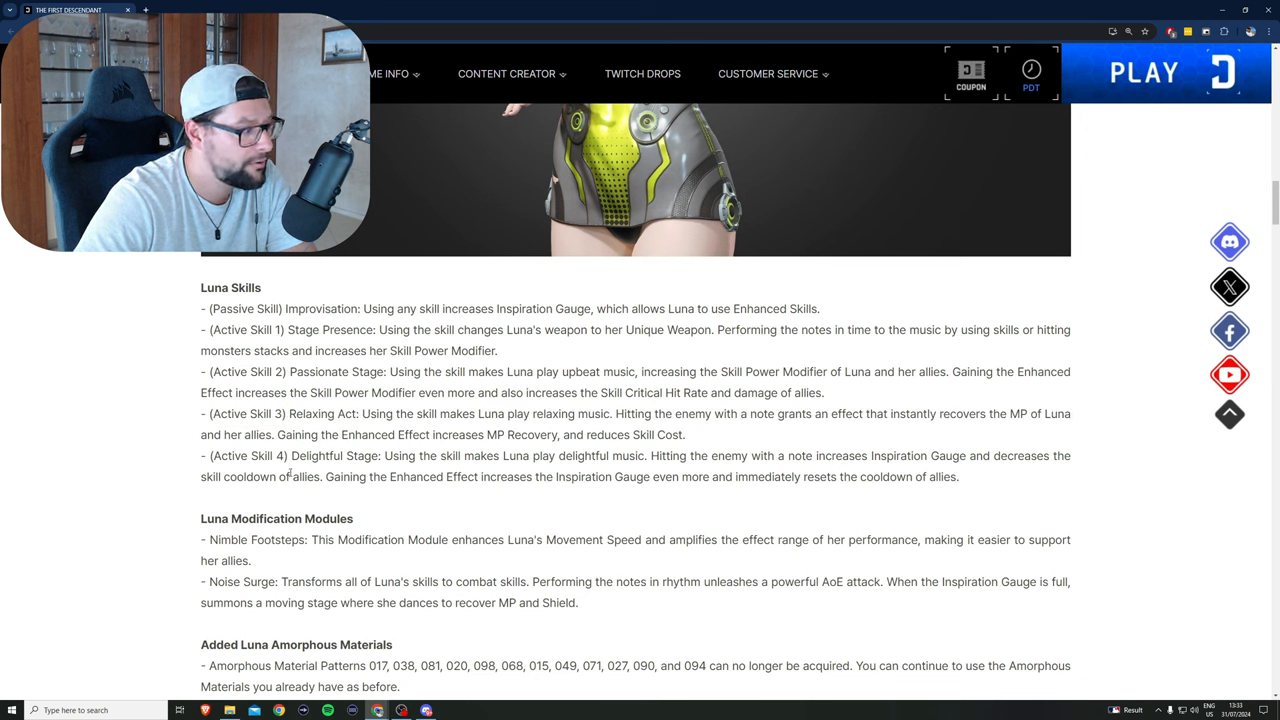
click(1030, 75)
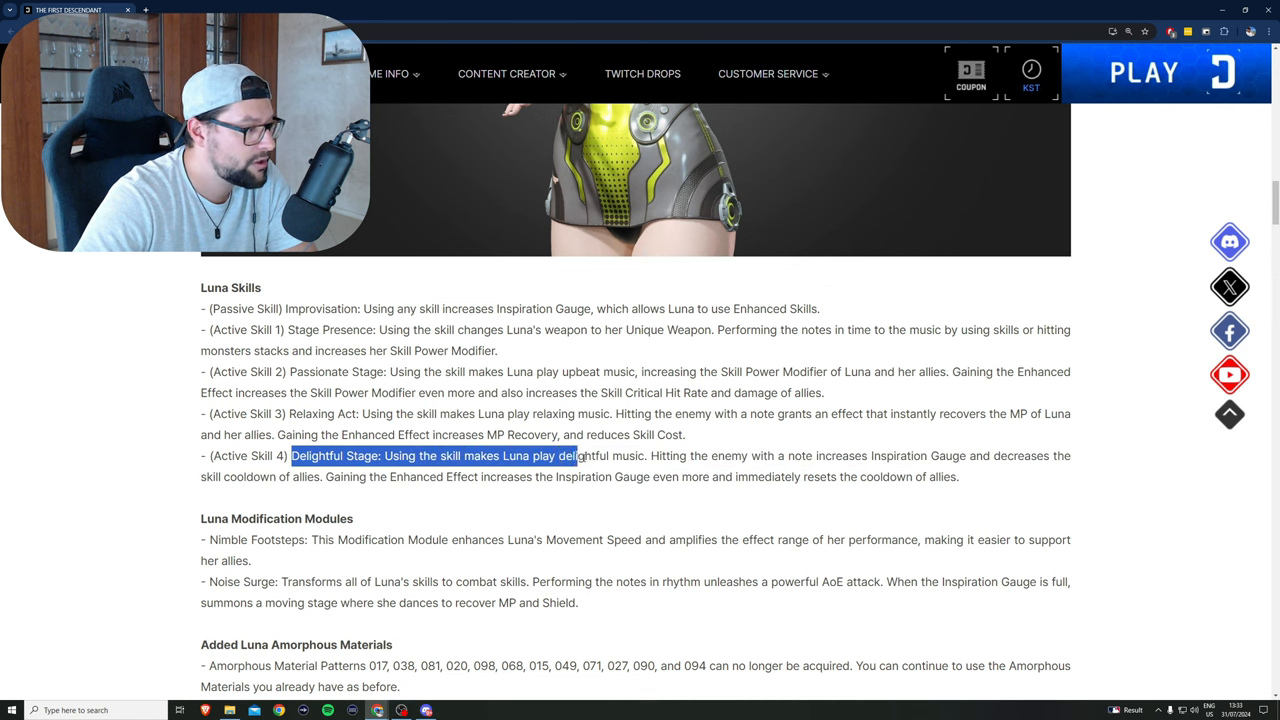
drag(577, 456, 785, 456)
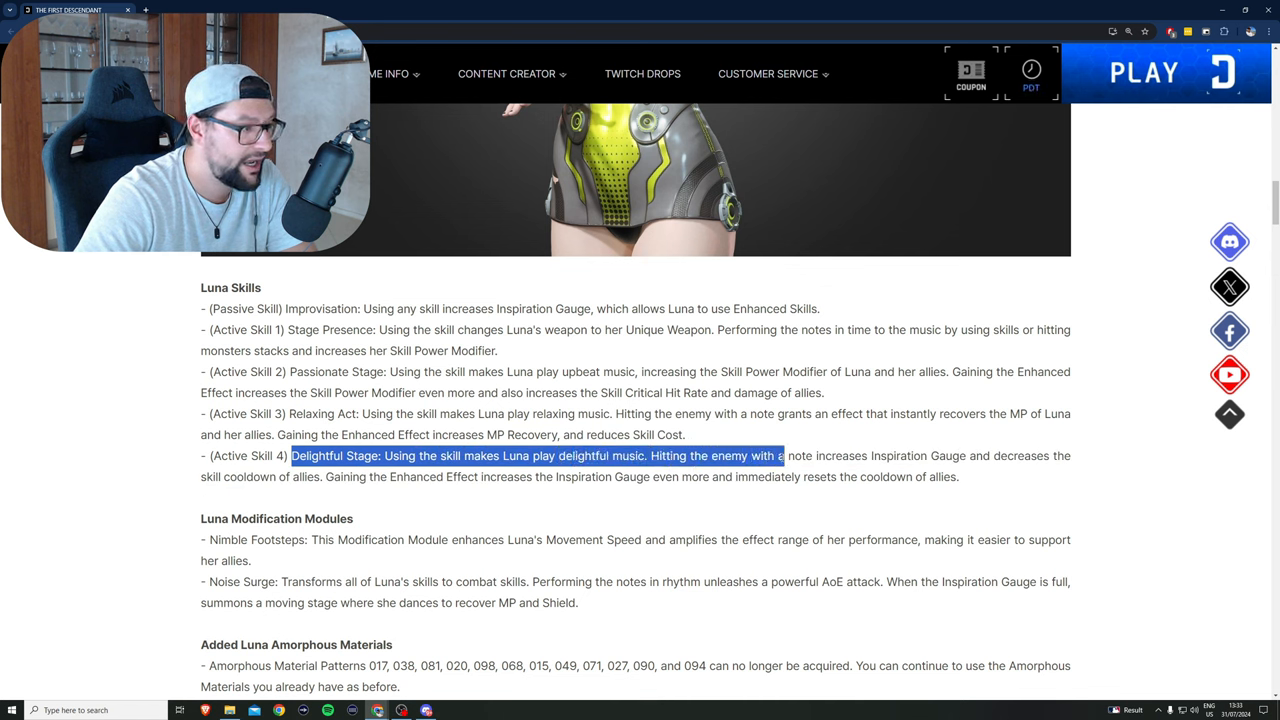
drag(785, 455, 957, 476)
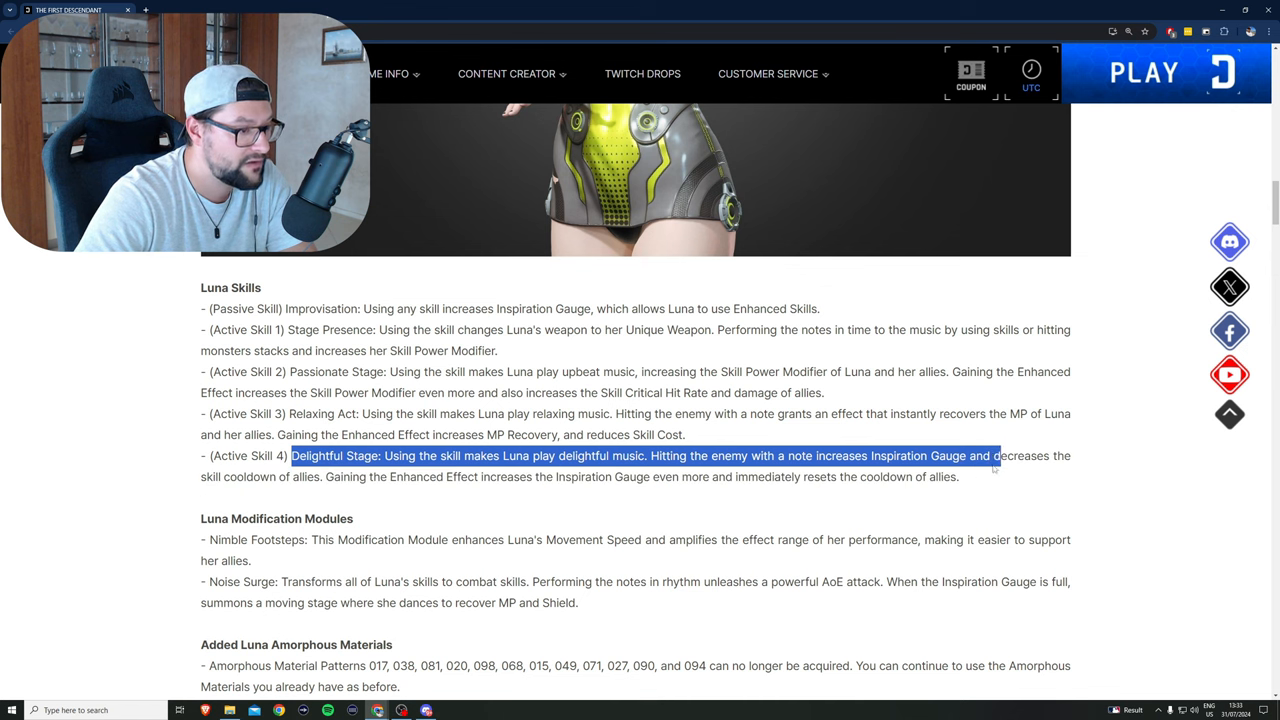
drag(995, 456, 322, 476)
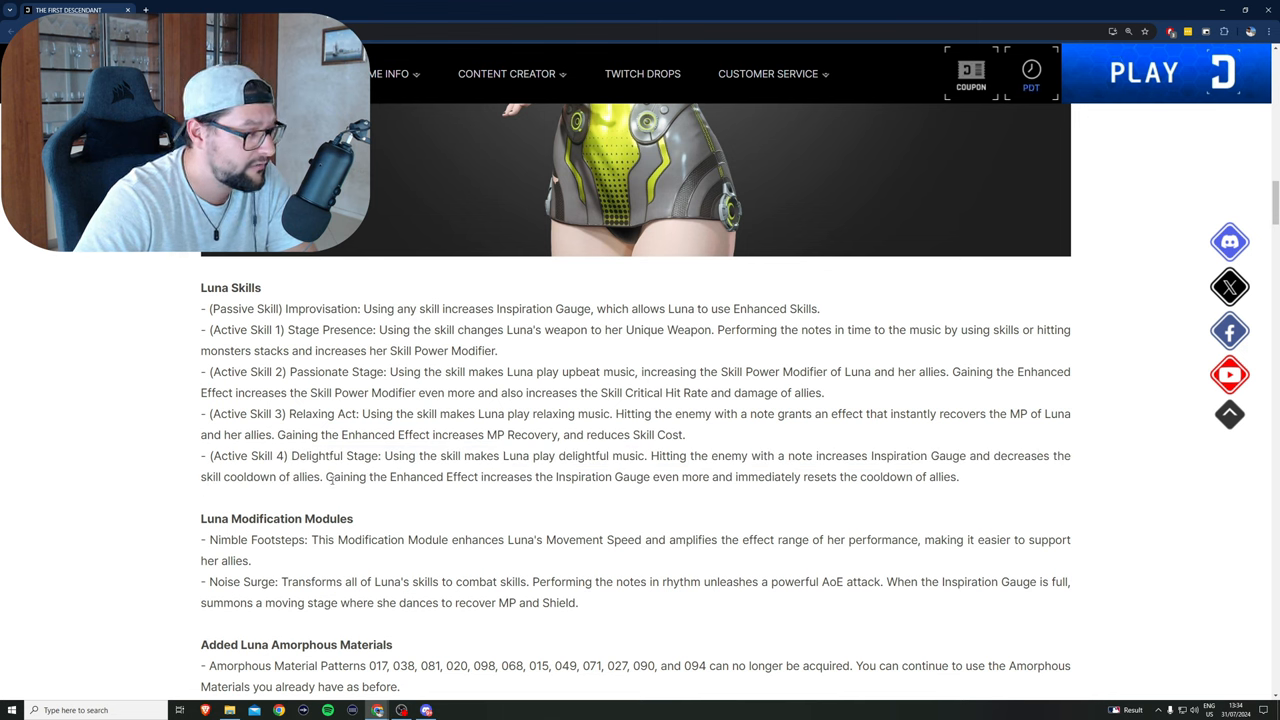
click(1031, 80)
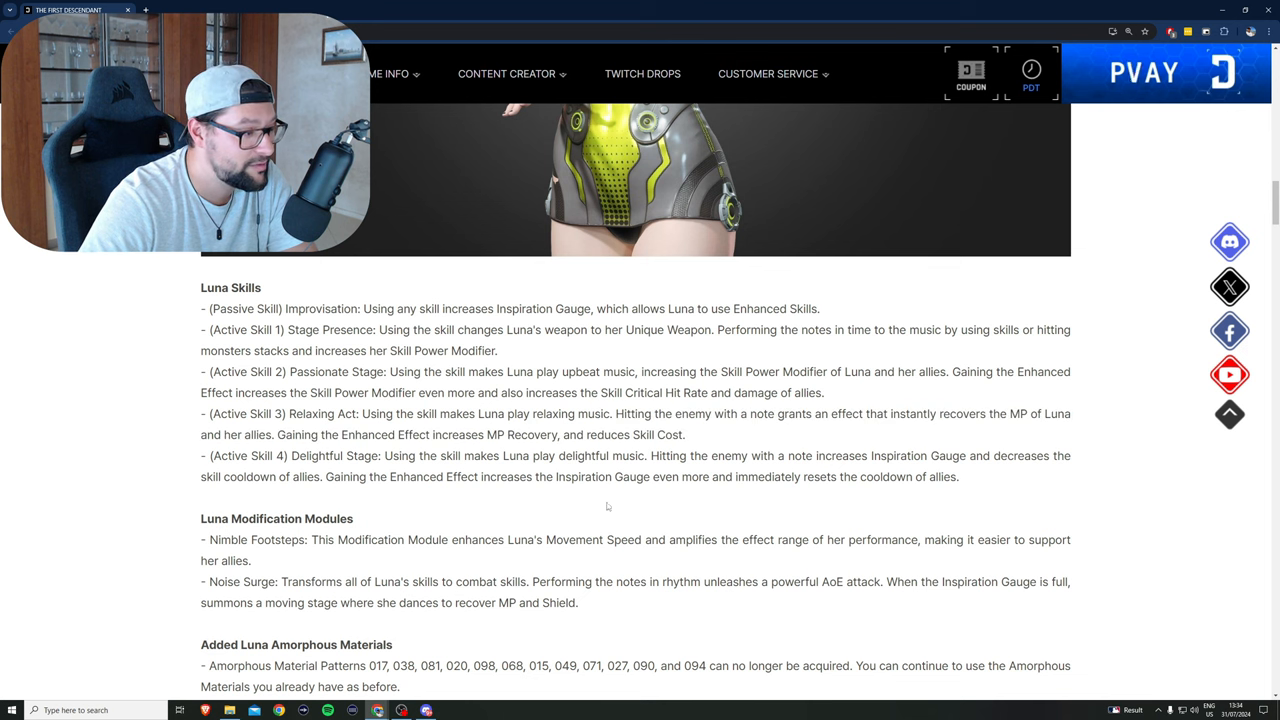
double_click(344, 477)
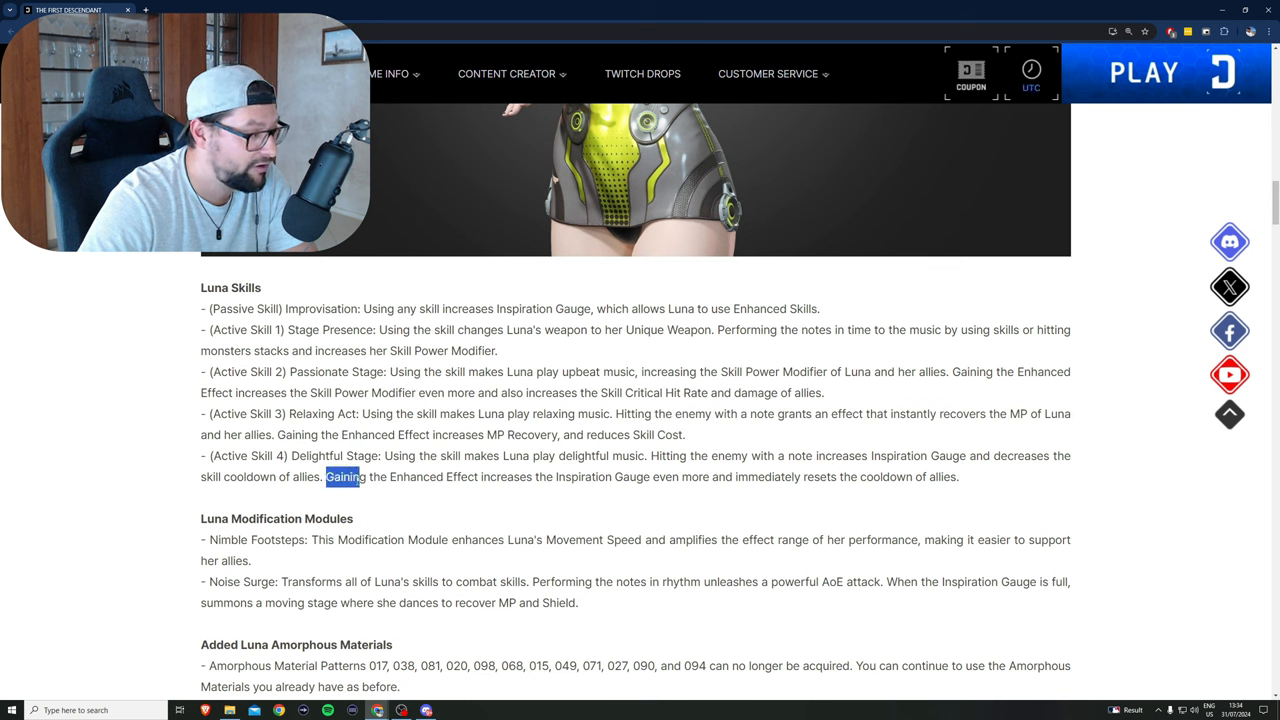
click(400, 477)
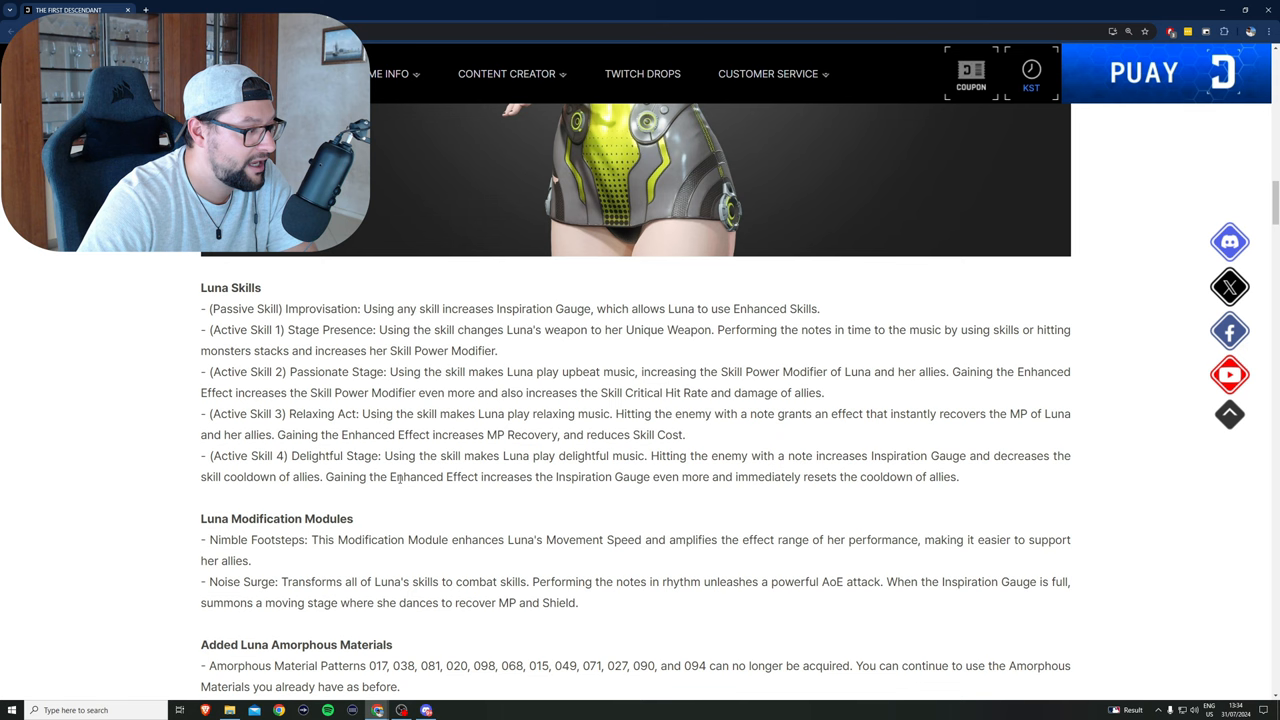
drag(480, 476, 718, 476)
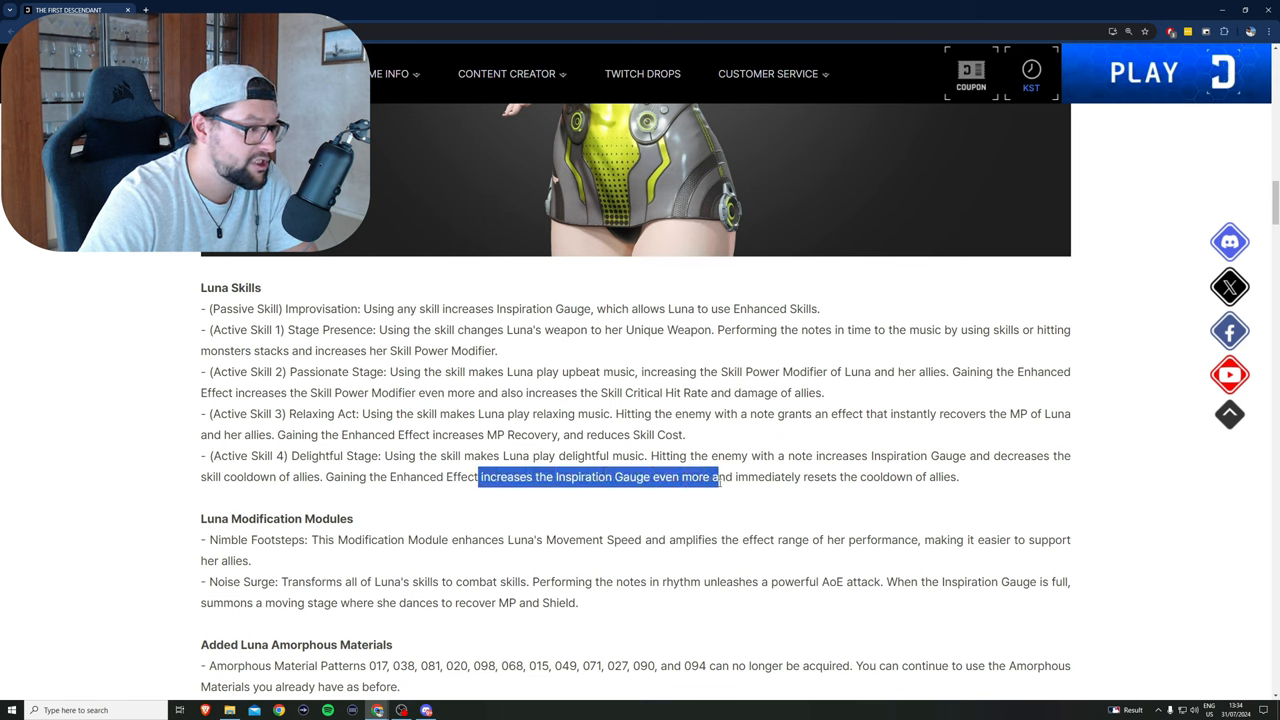
drag(715, 476, 925, 476)
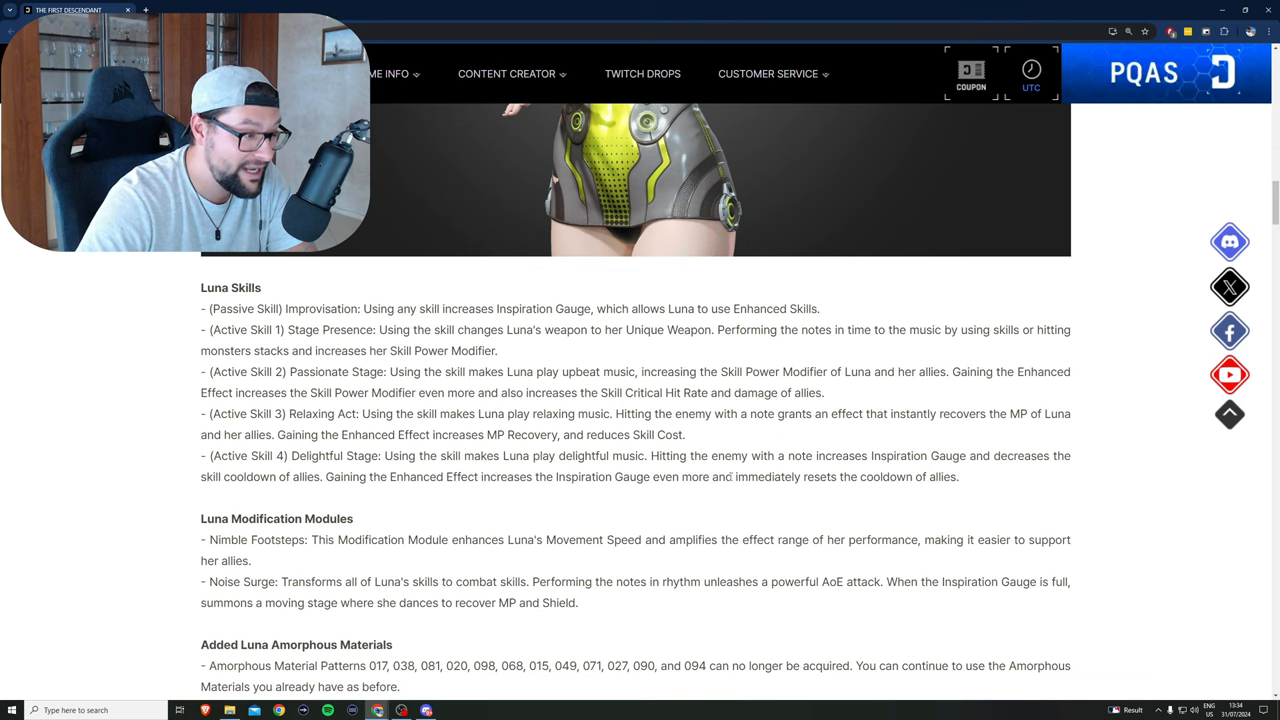
scroll(down, 3)
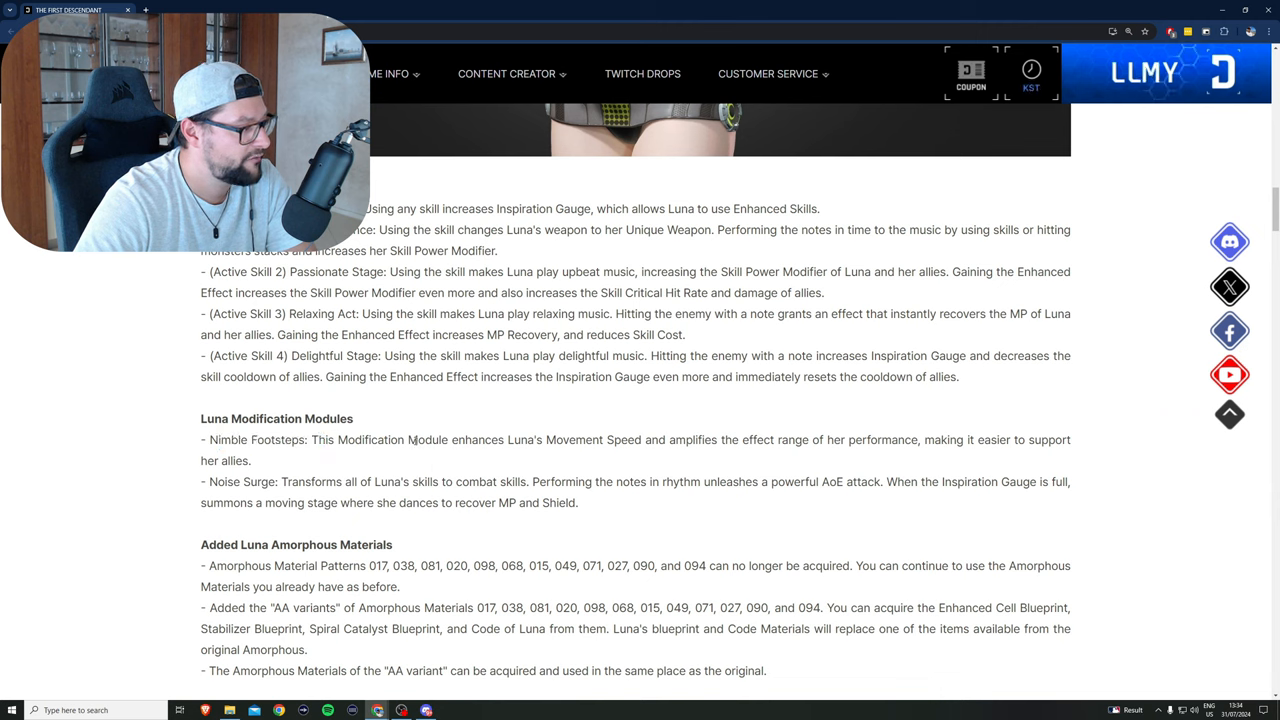
Step: Highlight the Noise Surge description: combat skill transformation, AoE attack, full Inspiration Gauge
double_click(432, 439)
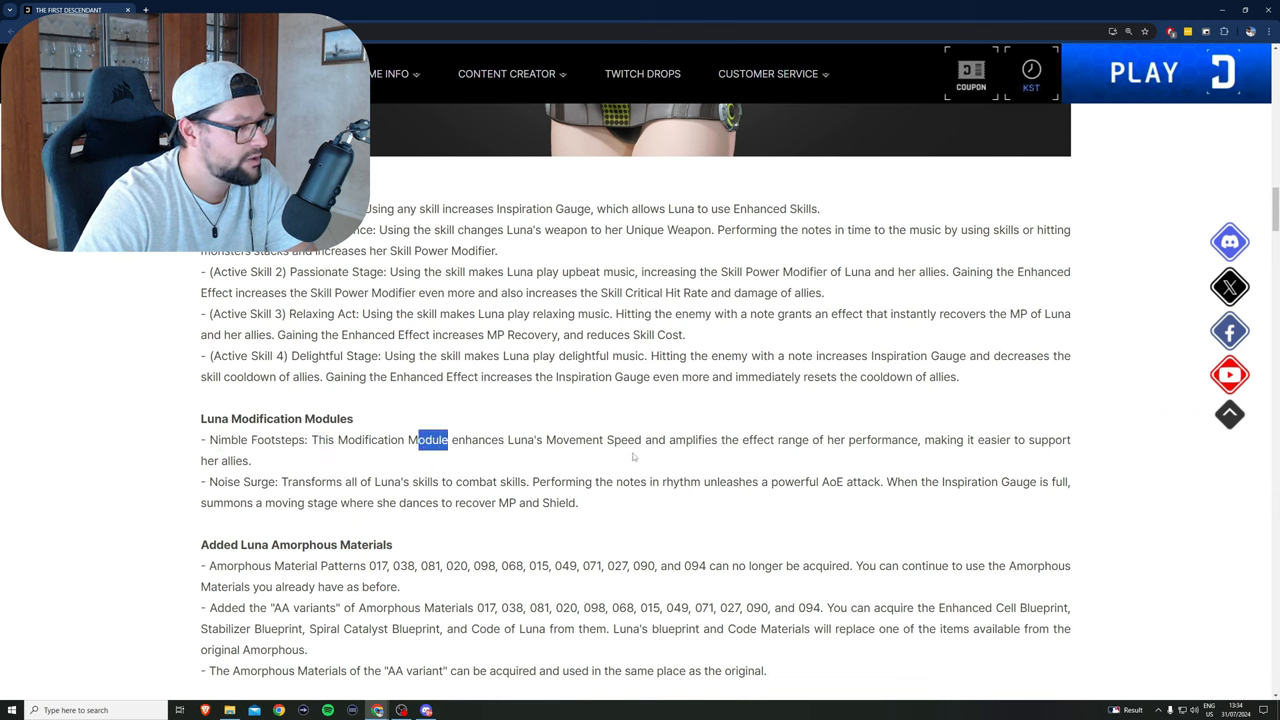
mouse_move(809, 453)
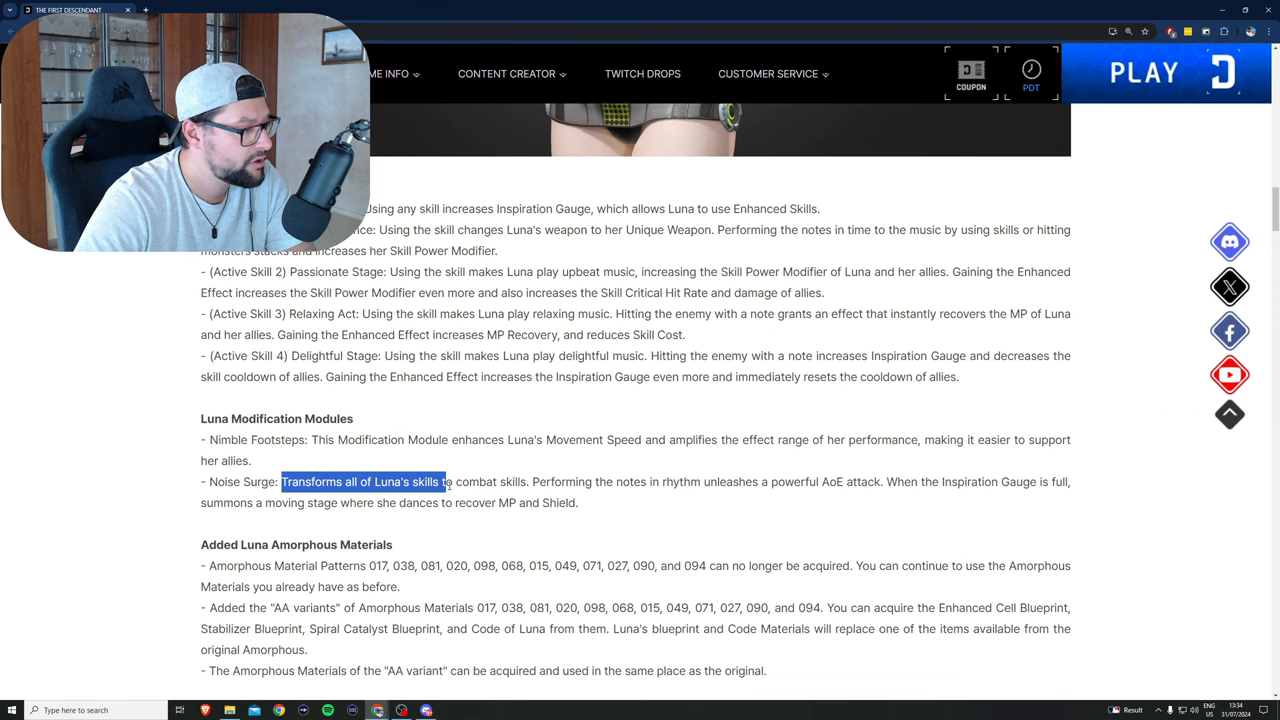
drag(445, 482, 600, 482)
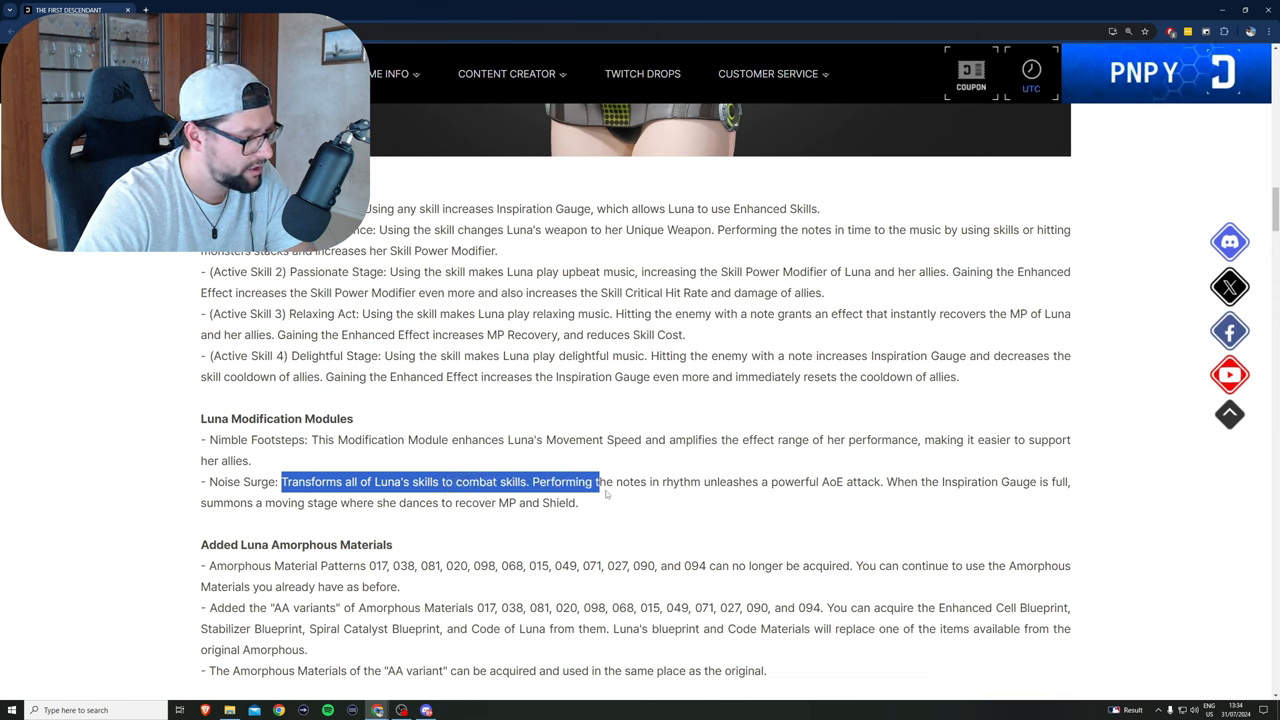
drag(600, 482, 857, 482)
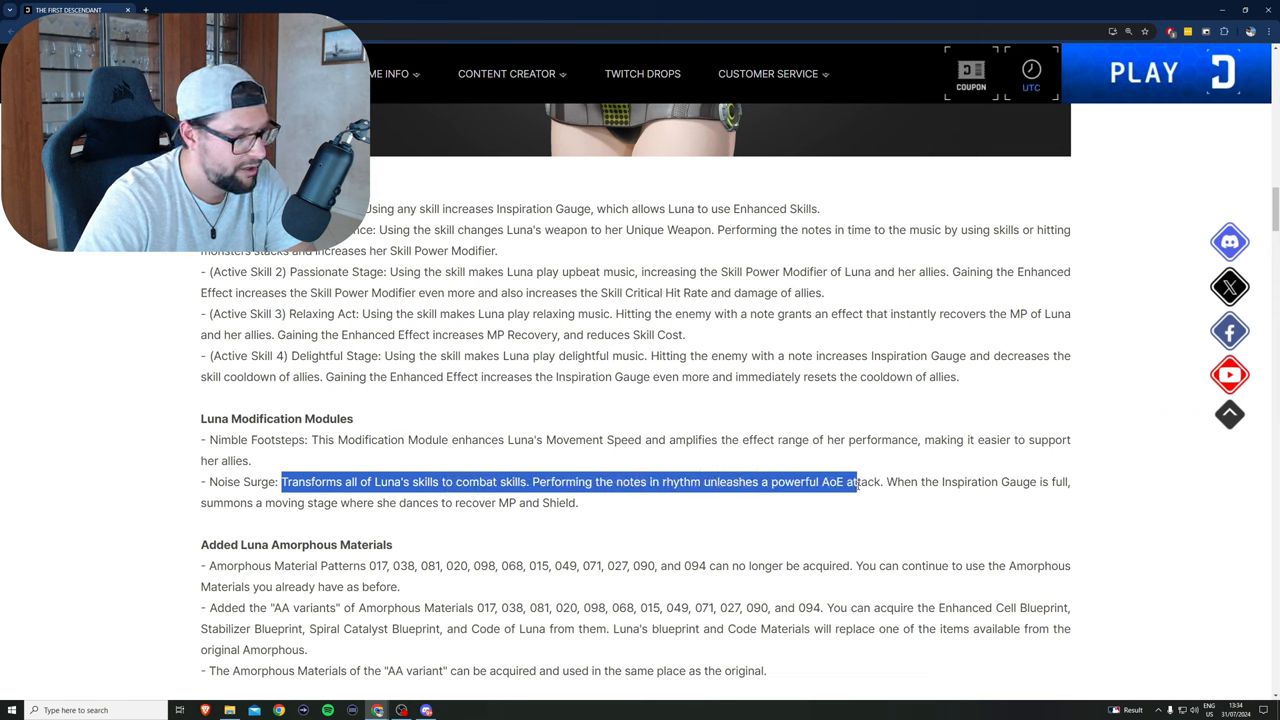
drag(855, 481, 998, 481)
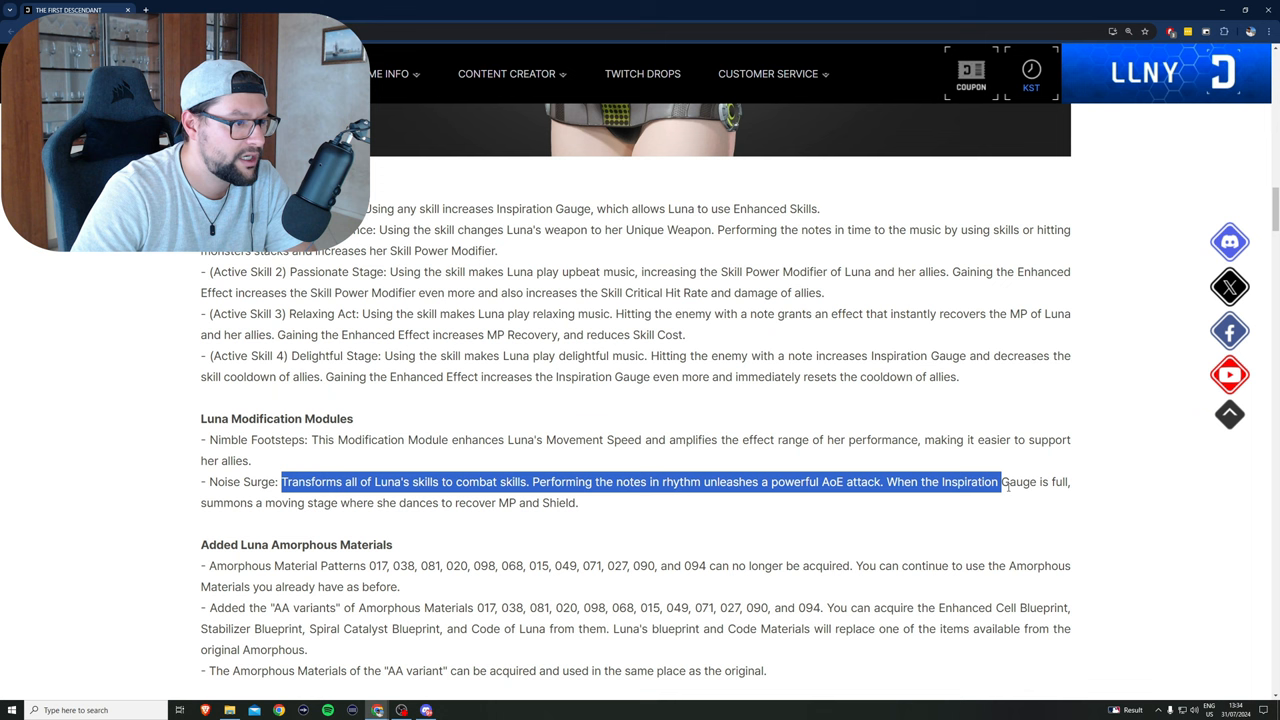
drag(995, 481, 577, 502)
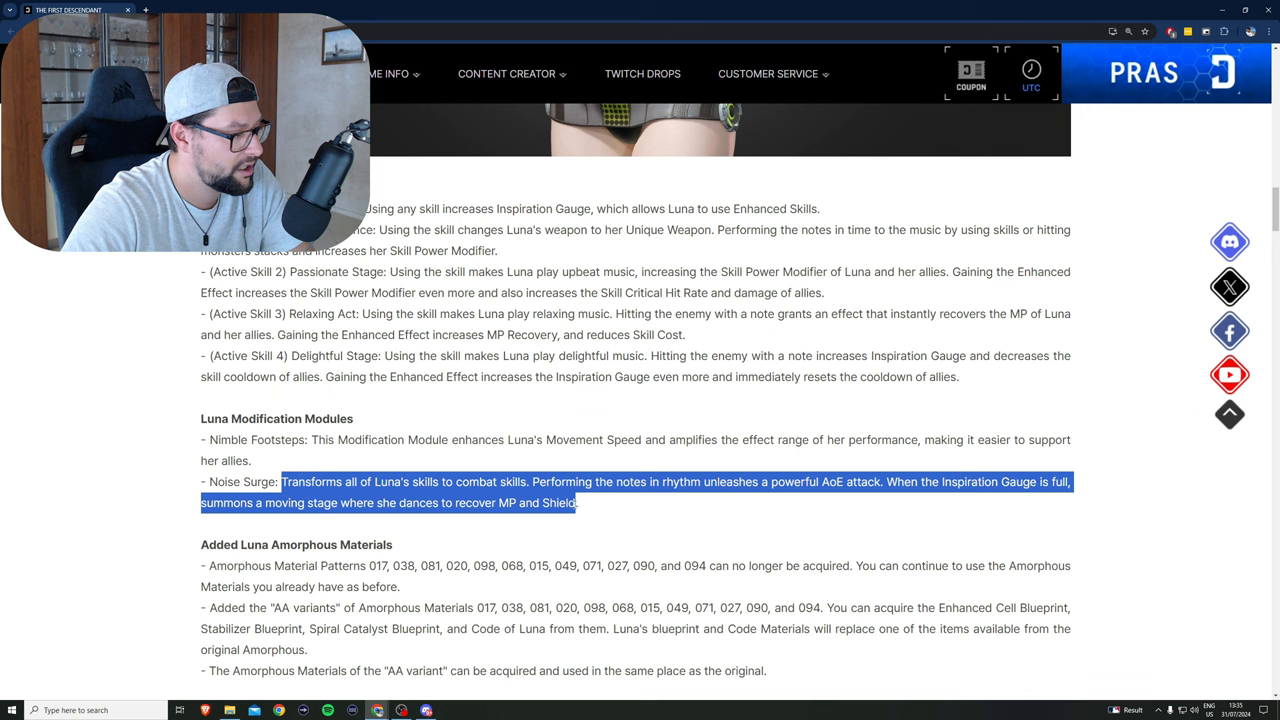
Step: Clear the highlight and select the module name 'Noise Surge'
double_click(240, 481)
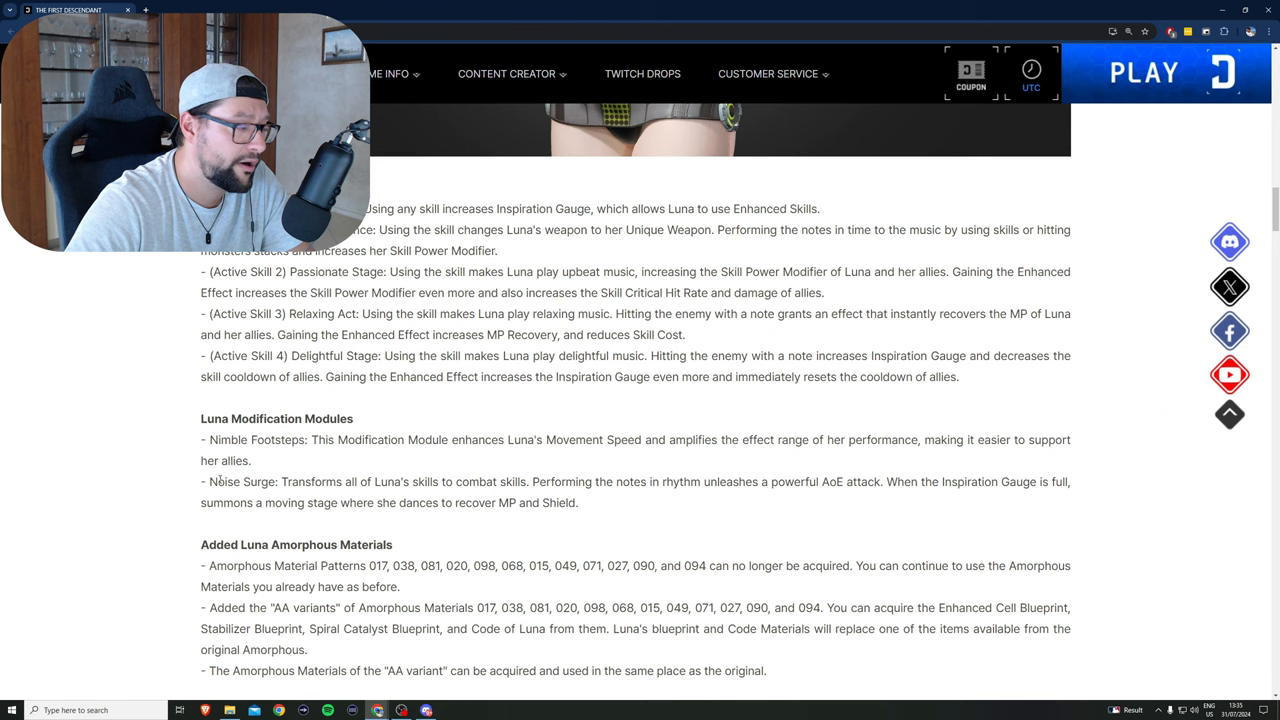
double_click(218, 481)
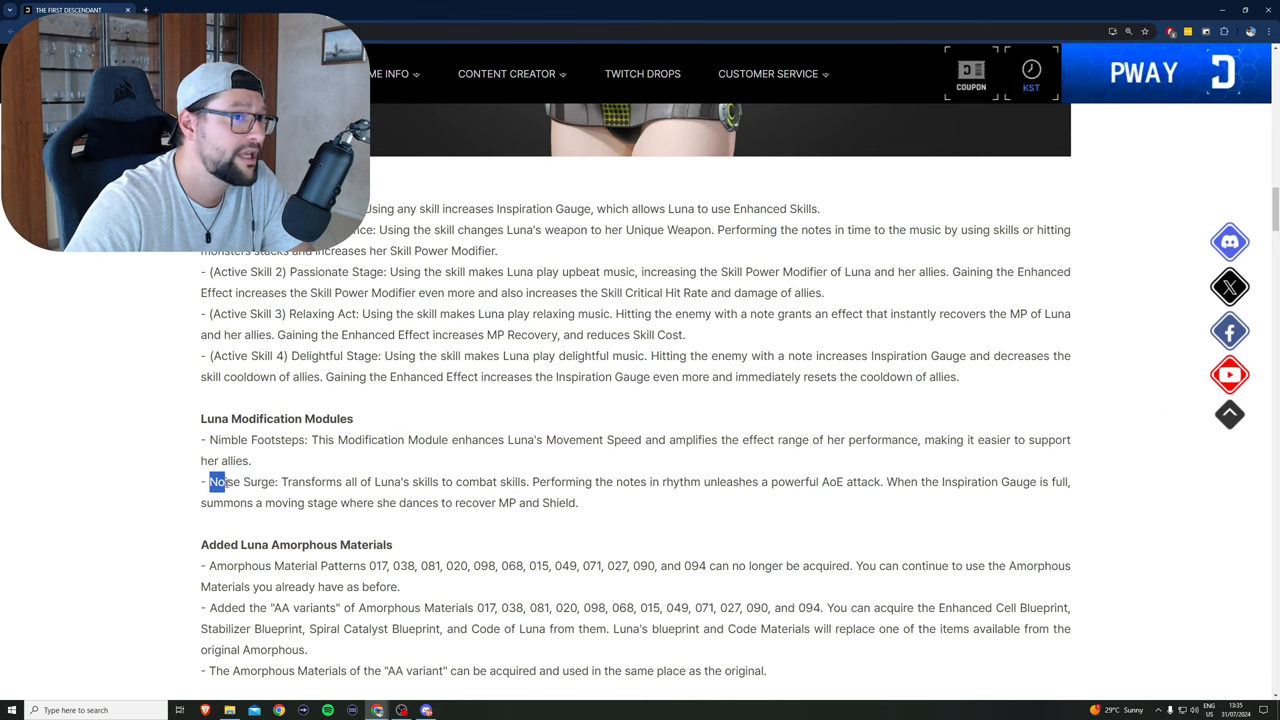
double_click(241, 481)
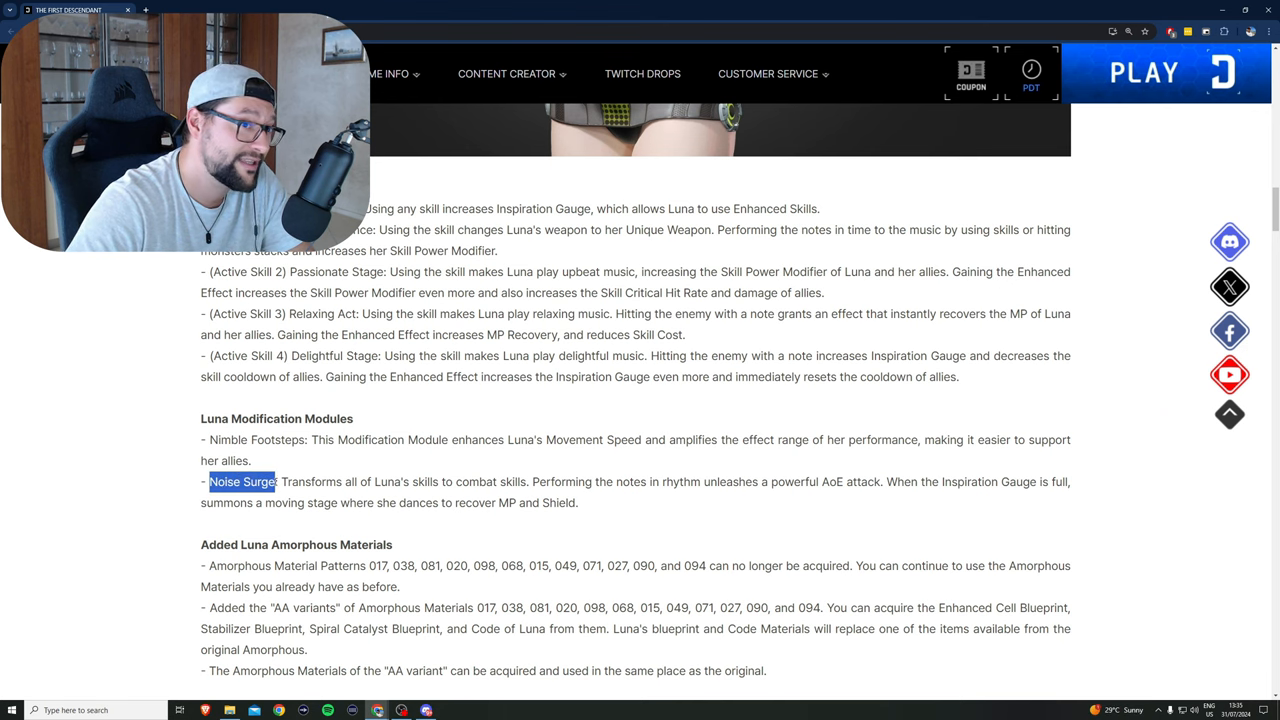
scroll(down, 3)
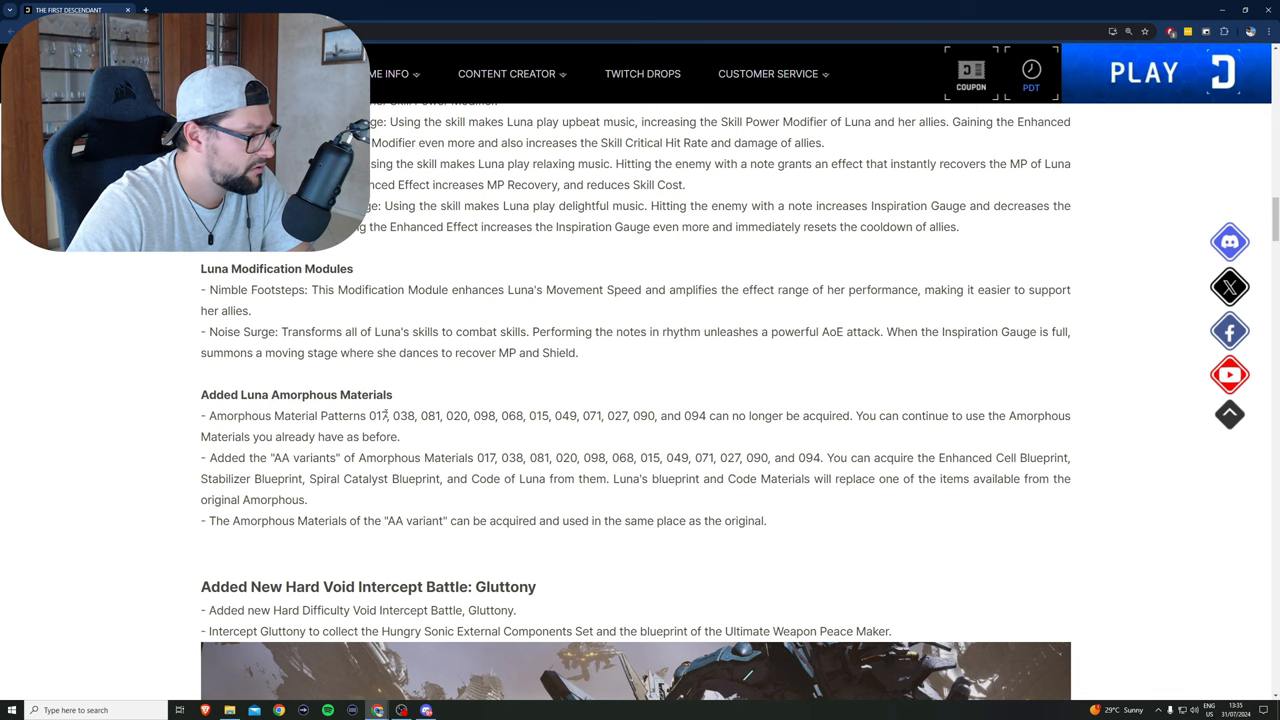
Step: Scroll past Luna's Amorphous Materials to the Hard Void Intercept Battle: Gluttony heading
scroll(down, 3)
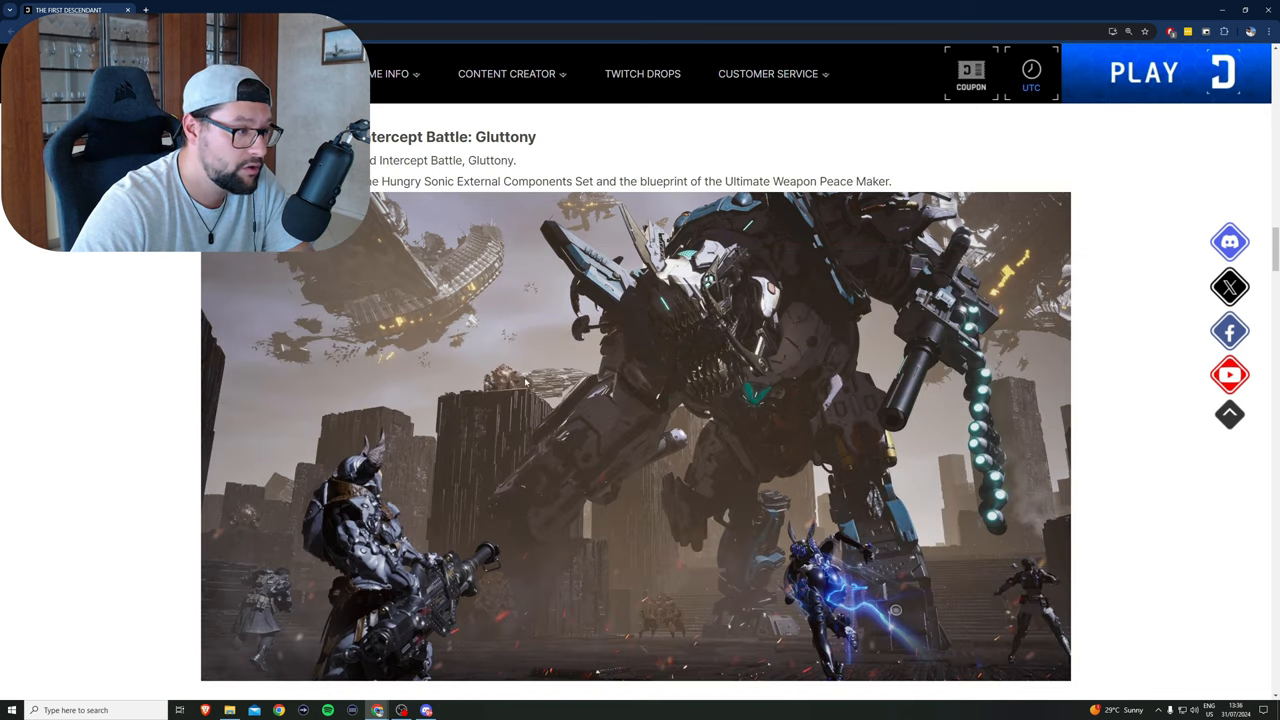
click(1031, 73)
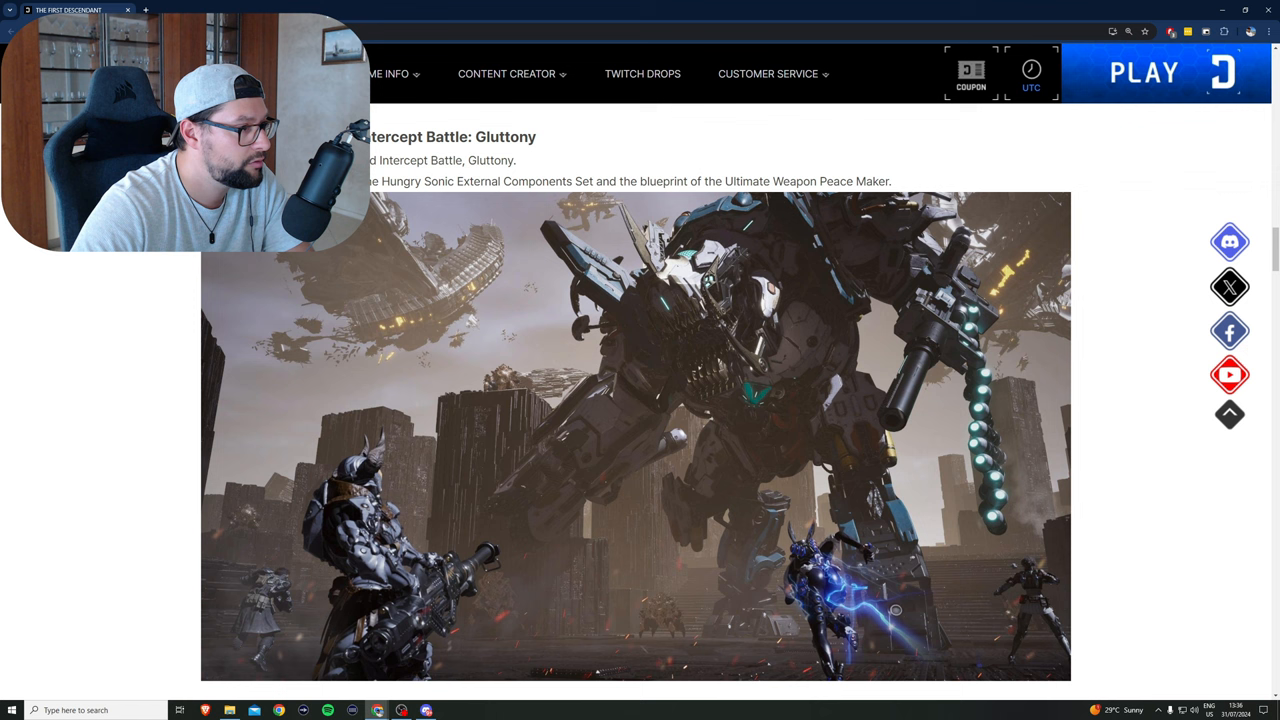
Step: Highlight the Hungry Sonic Set's 4-piece effect, including its Unique Weapon clause
scroll(down, 3)
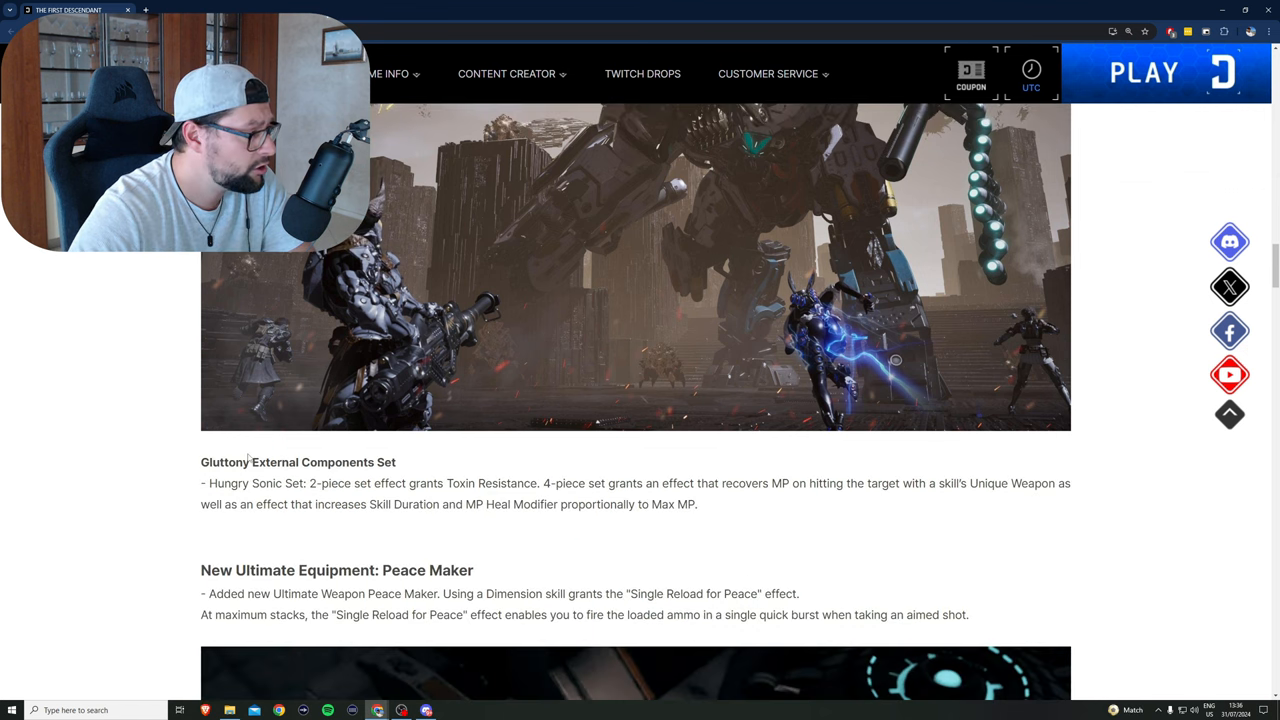
click(1031, 69)
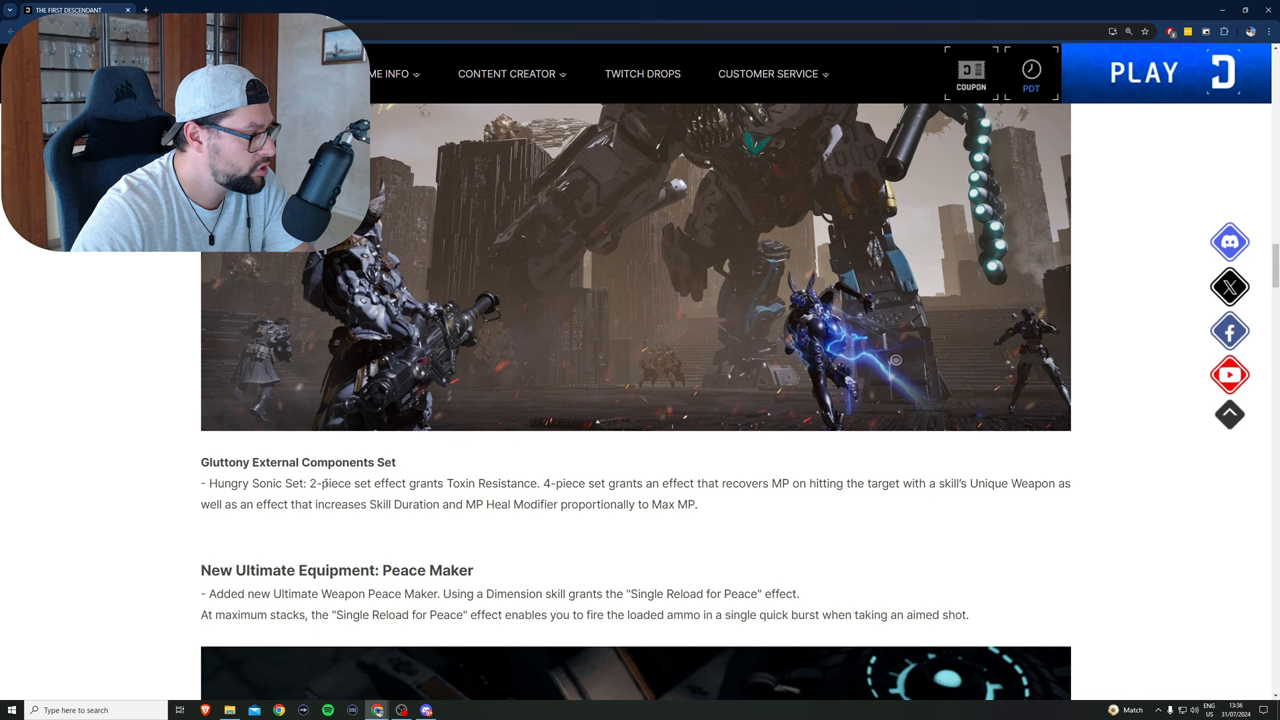
drag(323, 483, 465, 483)
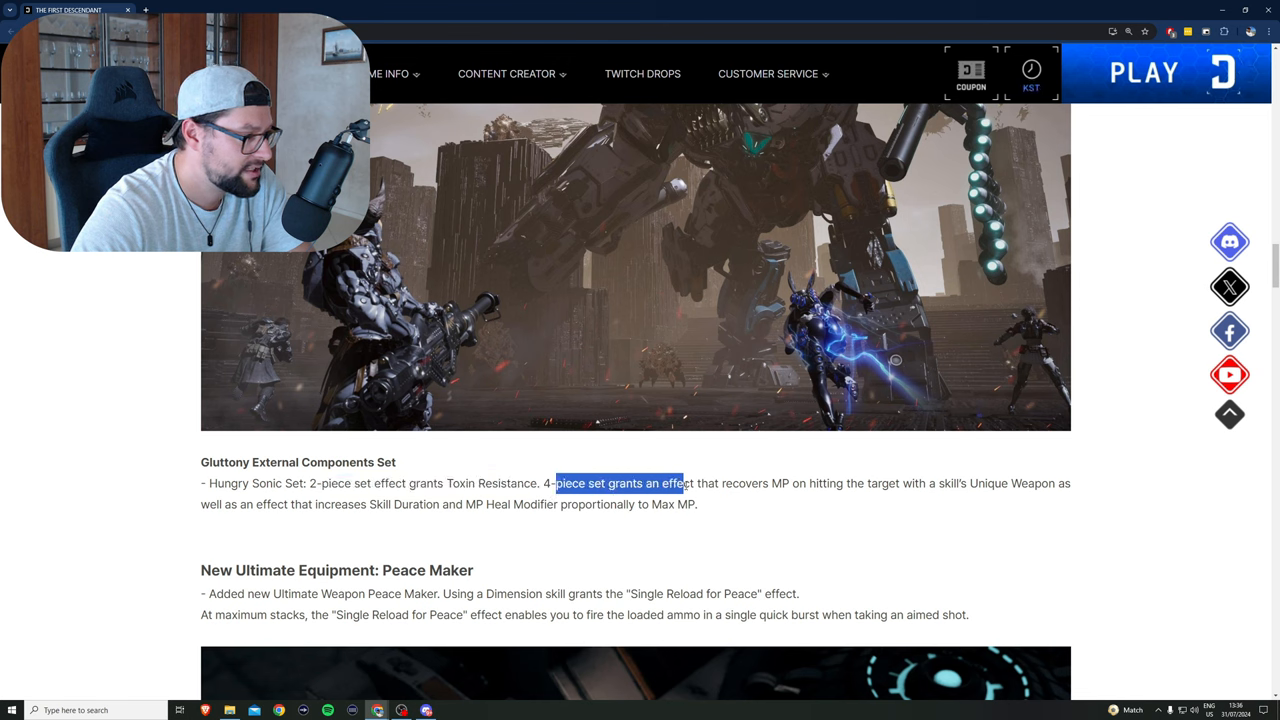
drag(680, 483, 843, 483)
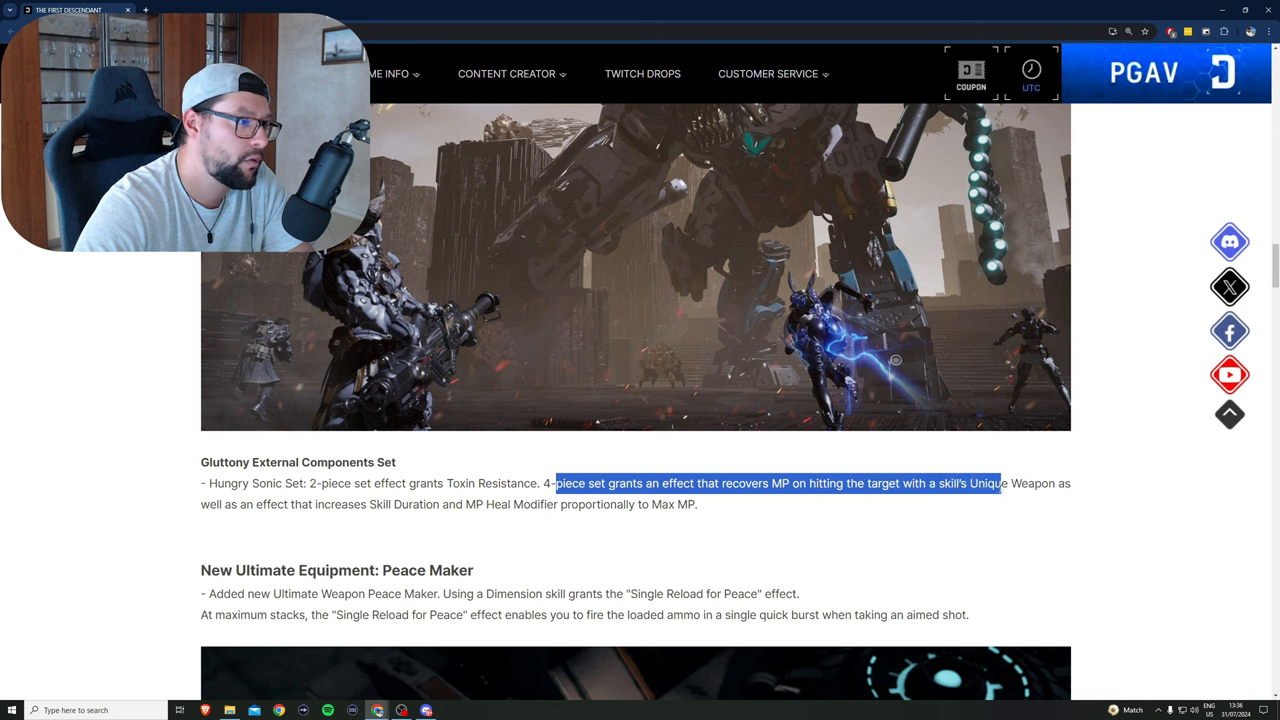
drag(1000, 483, 267, 504)
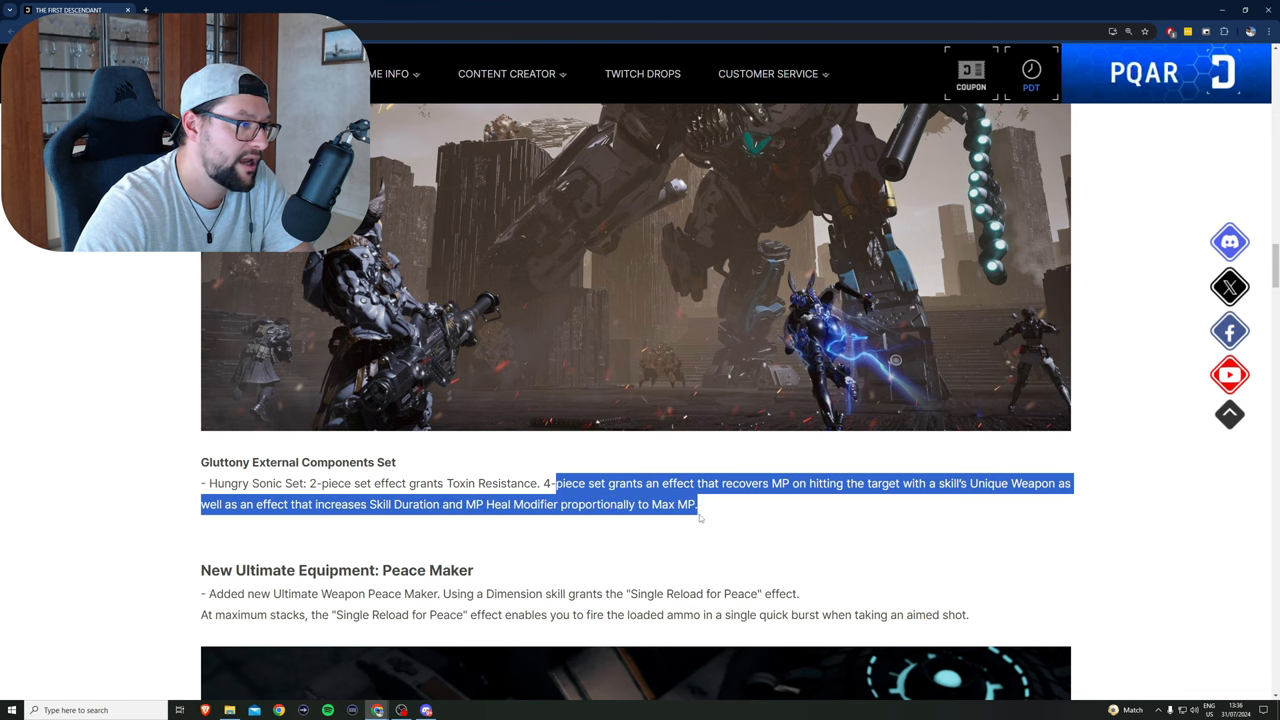
Step: Scroll to the Peace Maker entry and its Single Reload for Peace effect
scroll(down, 3)
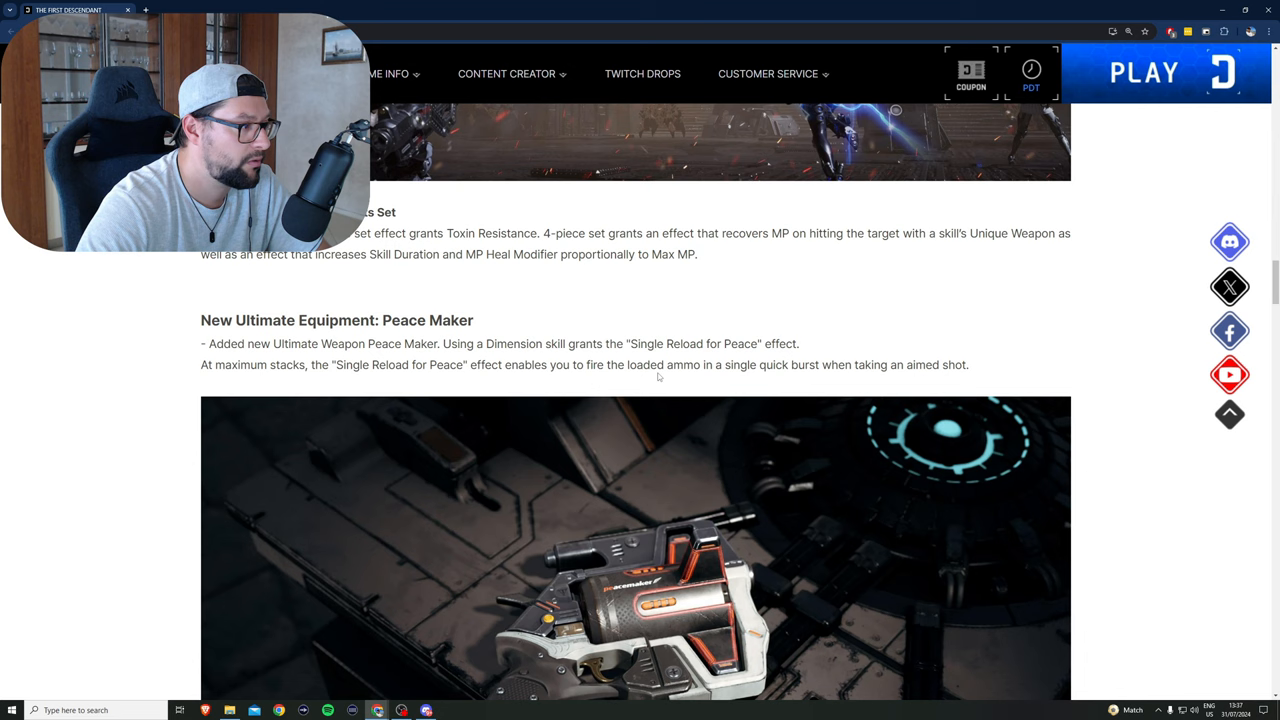
click(1031, 73)
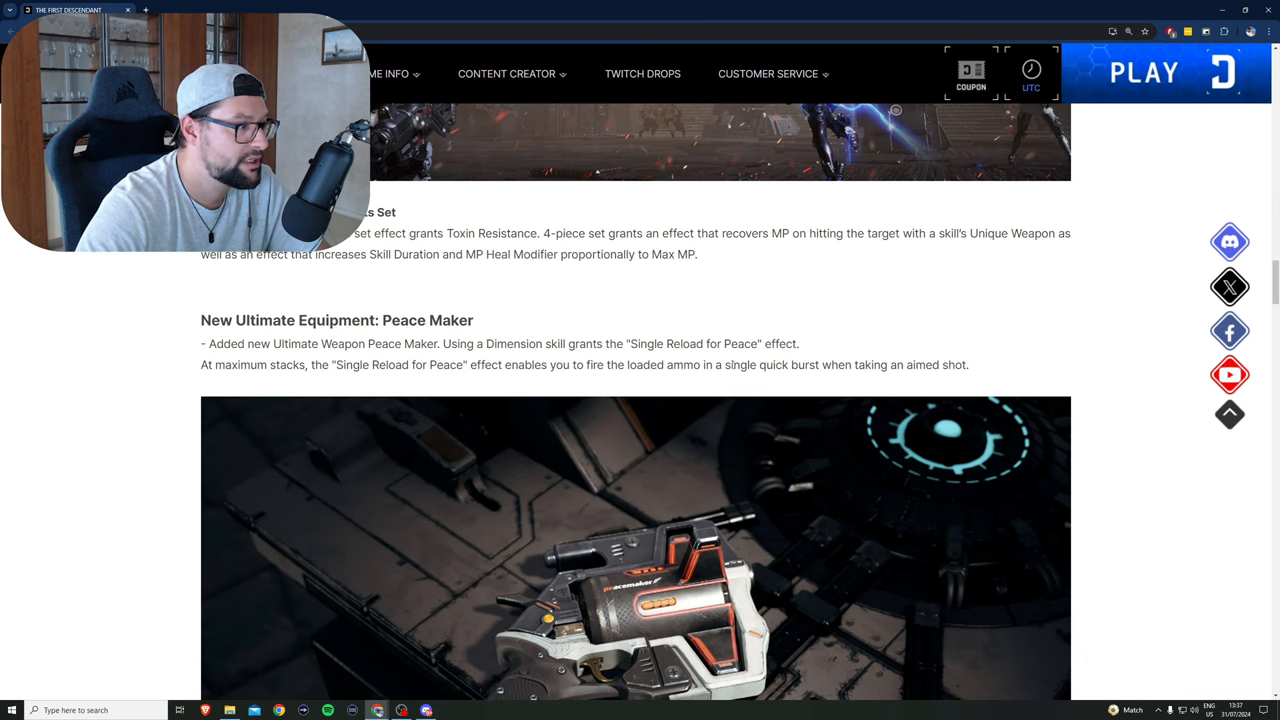
click(1031, 71)
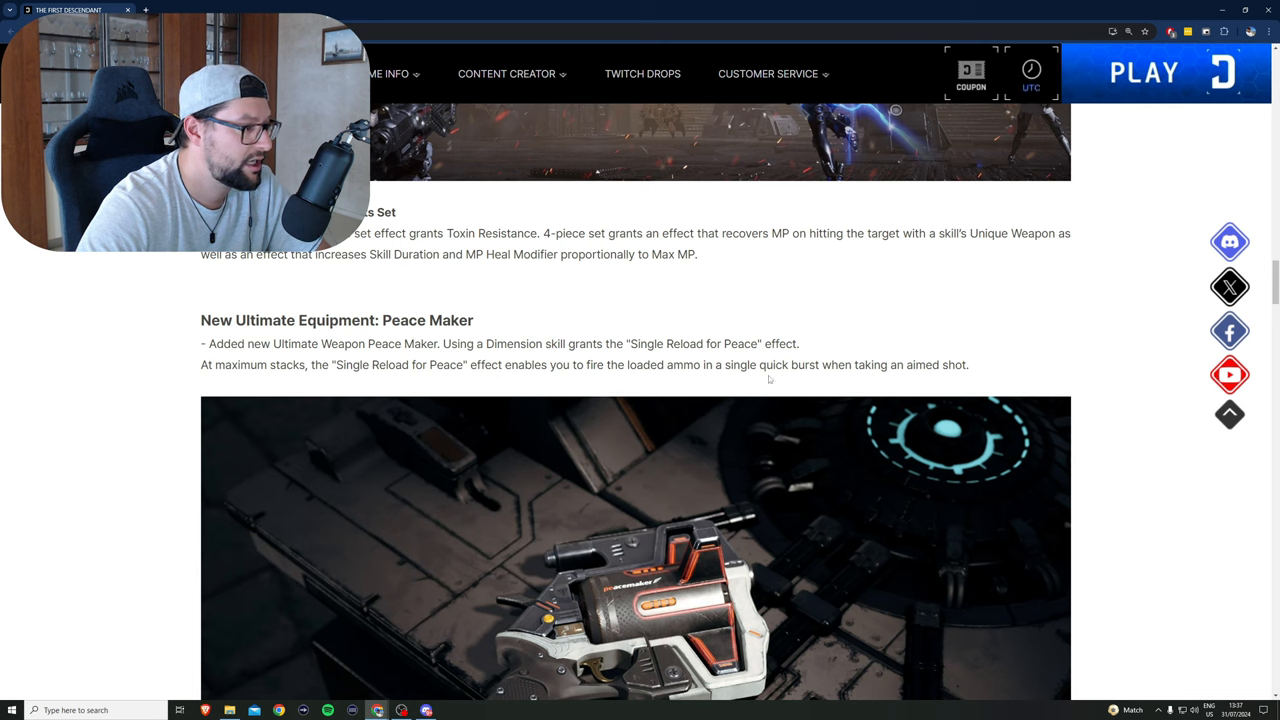
mouse_move(811, 383)
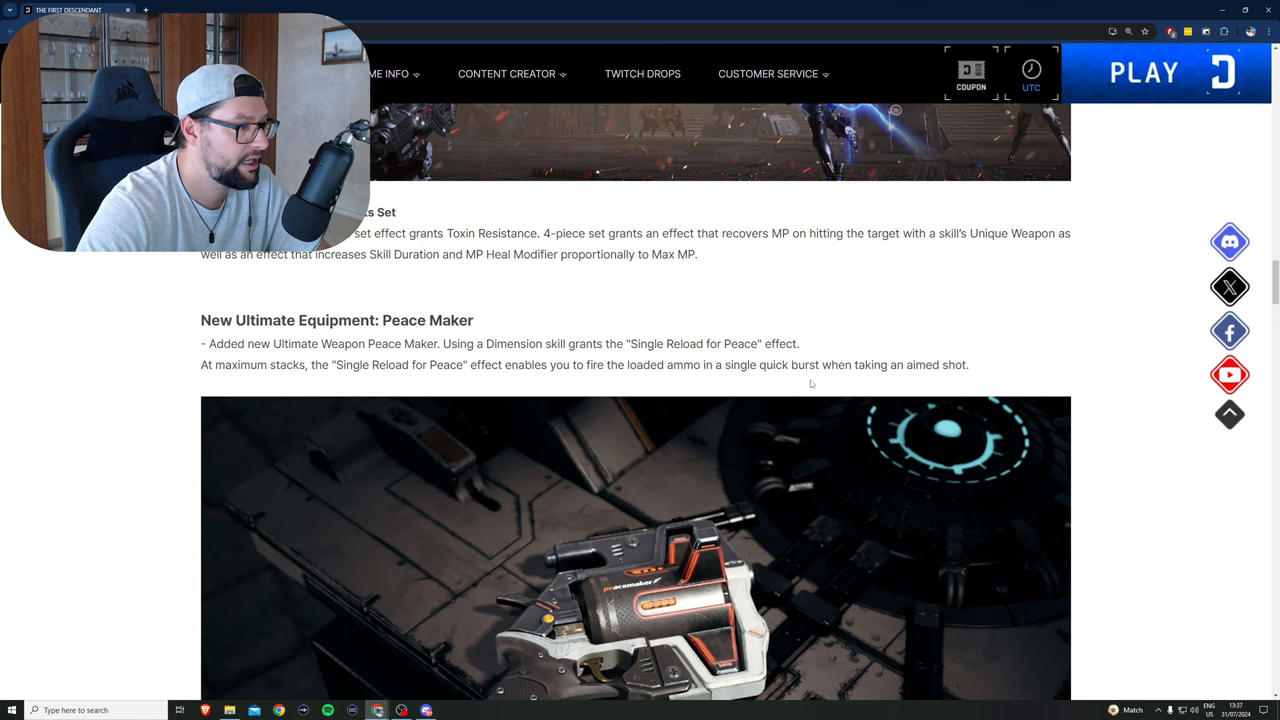
scroll(down, 3)
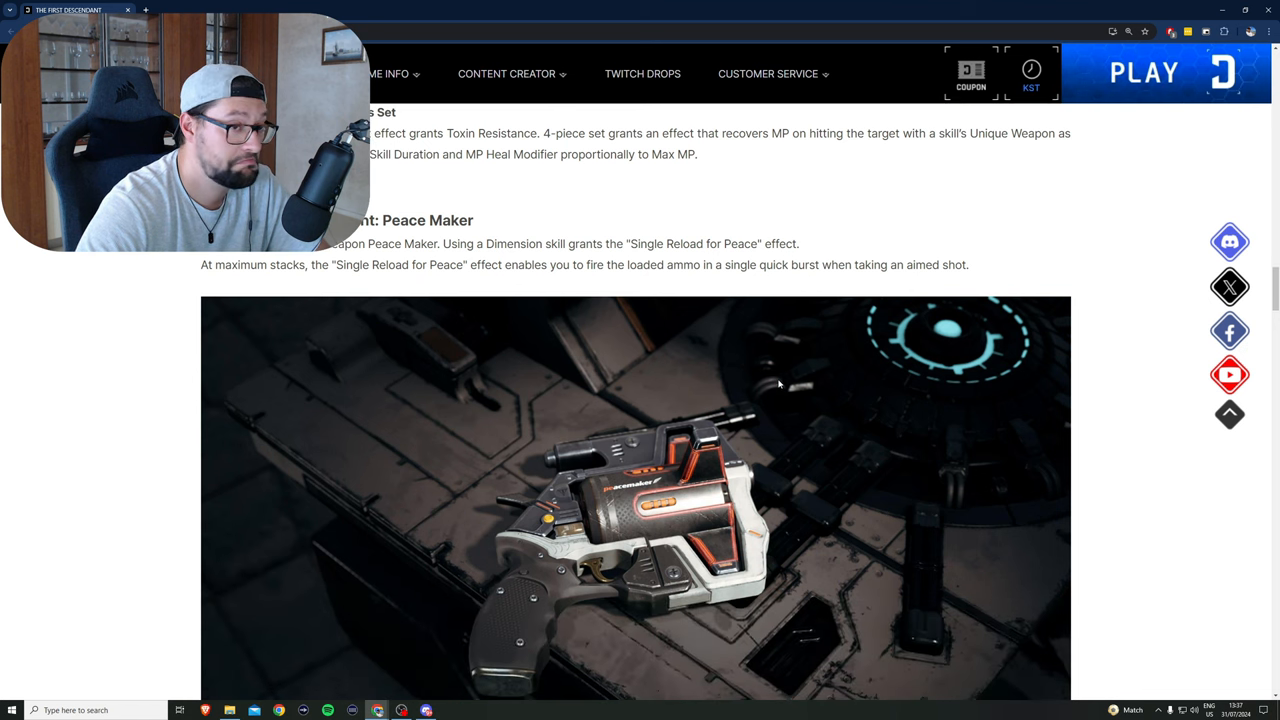
Step: Scroll past the Peace Maker image to Arche Concretion and Added New Products
scroll(down, 3)
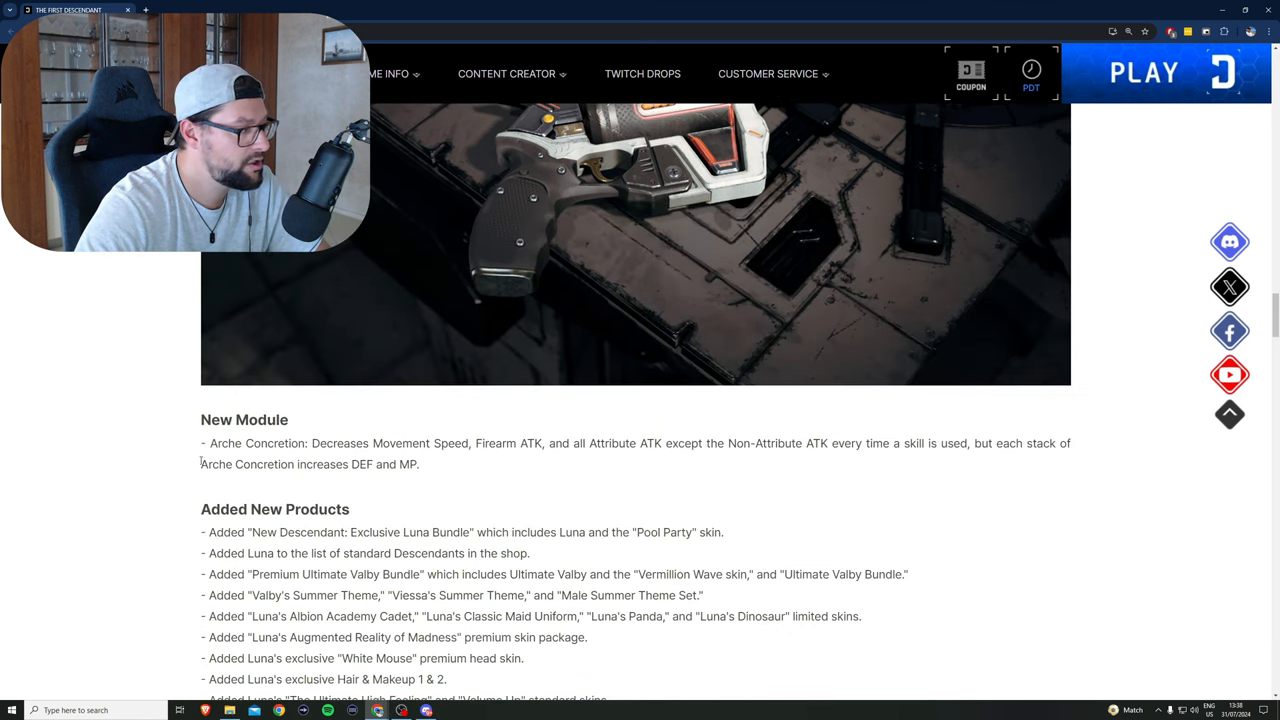
click(1031, 75)
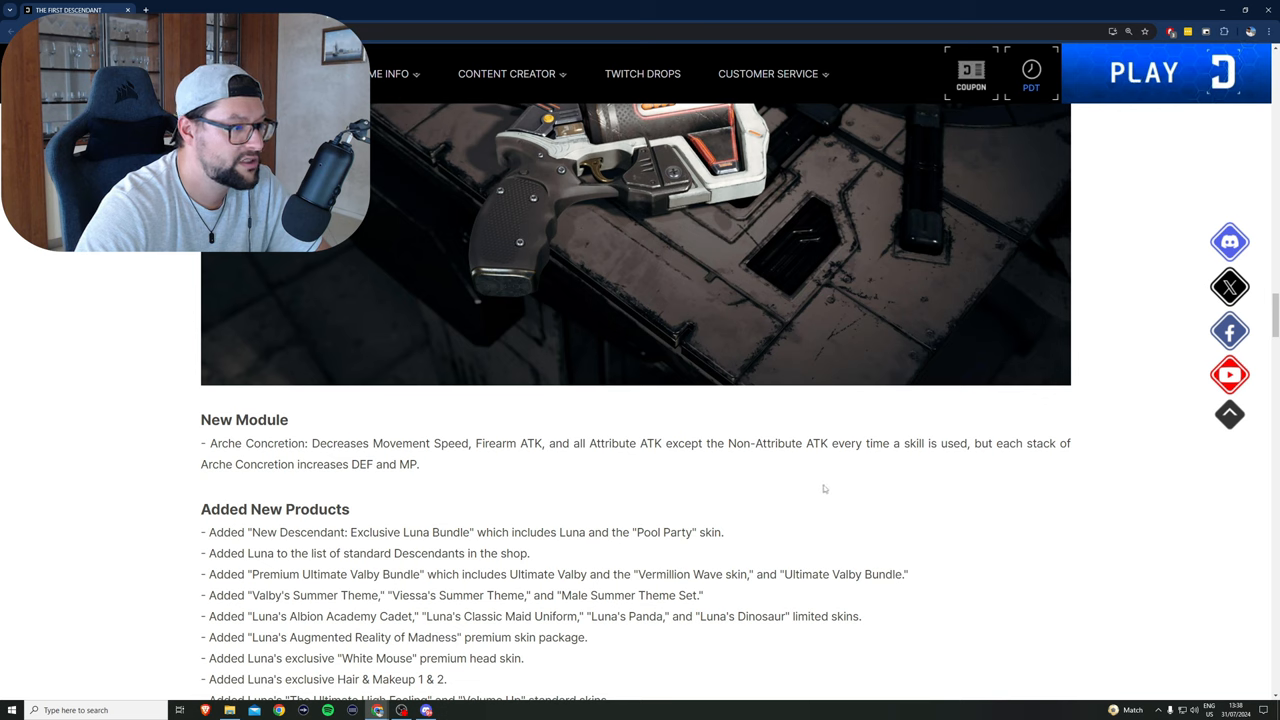
click(1031, 71)
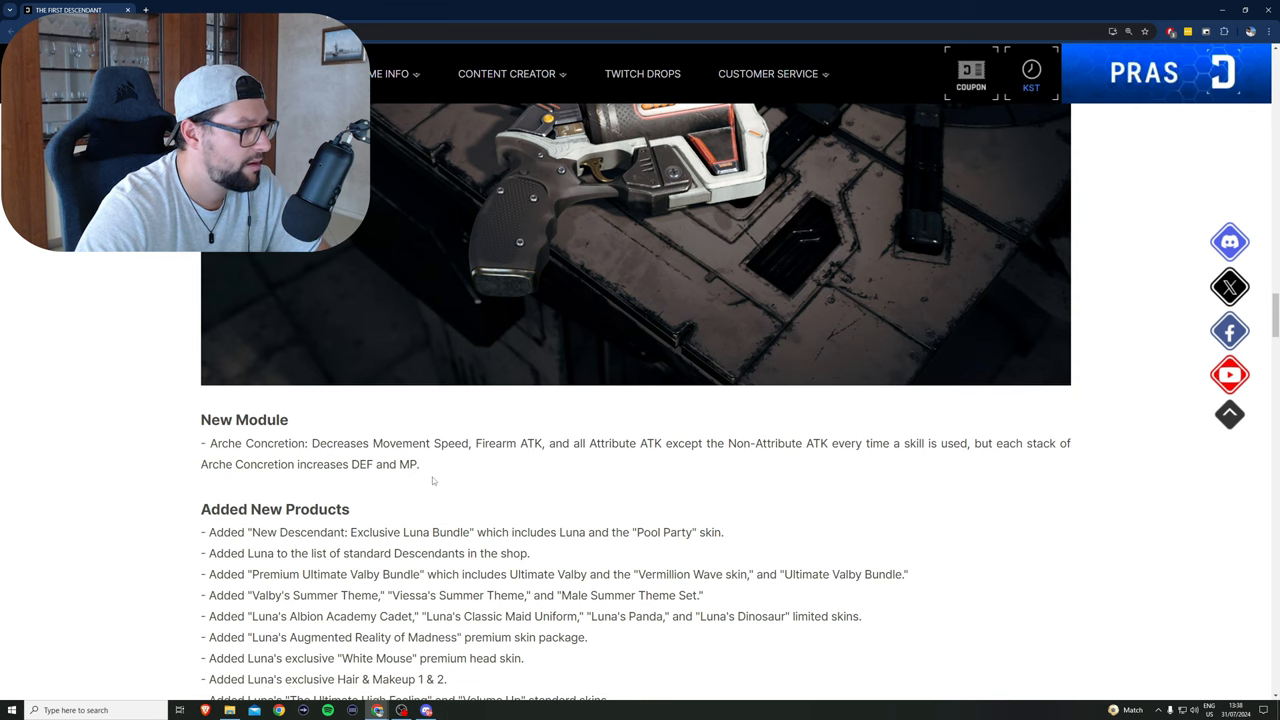
Step: Mark the Lost and Found Mailbox note and the PS/Xbox preset search keywords sentence
scroll(down, 3)
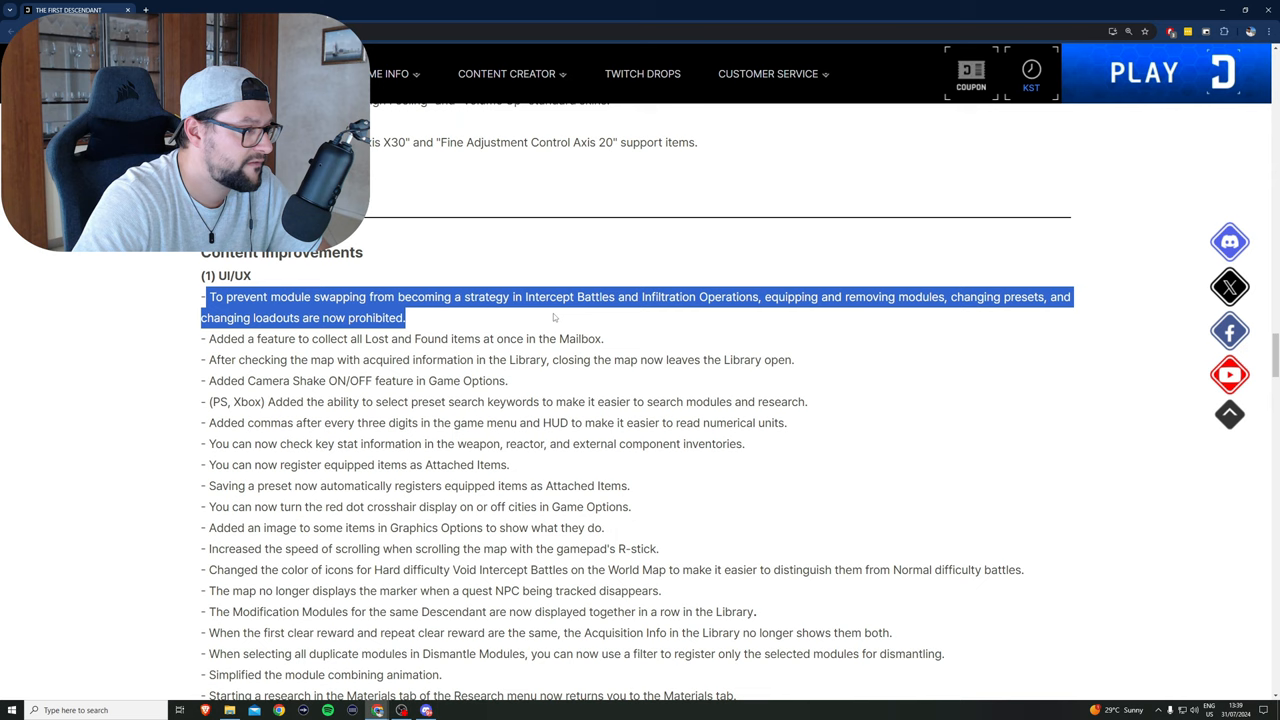
mouse_move(798, 314)
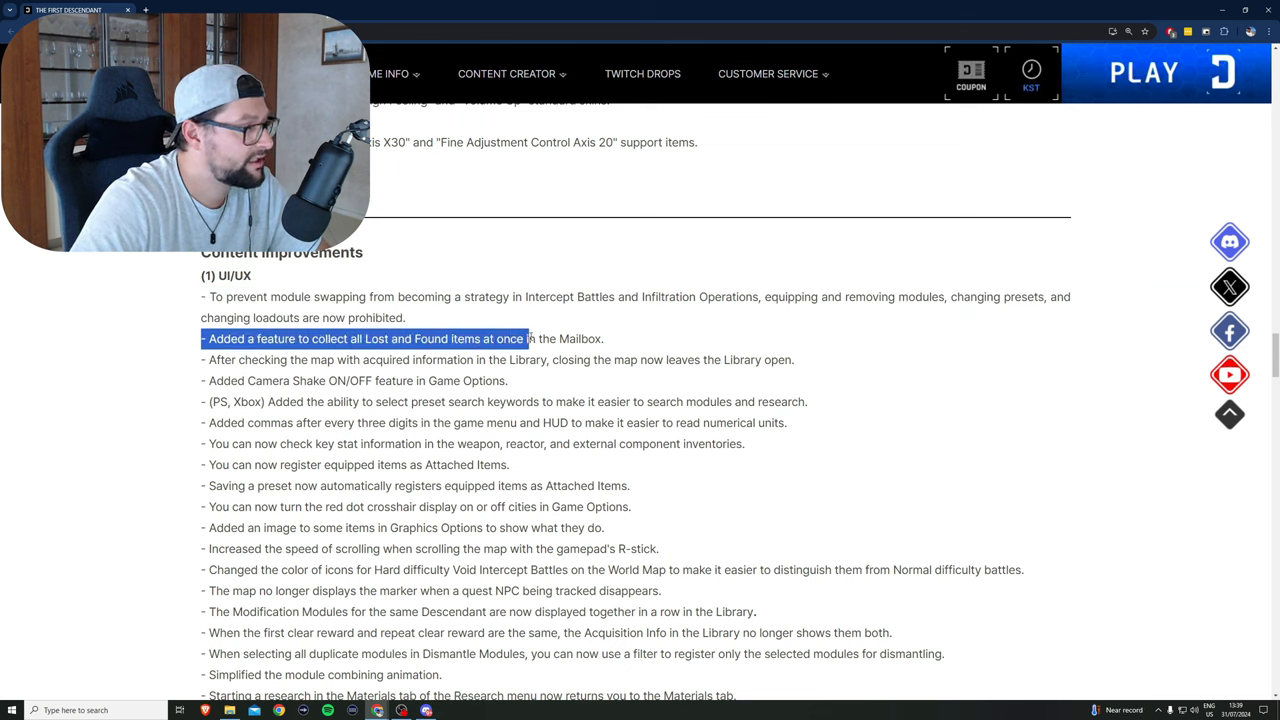
drag(525, 338, 604, 338)
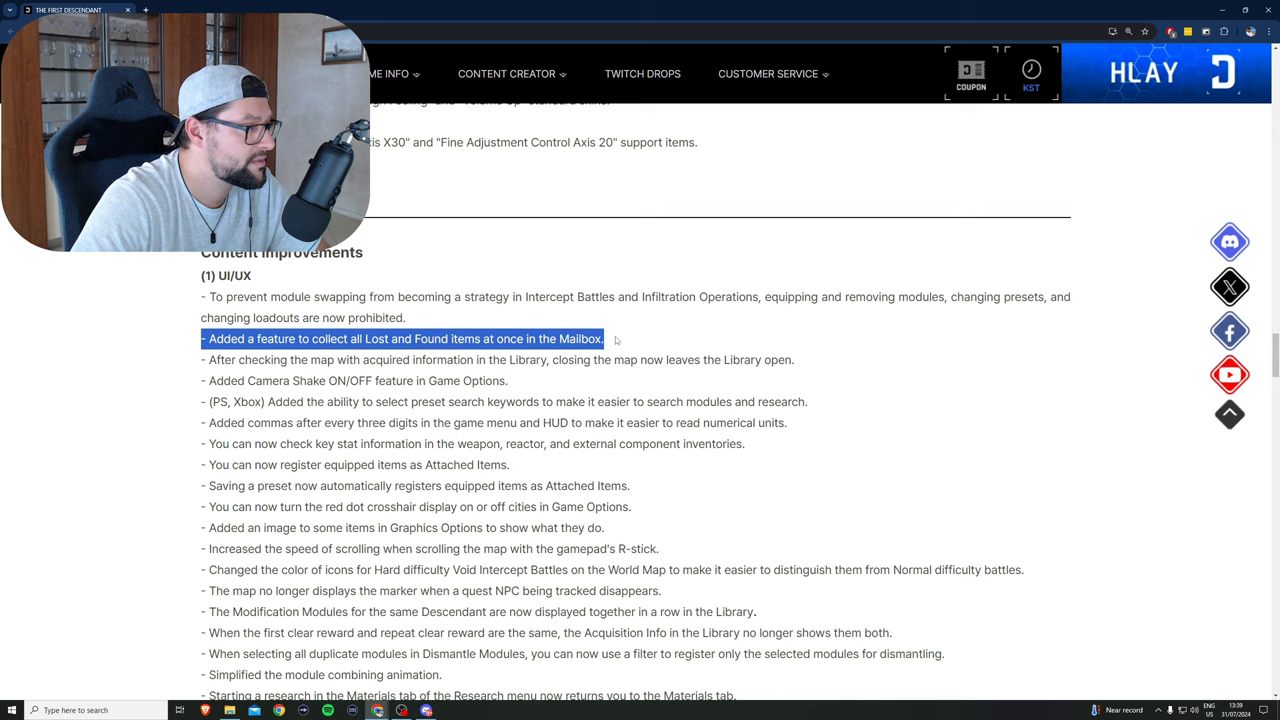
mouse_move(192, 363)
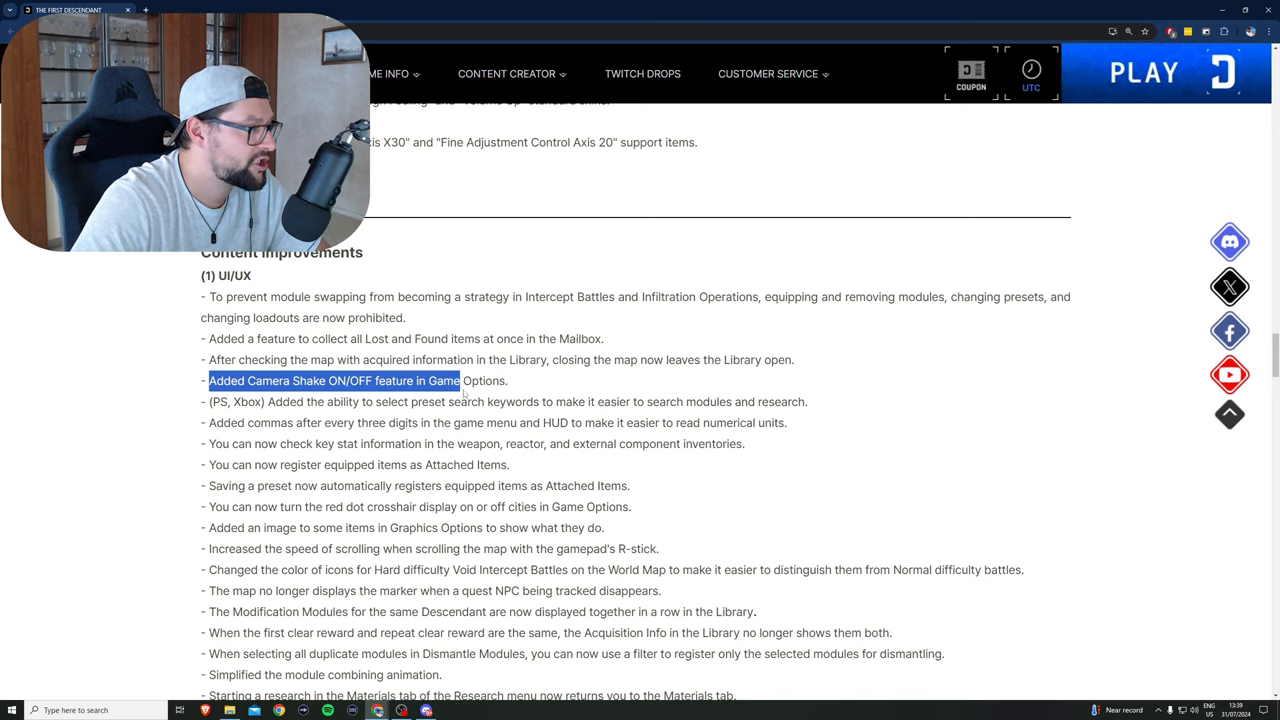
scroll(down, 3)
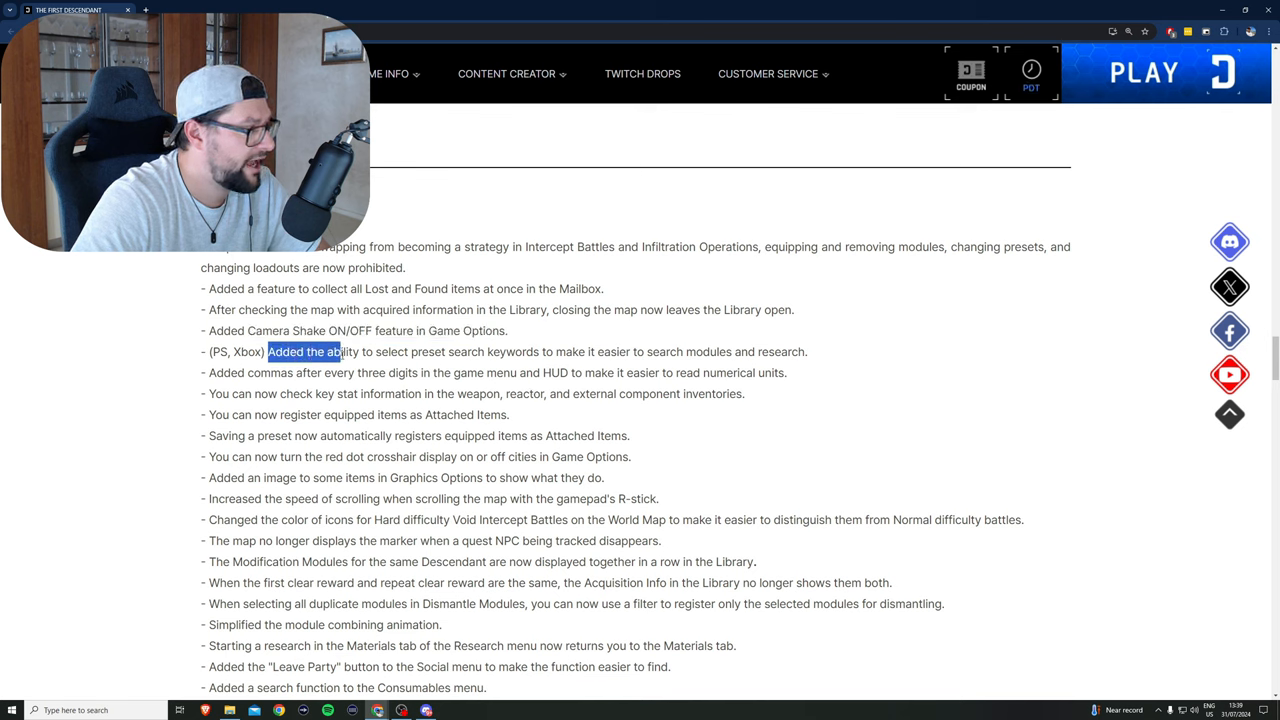
drag(267, 351, 538, 351)
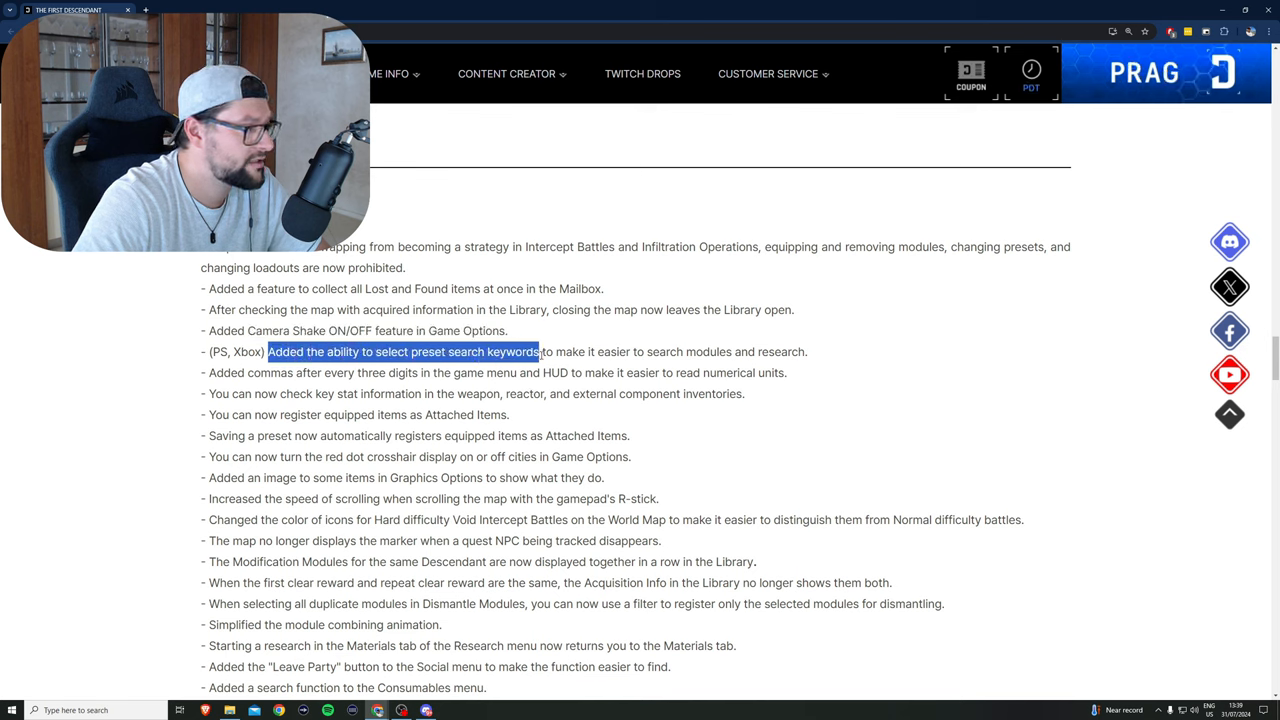
drag(537, 351, 751, 351)
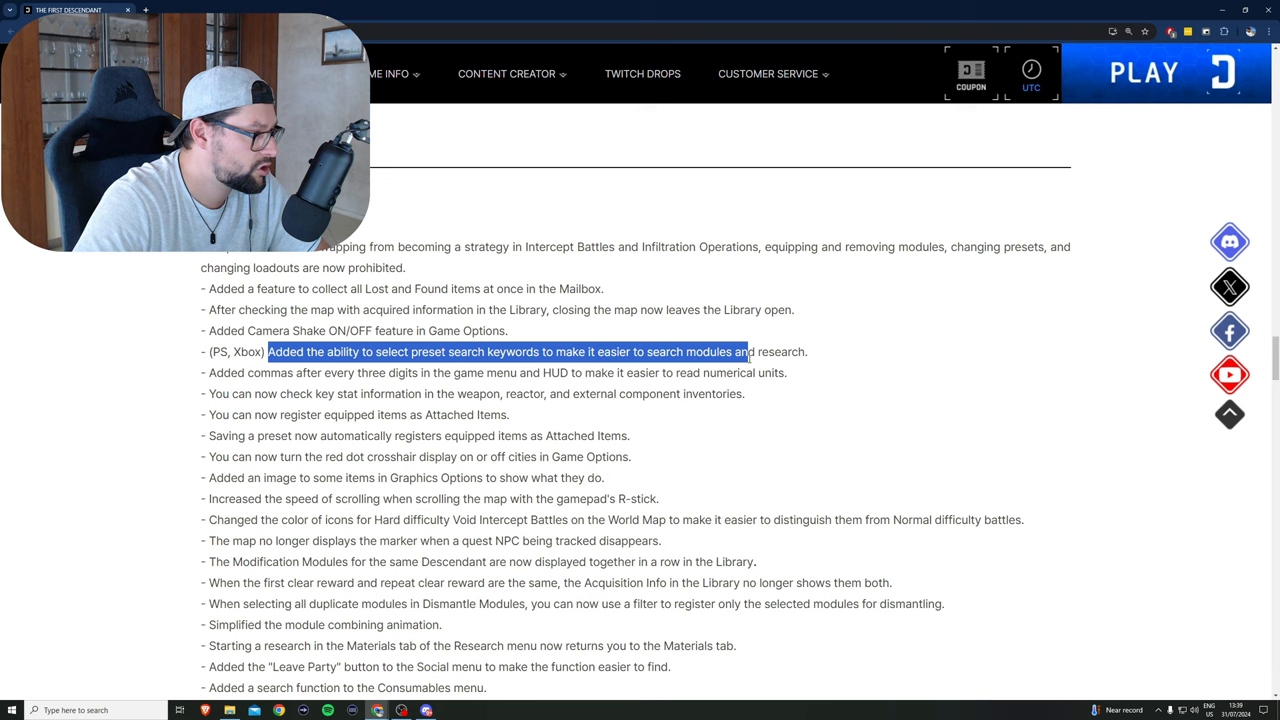
drag(748, 351, 806, 351)
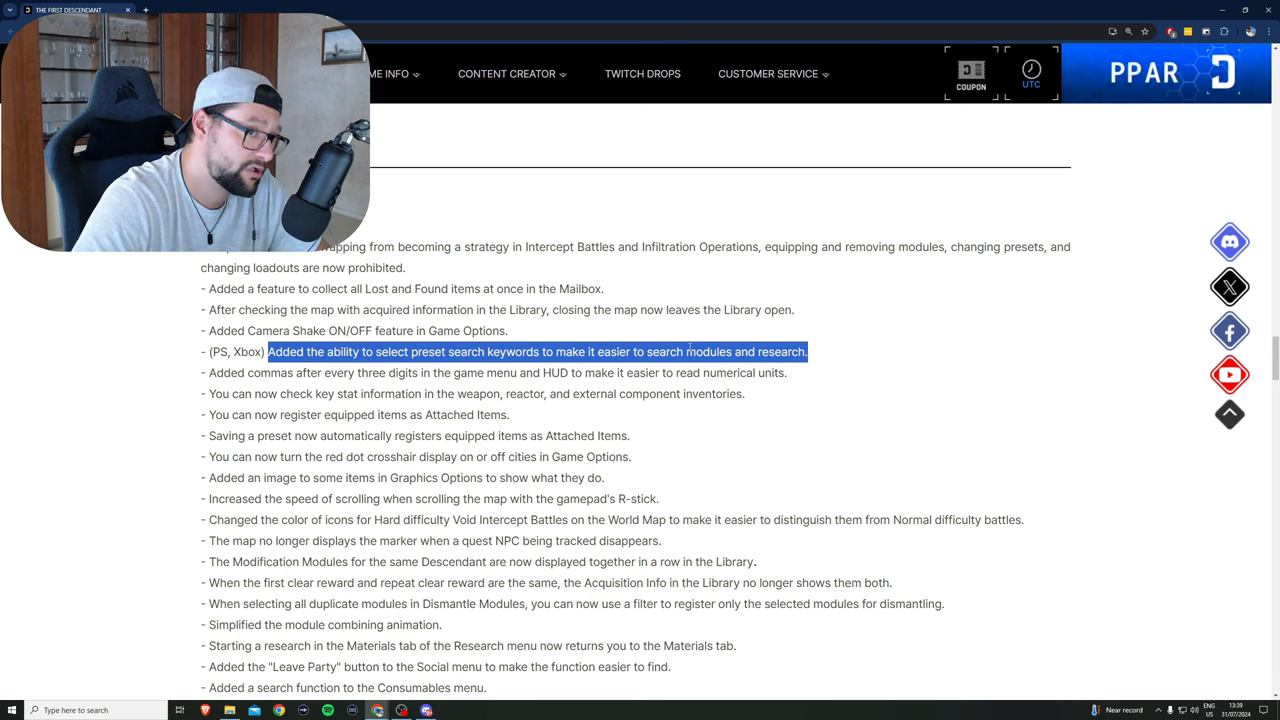
Step: Highlight Freyna's Poison range, Blair's scaling, Glacial Cloud, head skin and Safe Recovery lines
scroll(down, 3)
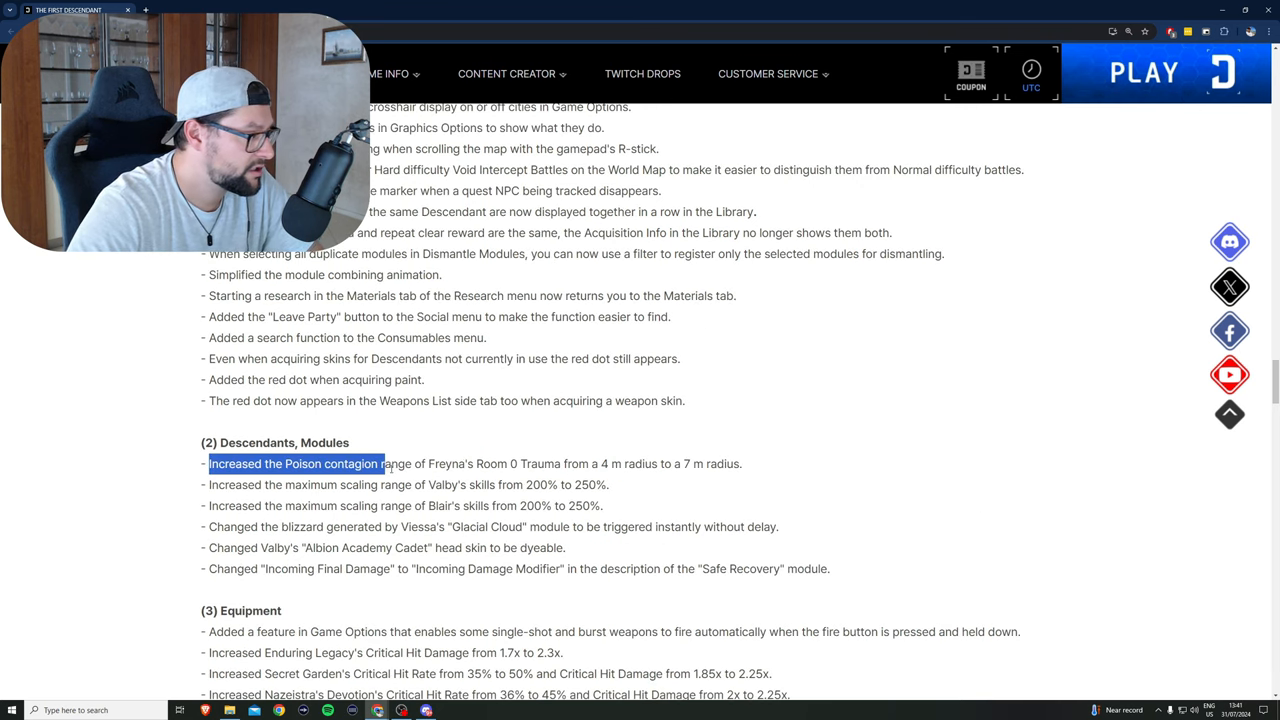
drag(380, 463, 548, 463)
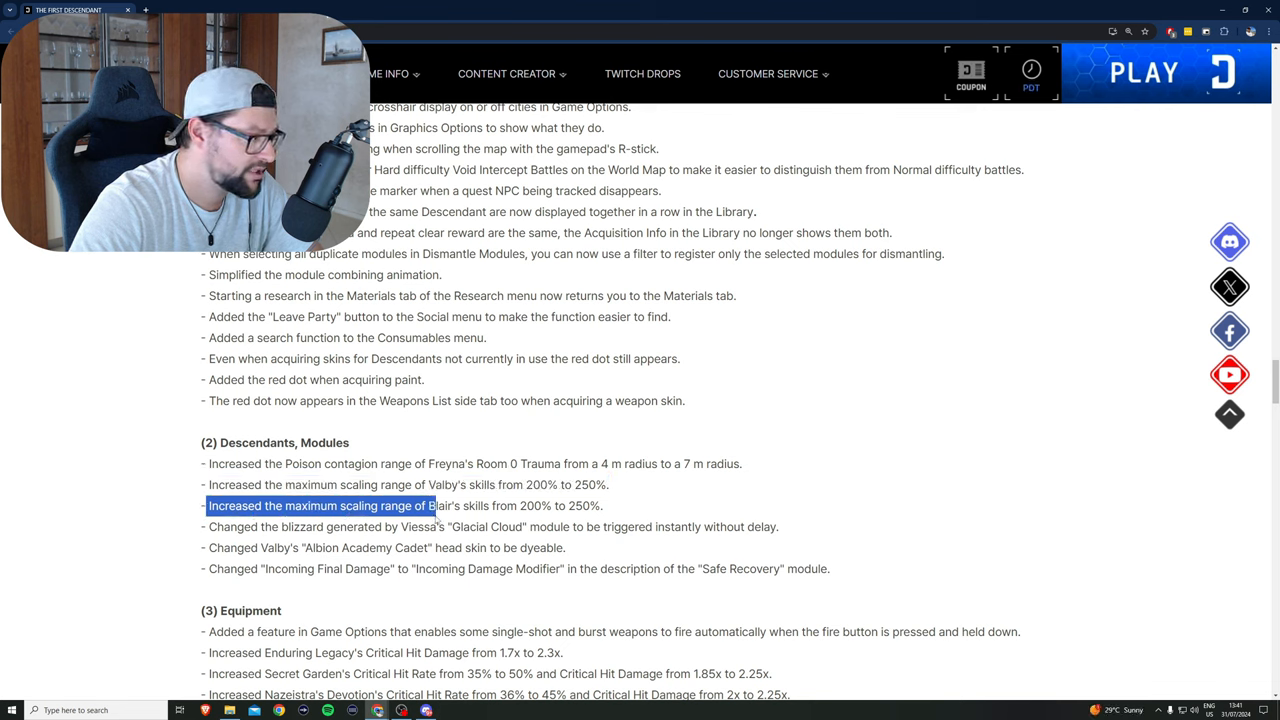
drag(437, 505, 555, 505)
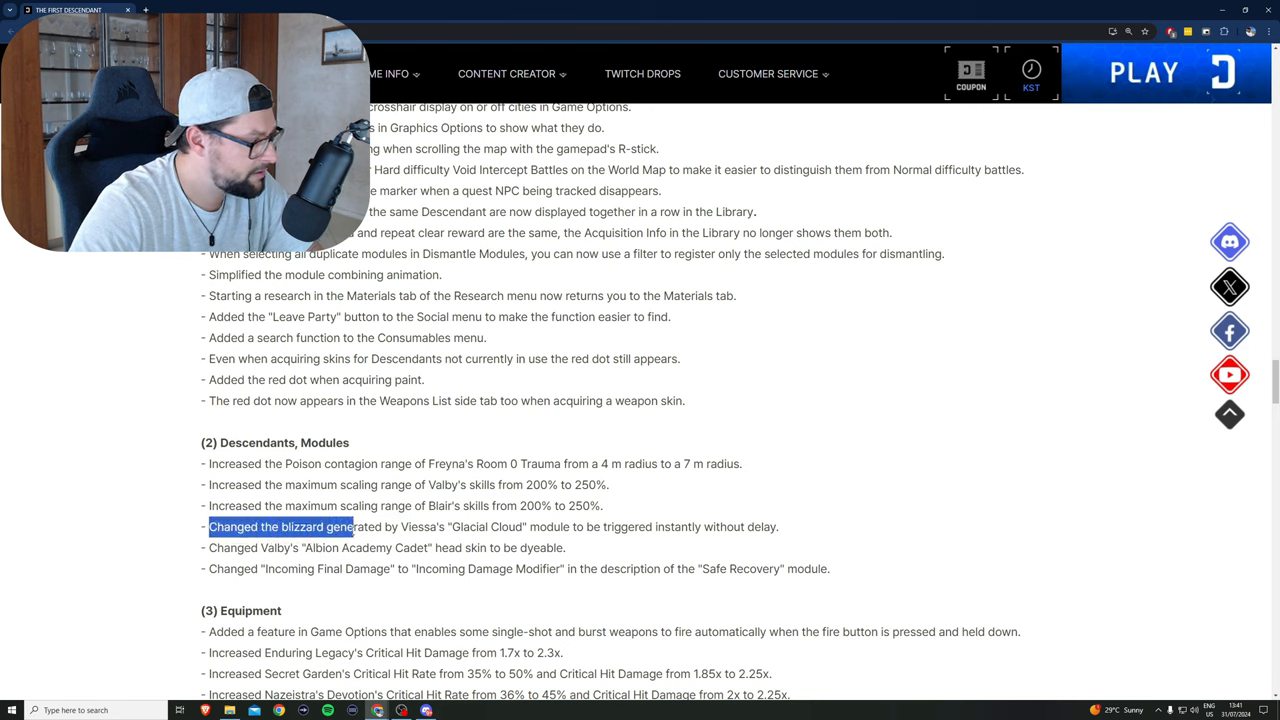
drag(353, 527, 460, 527)
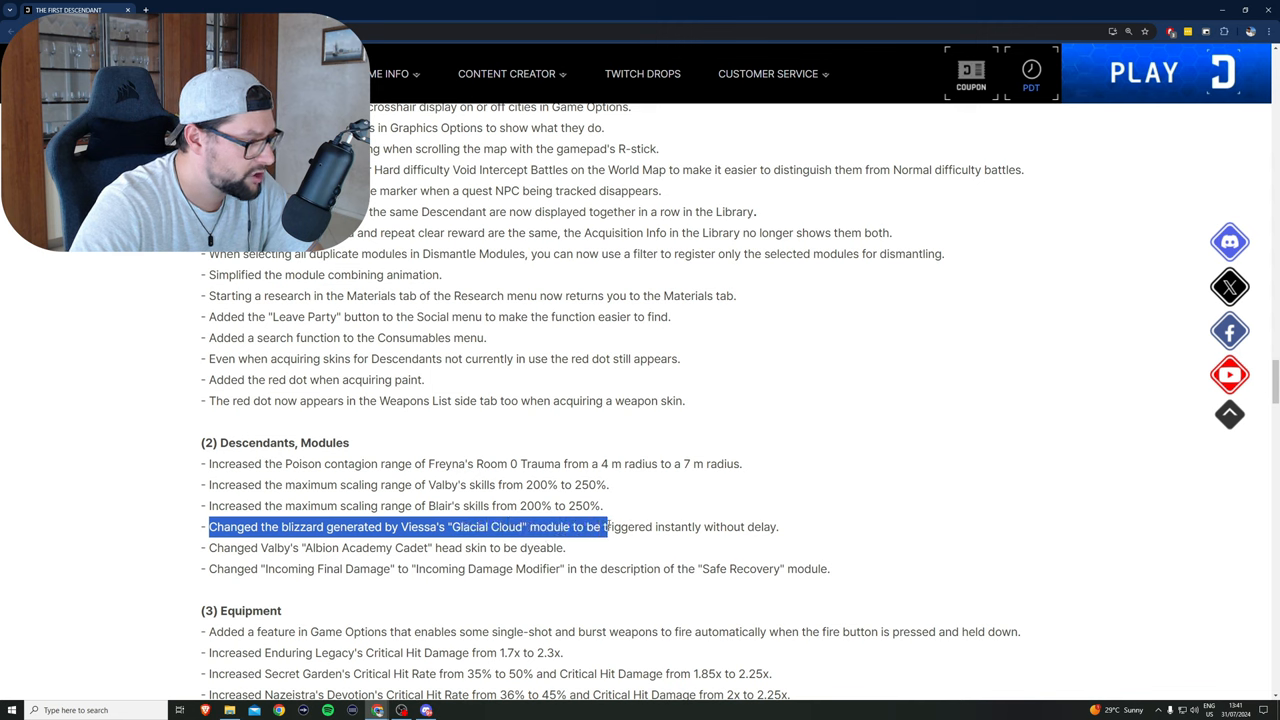
drag(600, 527, 780, 527)
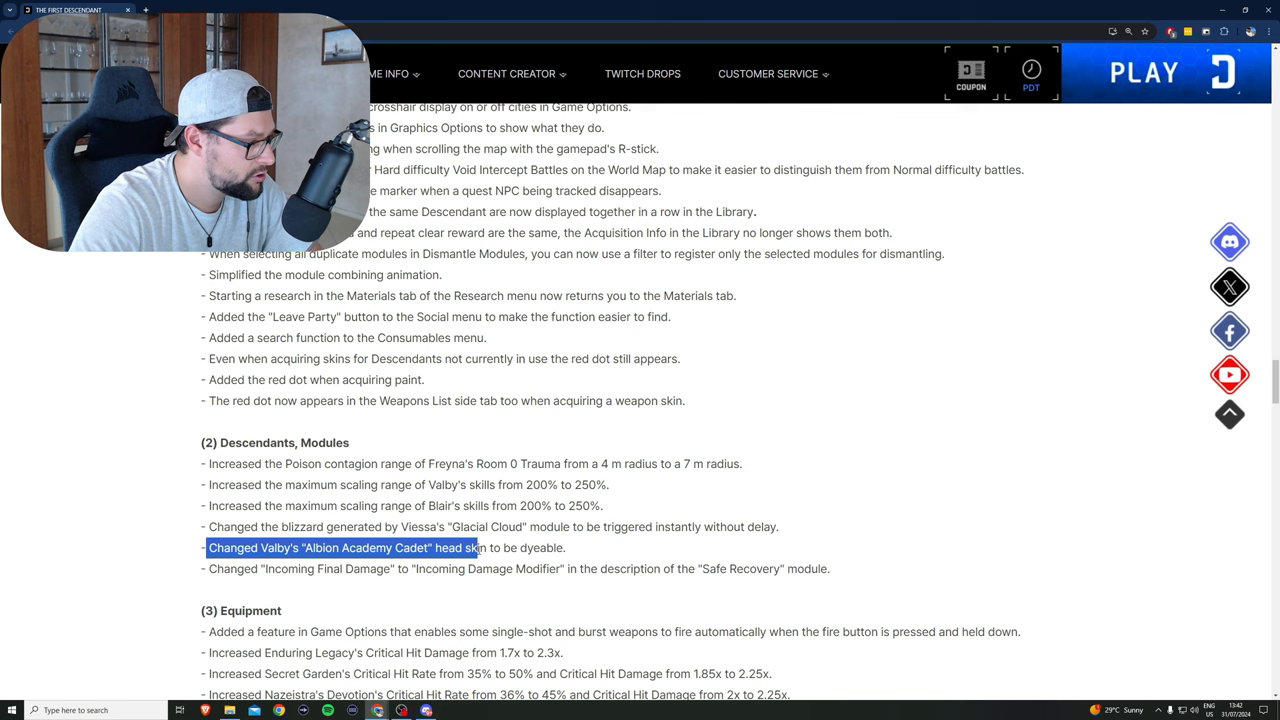
drag(485, 547, 533, 568)
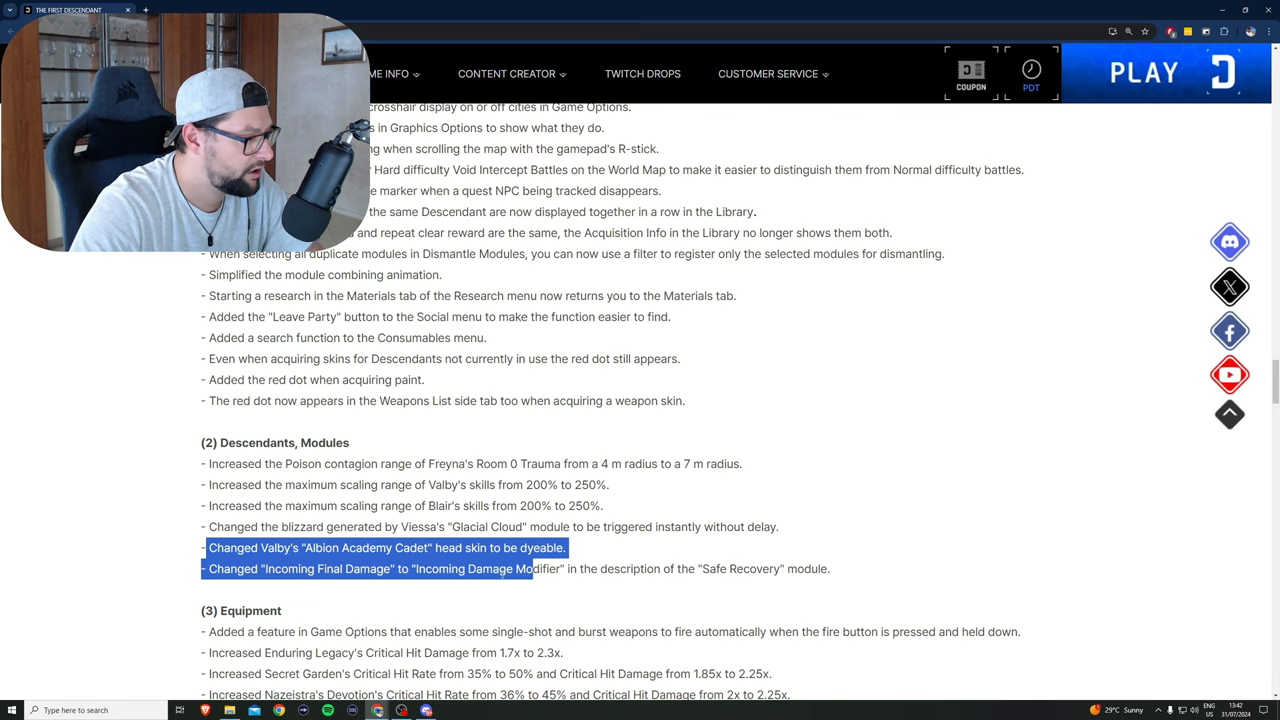
click(718, 615)
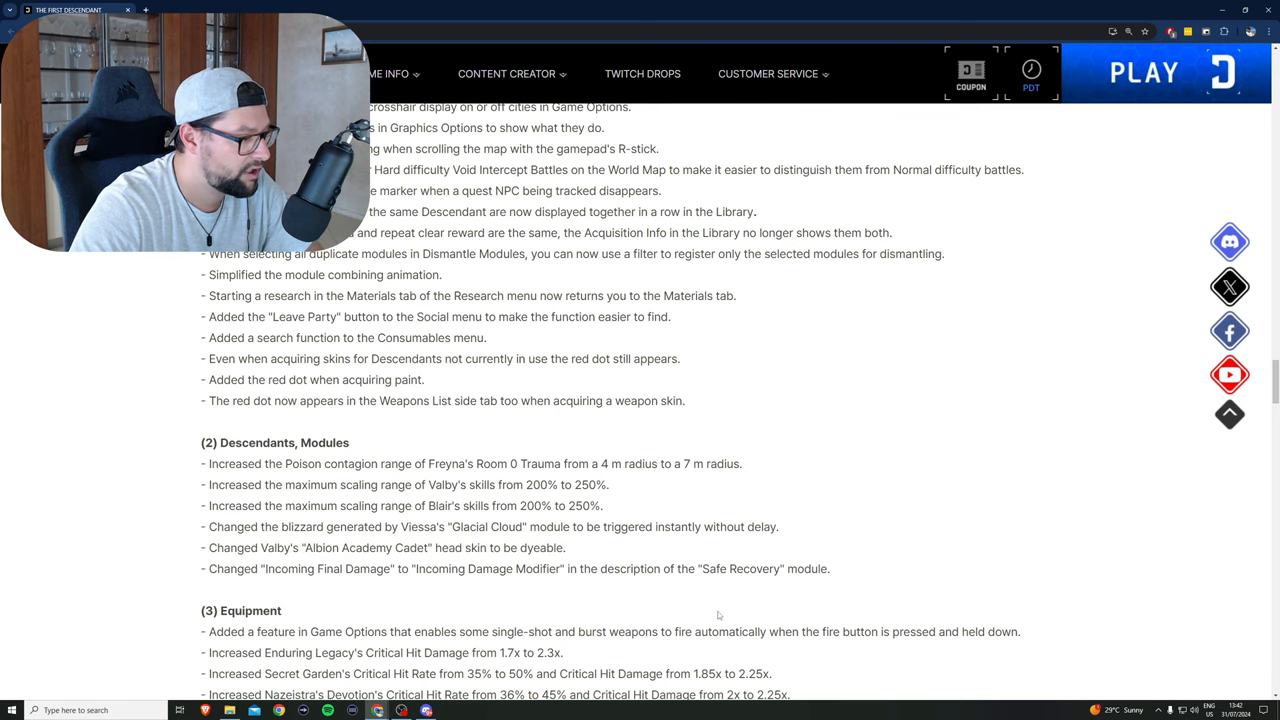
Step: Highlight Secret Garden's critical hit rate and critical damage increases
scroll(down, 3)
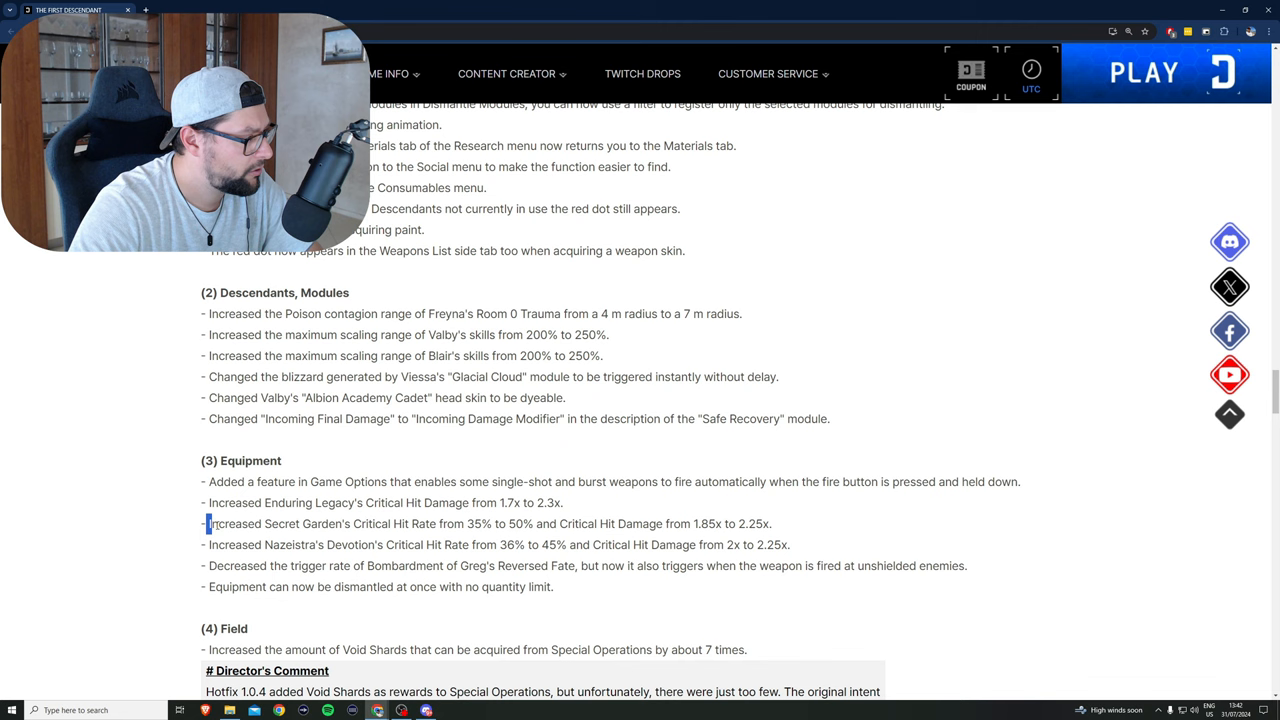
drag(207, 523, 477, 523)
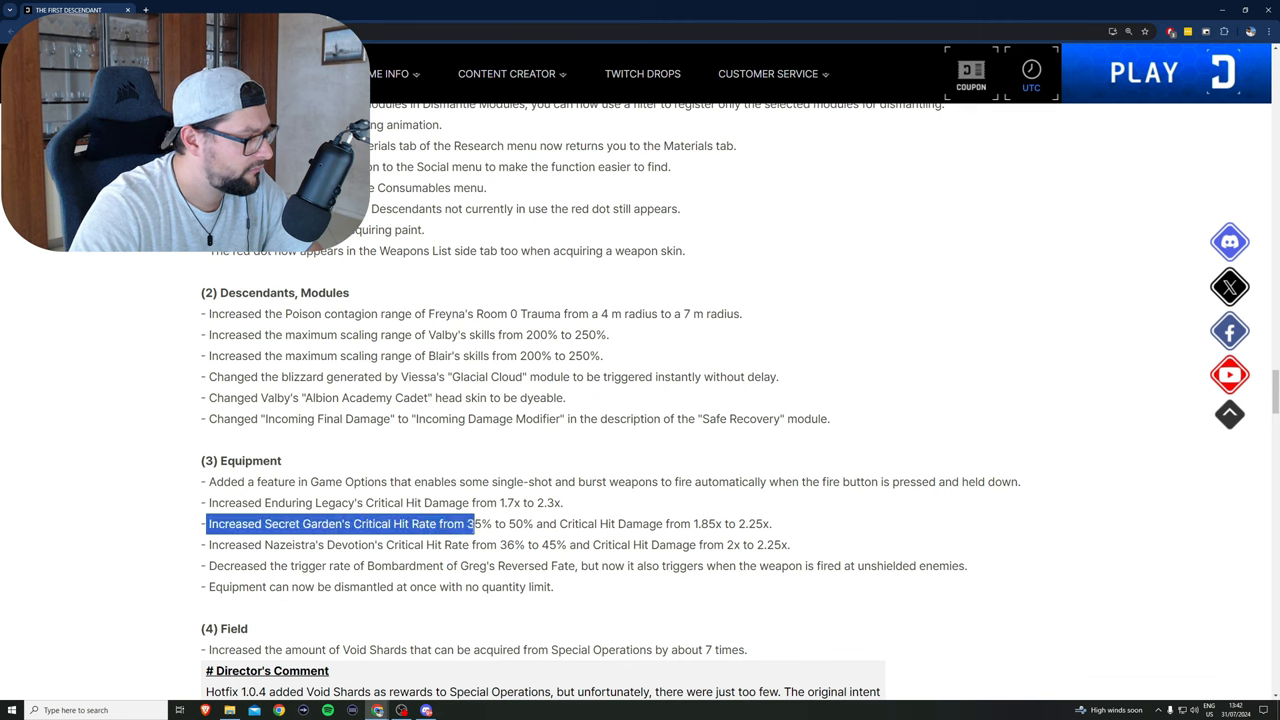
drag(474, 523, 557, 523)
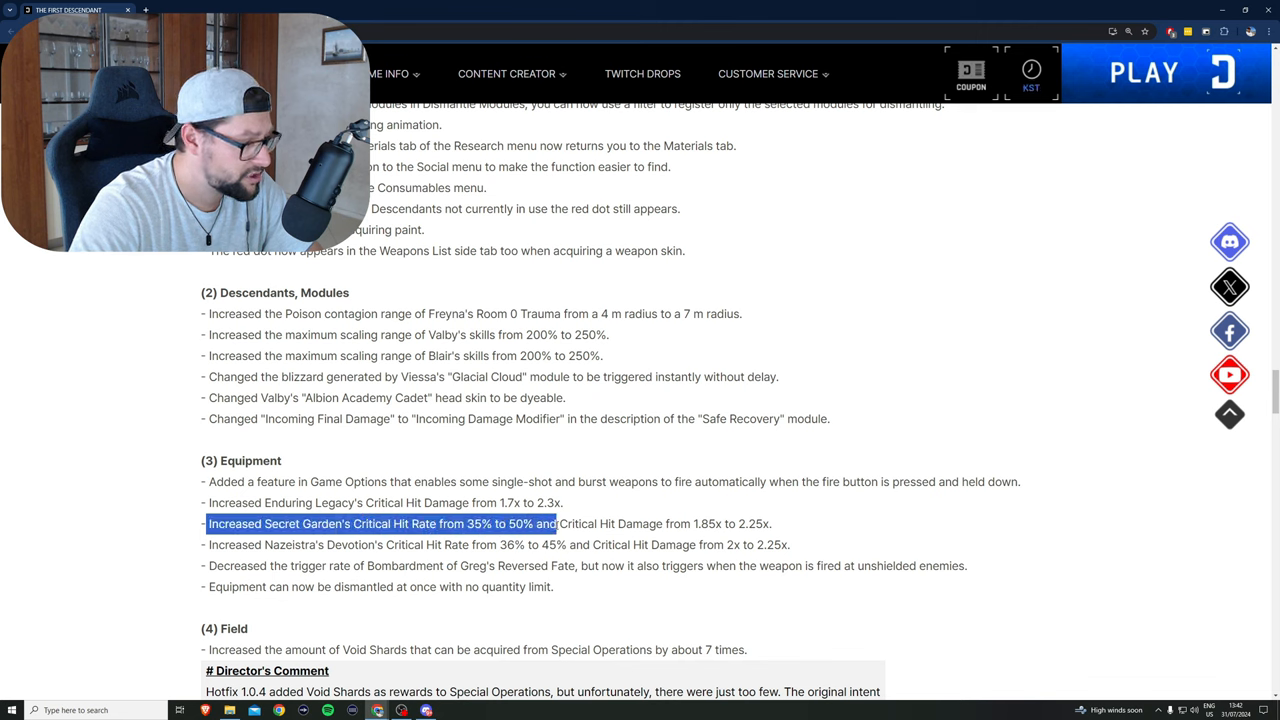
drag(550, 523, 710, 523)
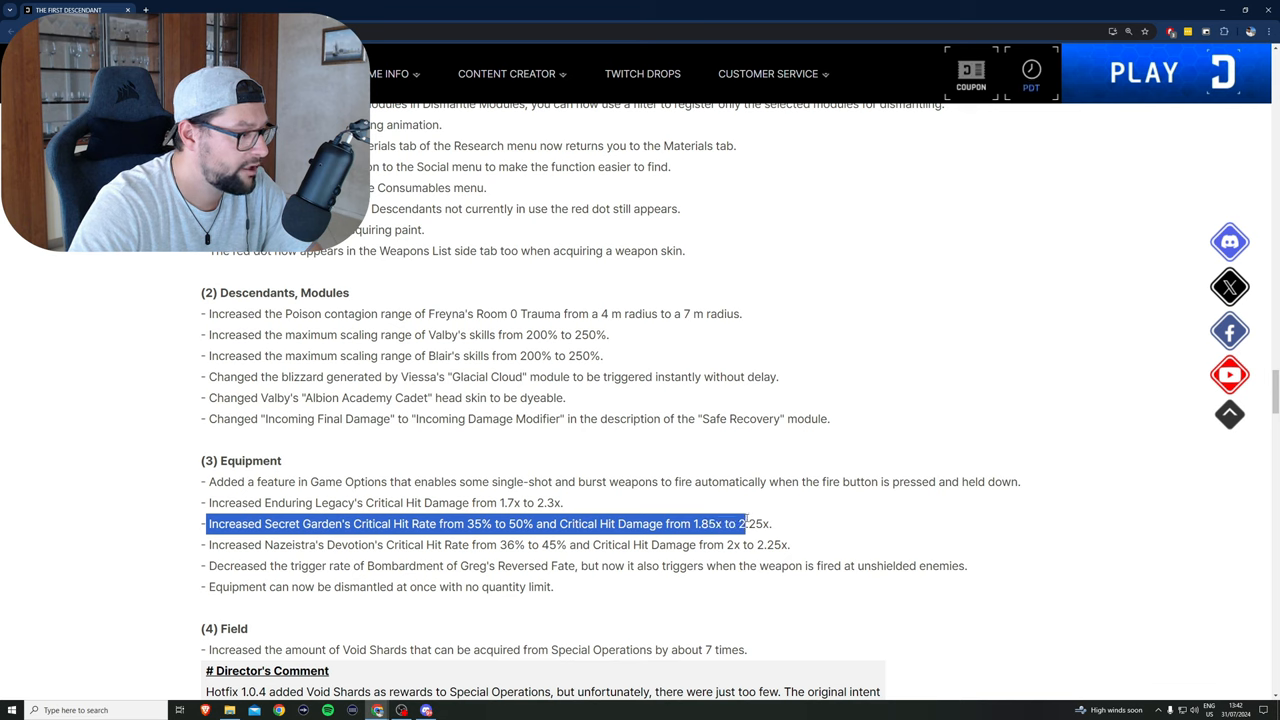
drag(743, 523, 770, 523)
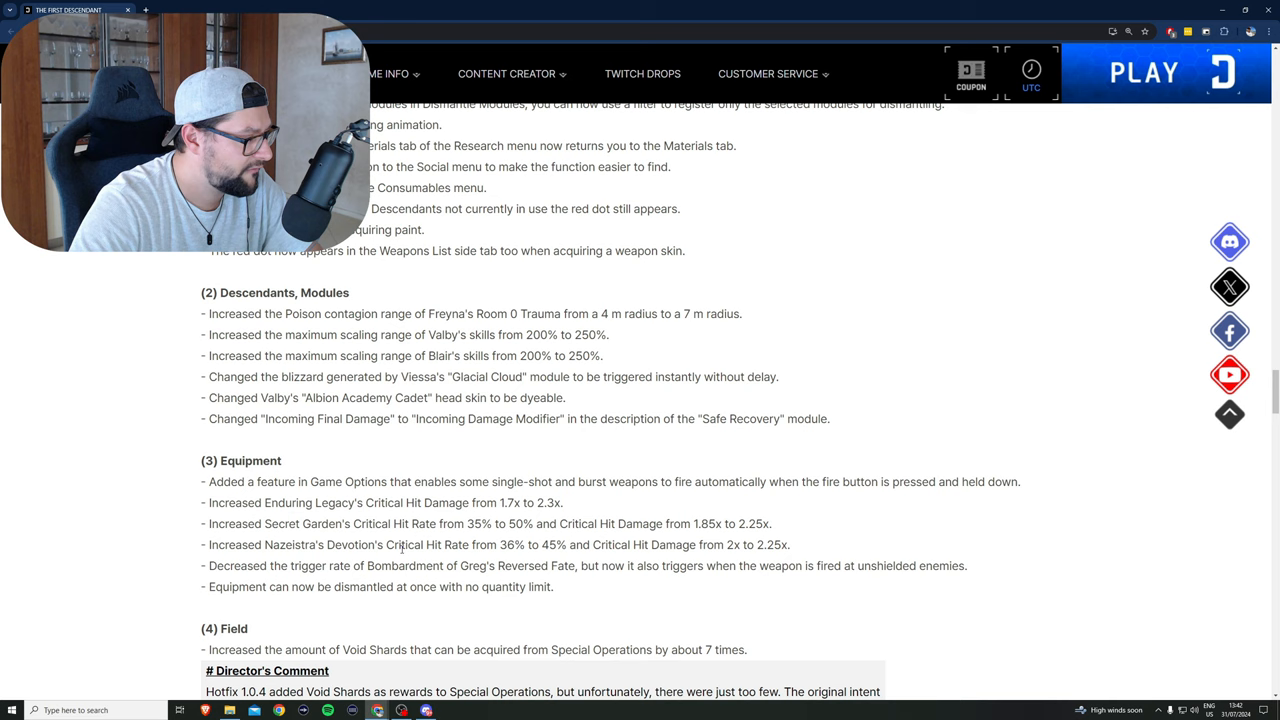
Step: Mark Nazeistra's Devotion crit rate 36% to 45% and Greg's Reversed Fate trigger rate
double_click(507, 545)
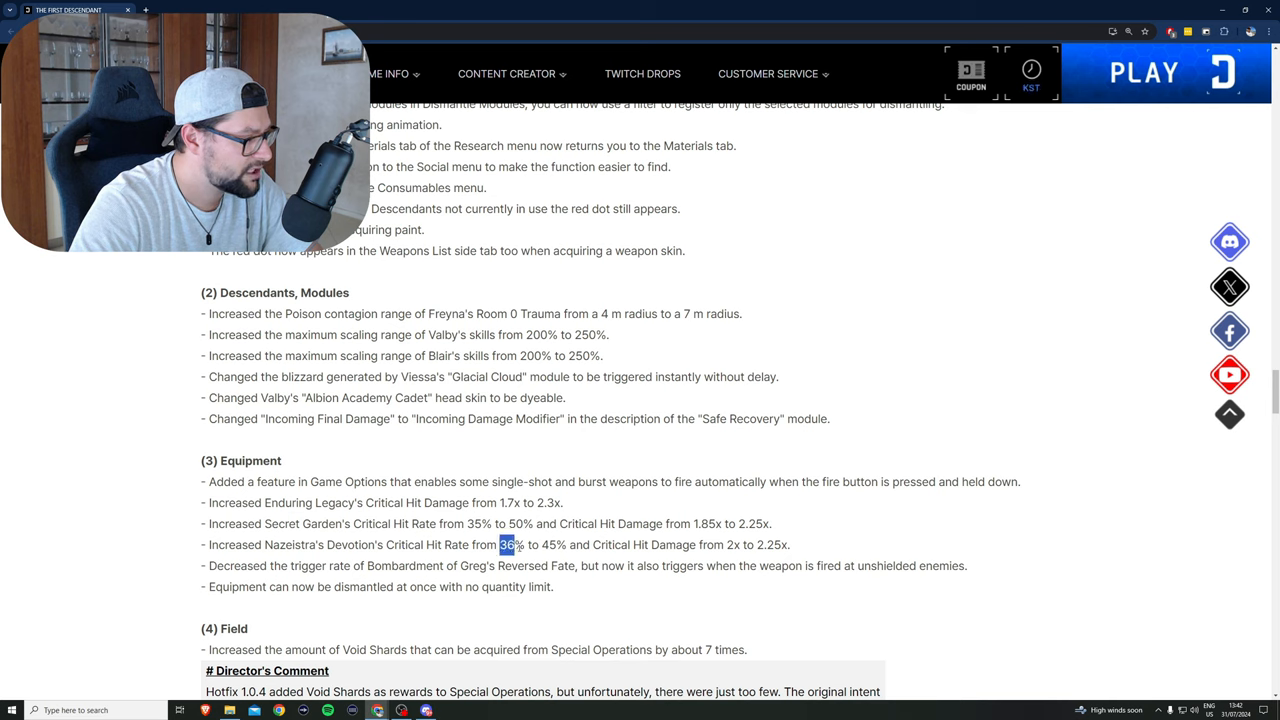
double_click(552, 545)
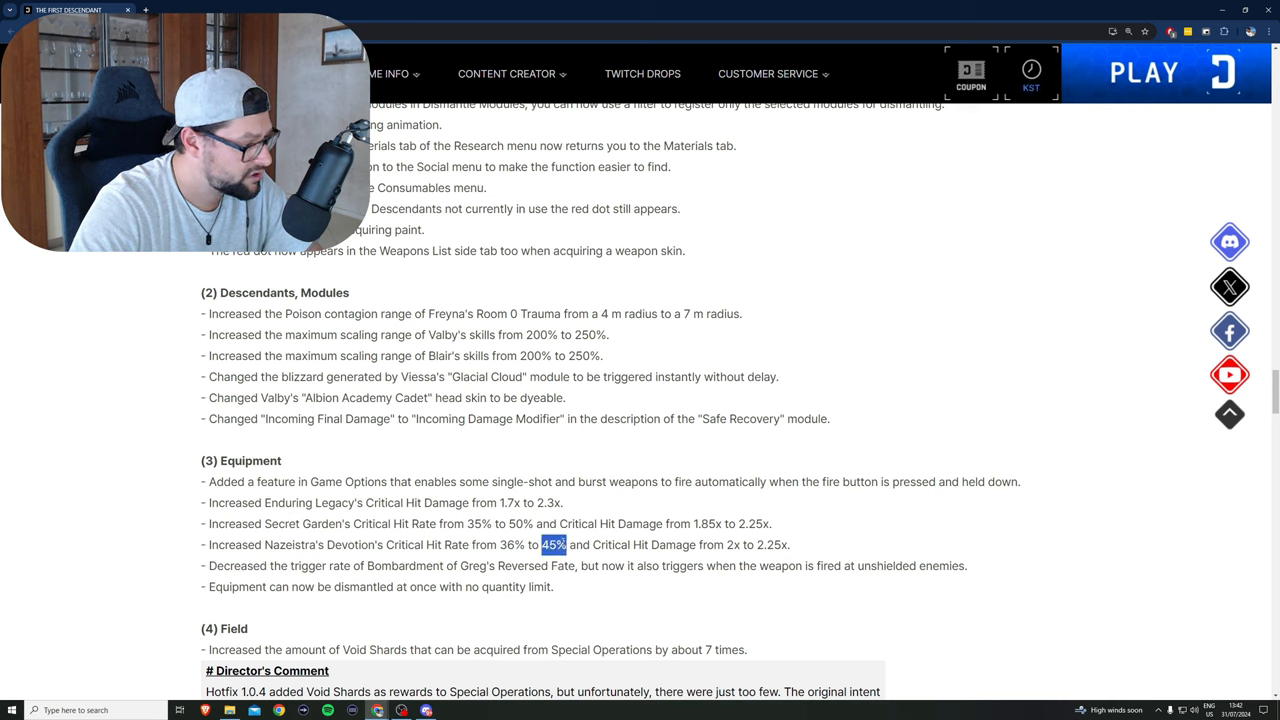
double_click(735, 544)
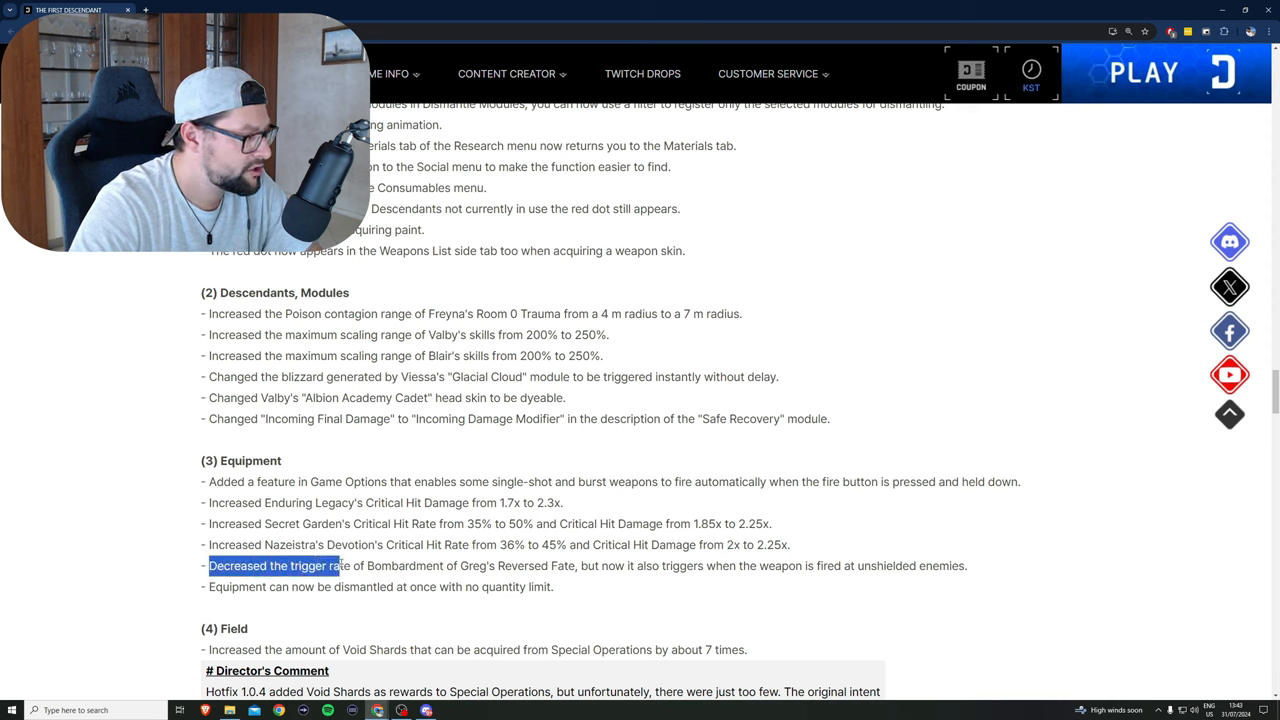
drag(340, 565, 455, 565)
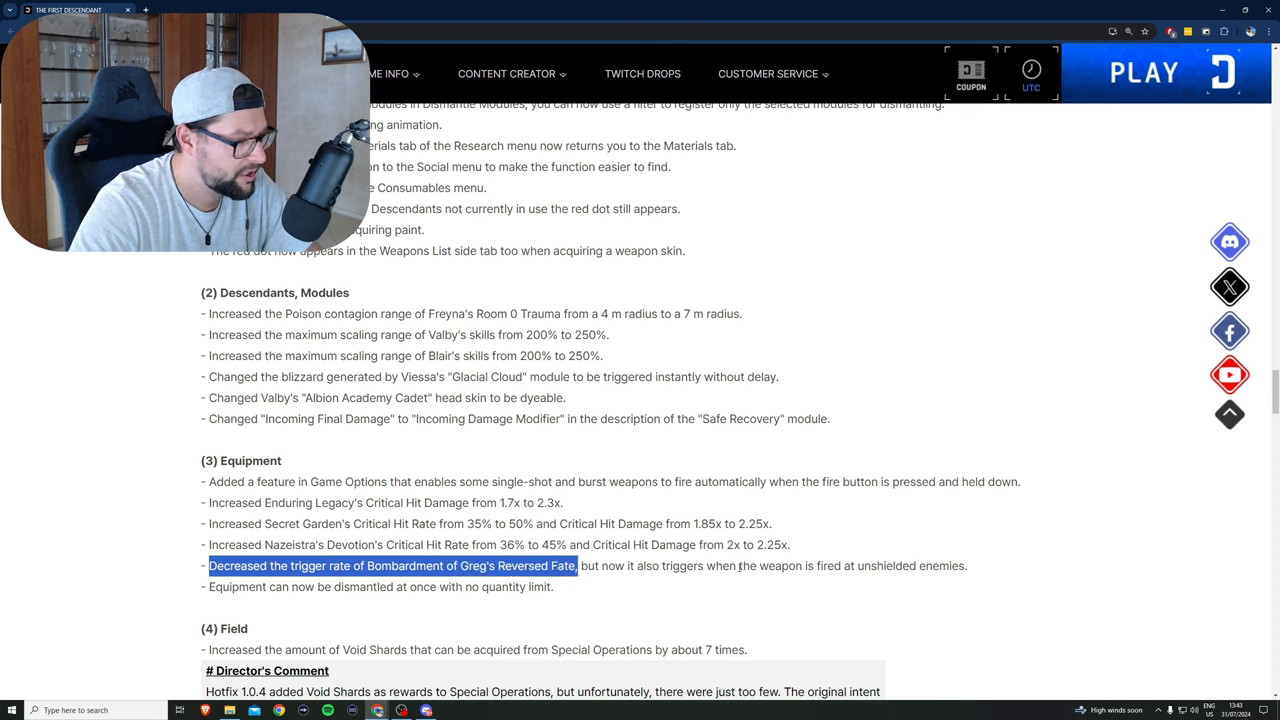
mouse_move(880, 581)
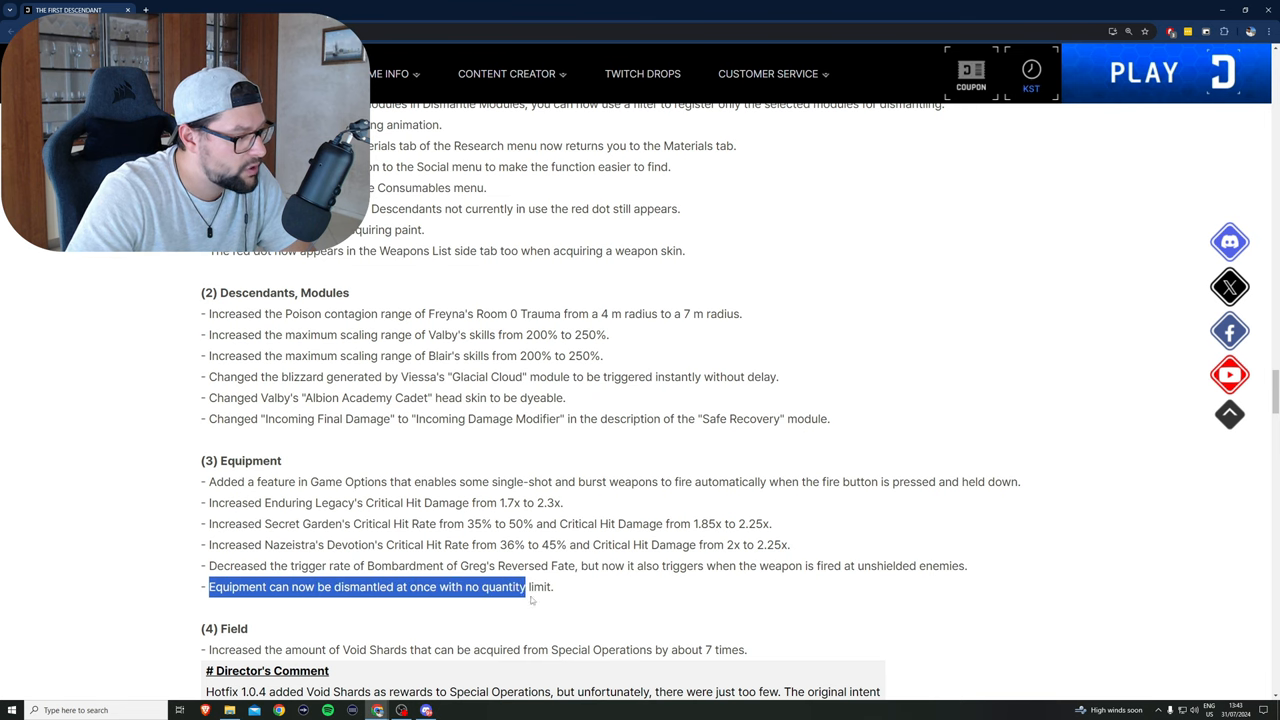
Step: Scroll to Optimization Improvements and highlight the '(PS4, XB1) Optimized memory usage.' line
scroll(down, 3)
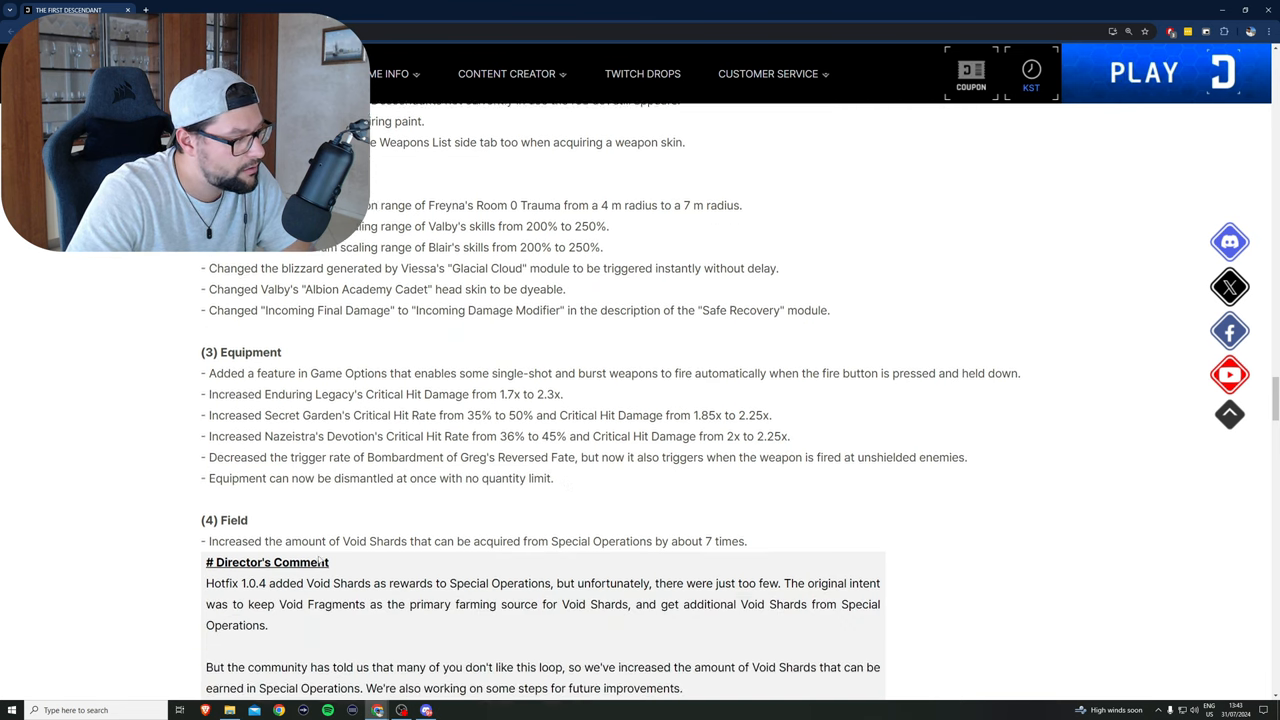
scroll(down, 3)
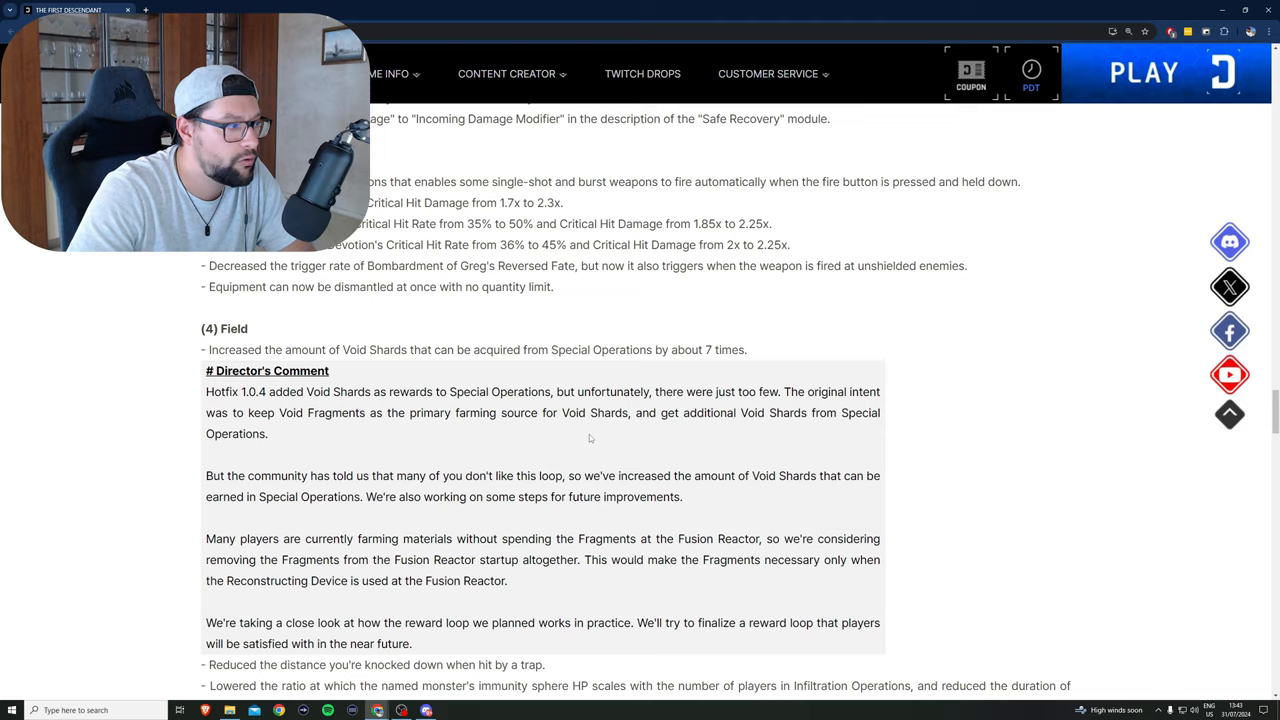
scroll(down, 3)
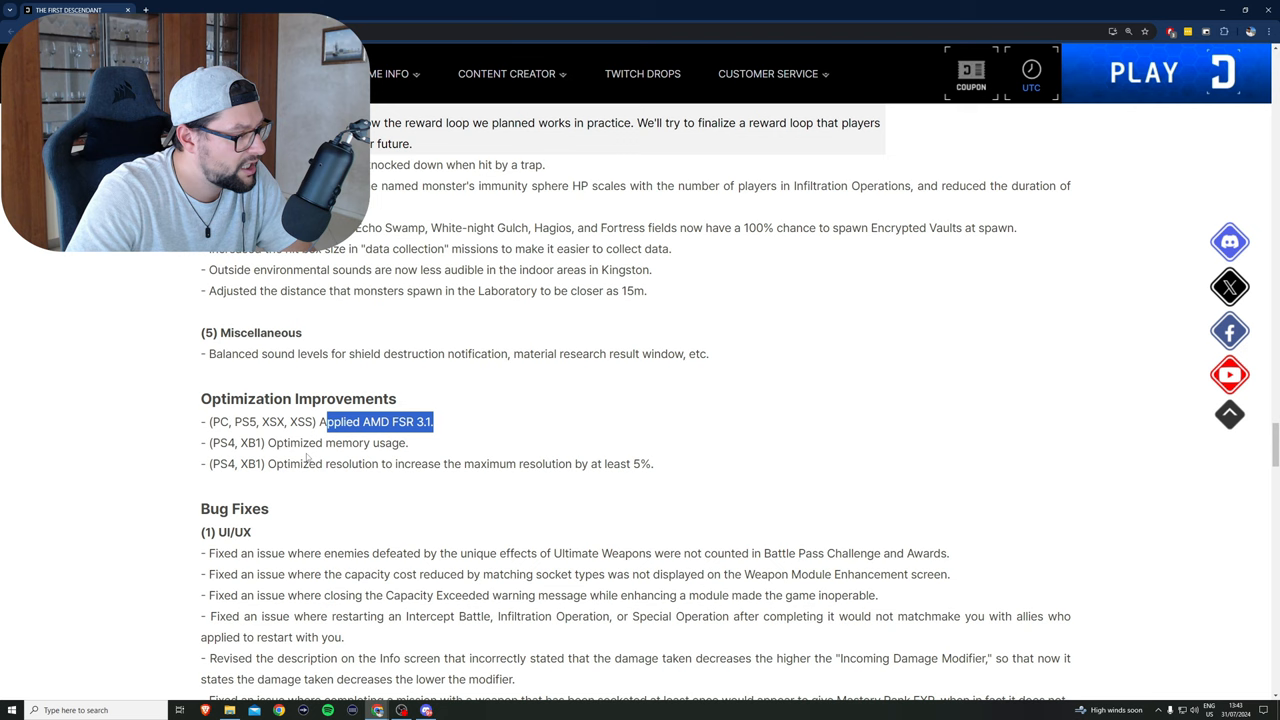
double_click(387, 442)
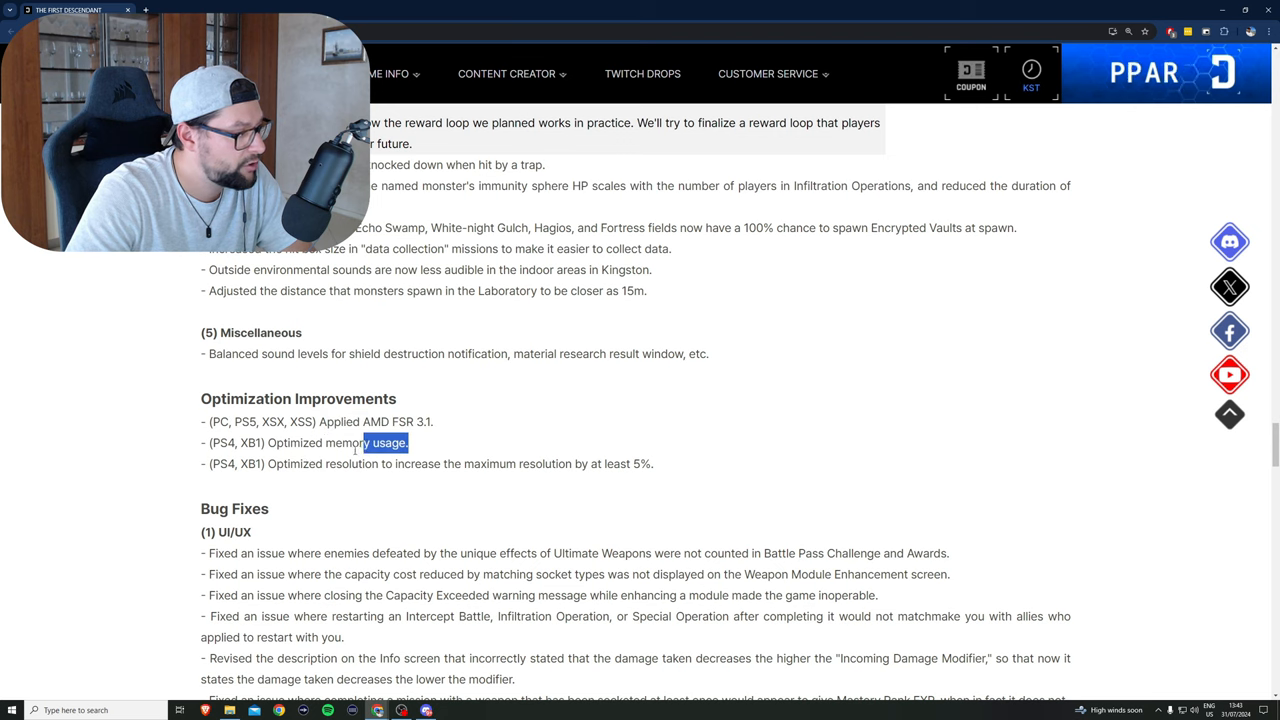
triple_click(300, 443)
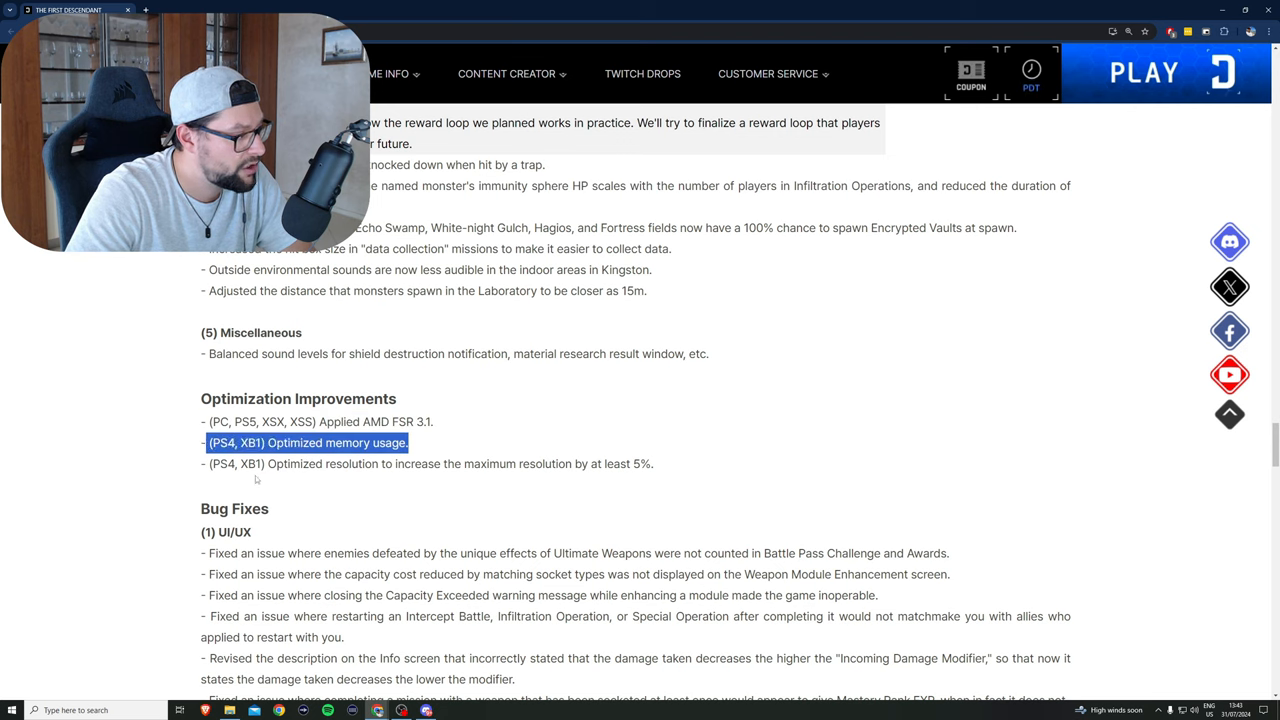